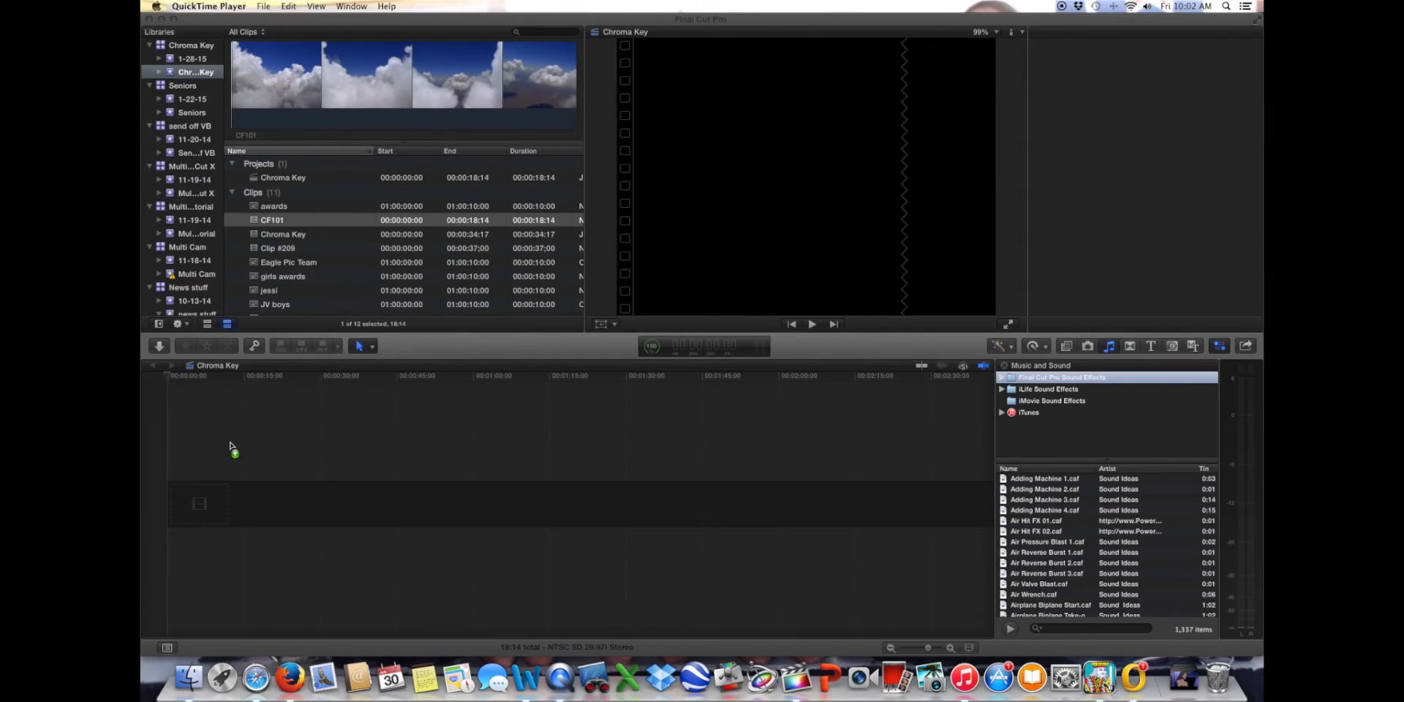
# Add the CF101 cloud clip to the timeline, reverse it, and return the playhead to the start
pyautogui.moveTo(271, 219); pyautogui.dragTo(212, 497)
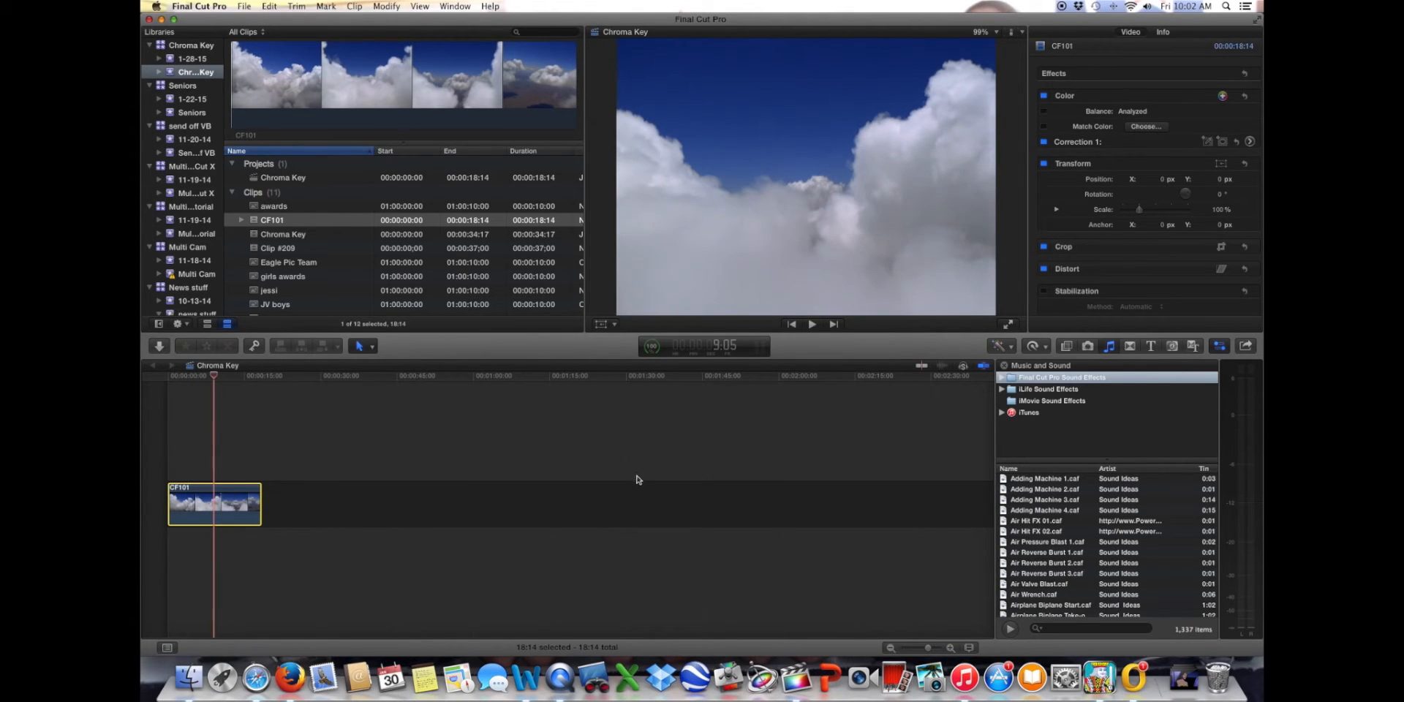
pyautogui.click(1033, 345)
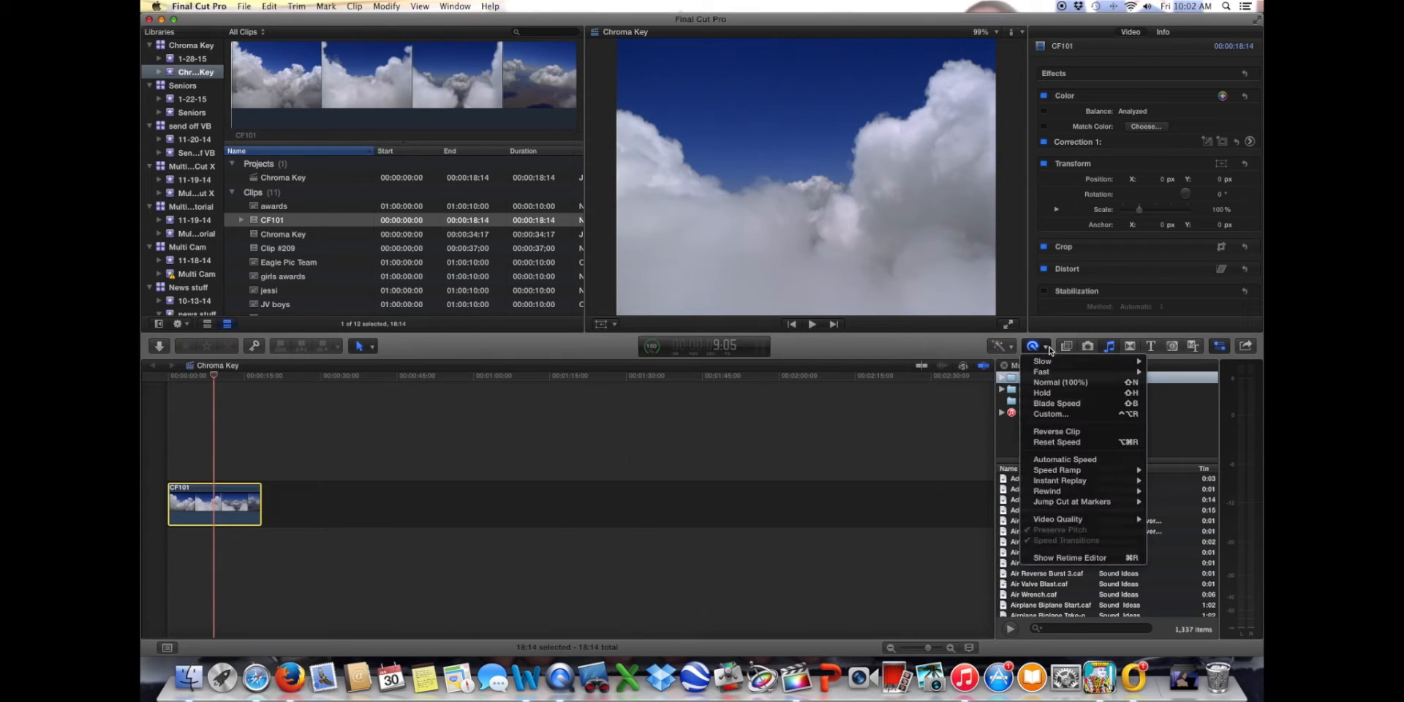
pyautogui.moveTo(1056, 441)
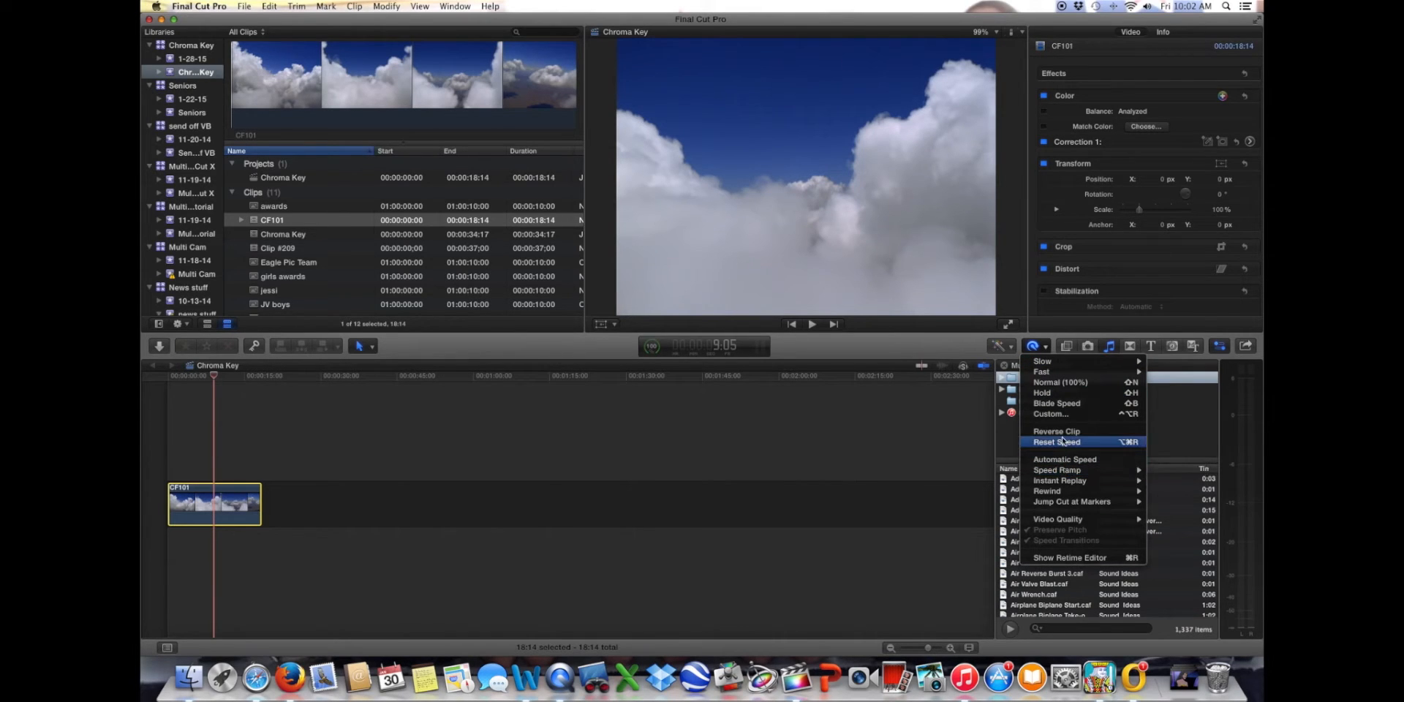
pyautogui.click(1056, 431)
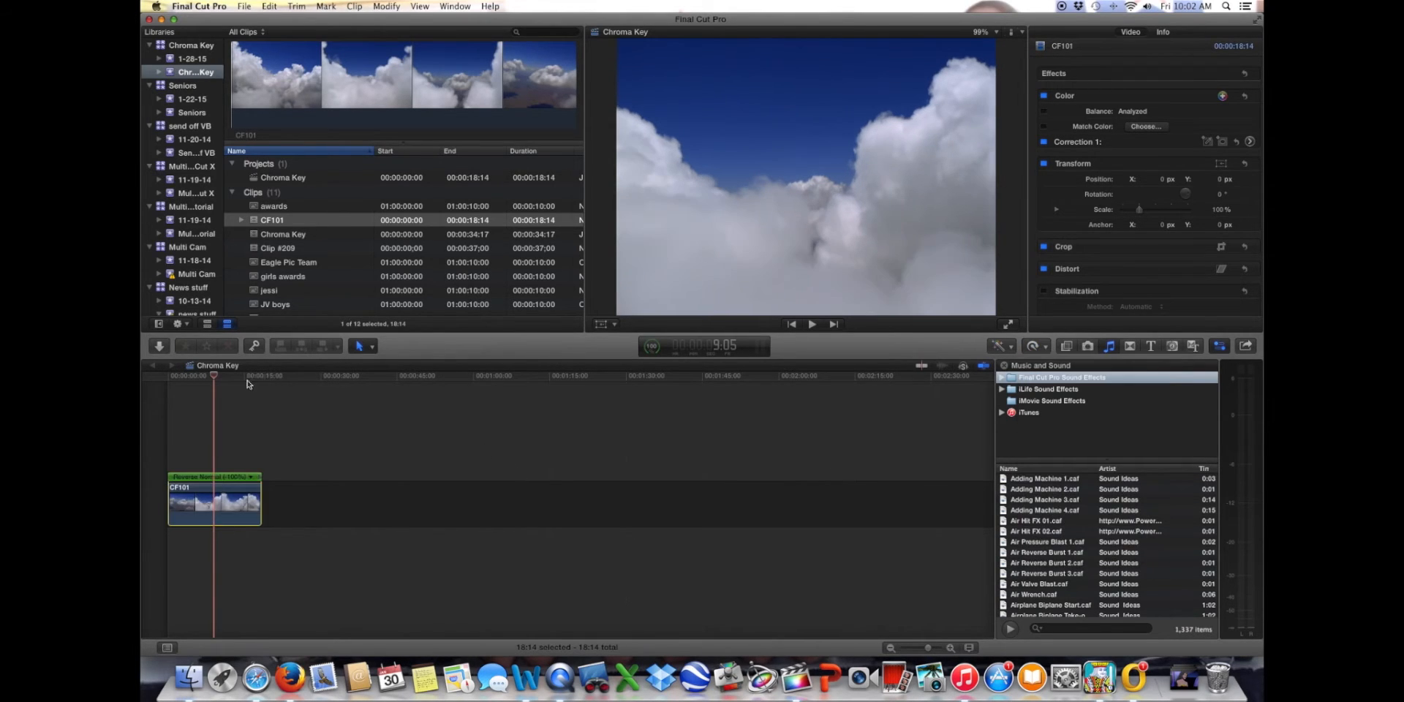
pyautogui.click(168, 375)
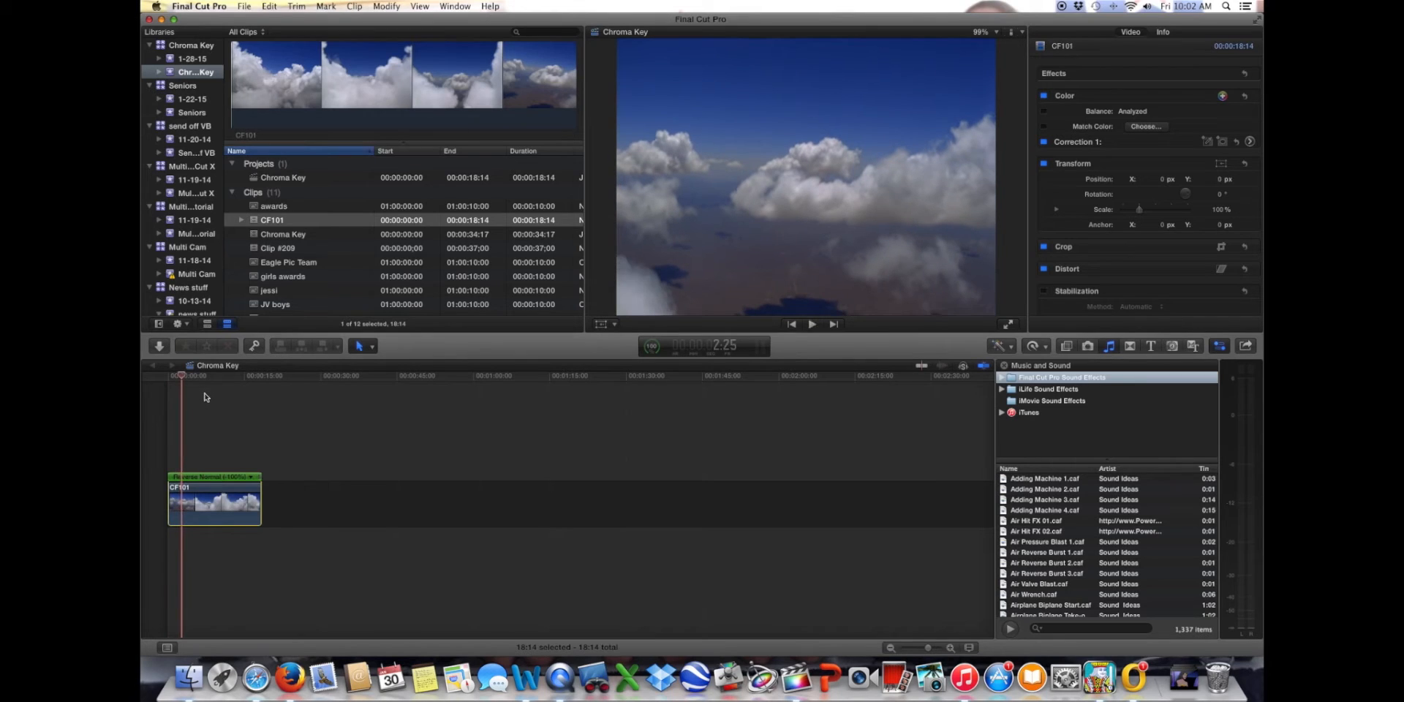
pyautogui.moveTo(345, 296)
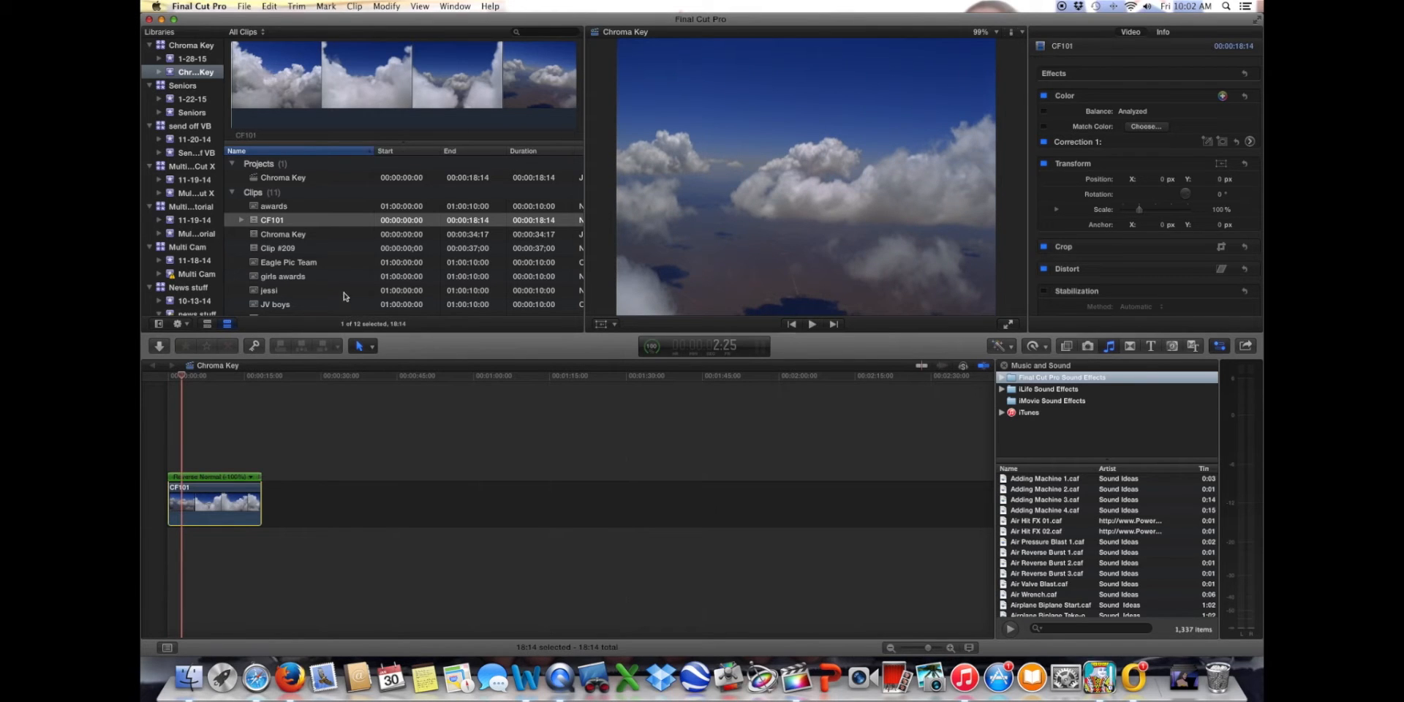
# Connect green-screen Clip #209 above CF101 and select it in the timeline
pyautogui.click(278, 248)
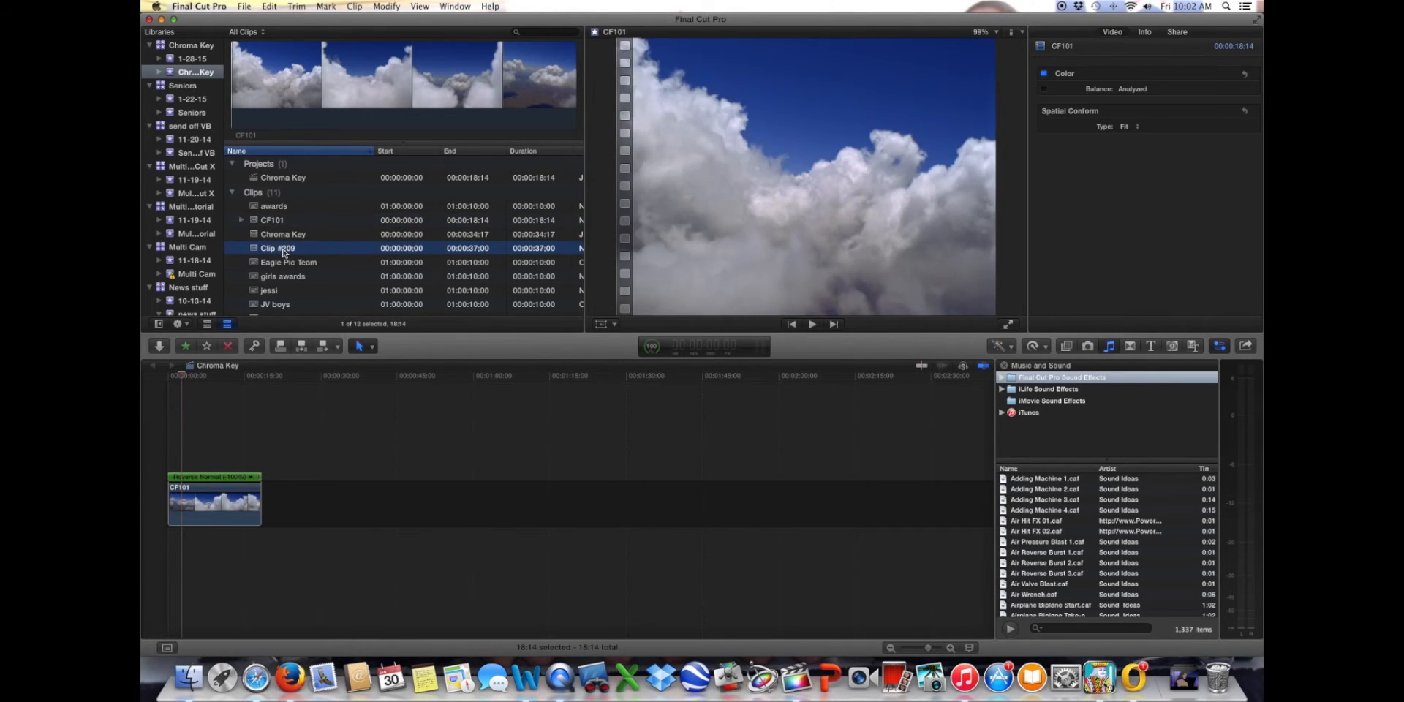
pyautogui.click(278, 248)
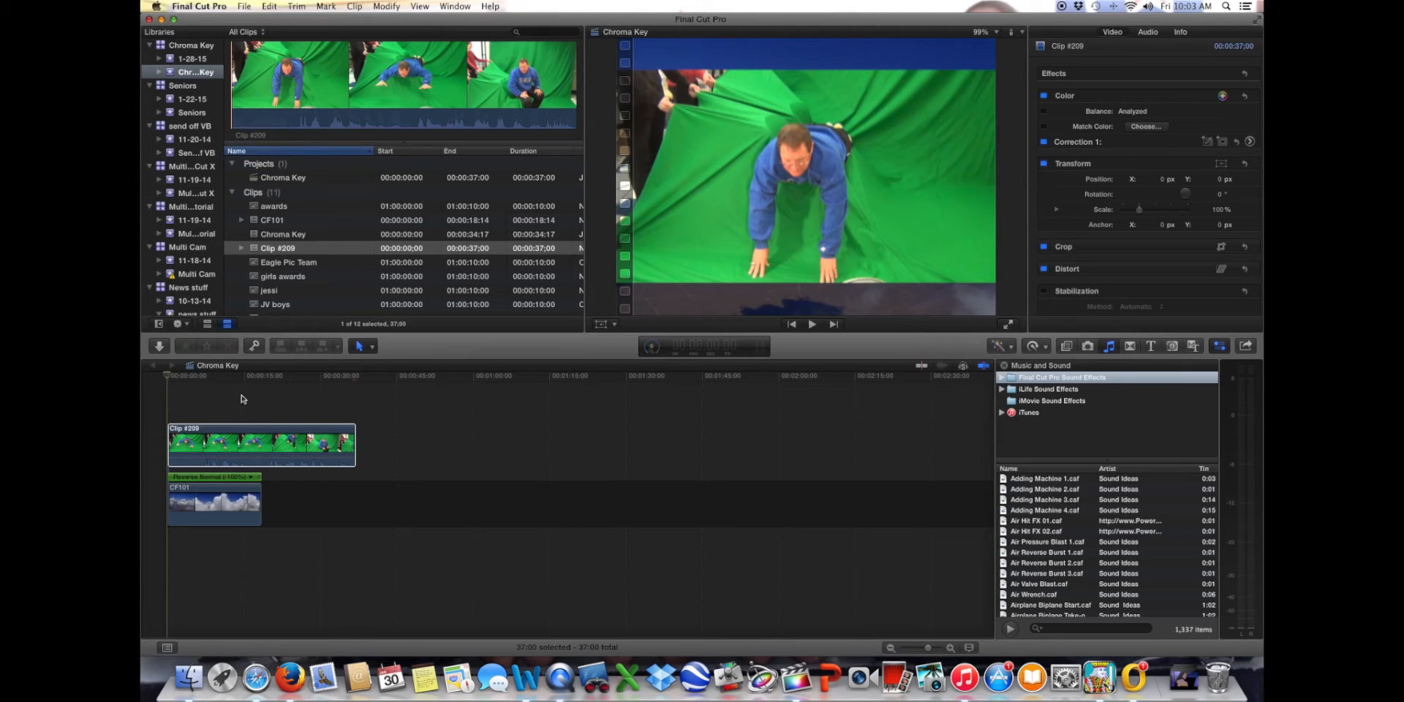
pyautogui.click(811, 324)
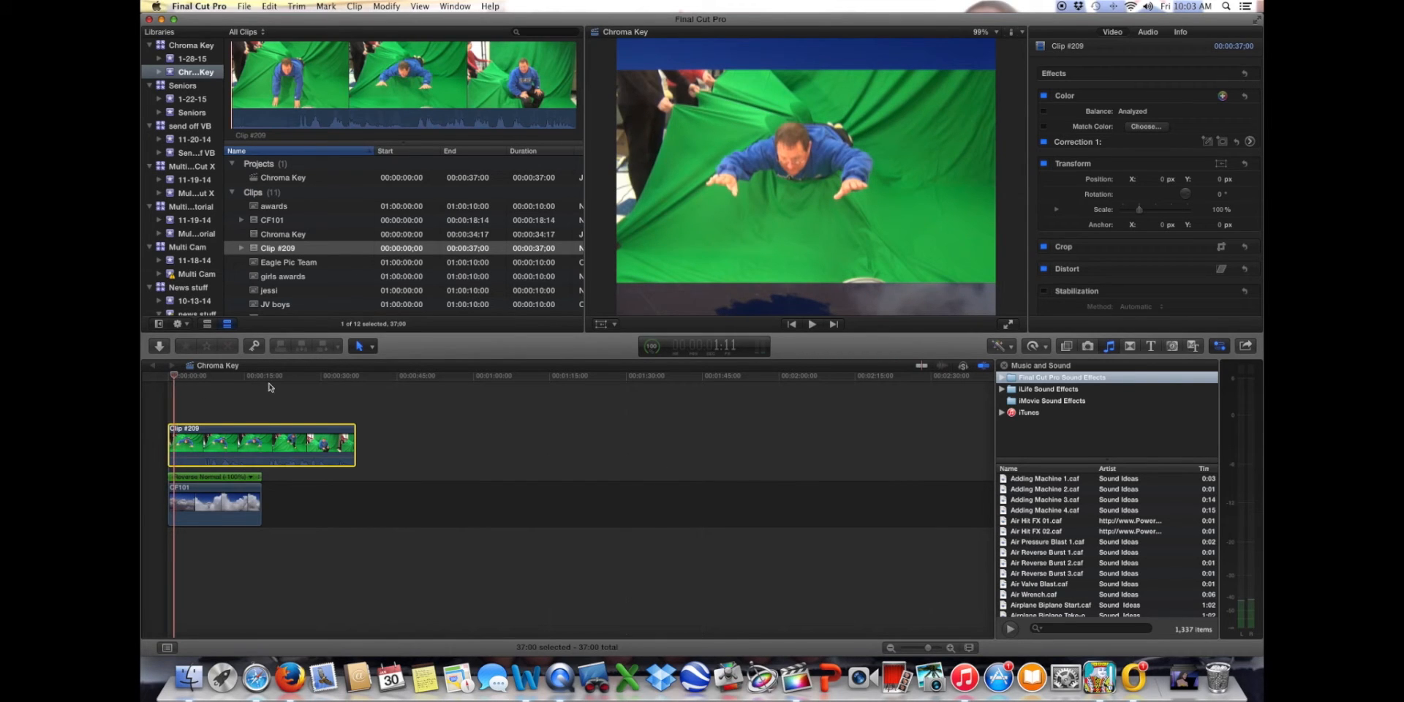
# Switch to the Position tool and trim Clip #209's end near the 35-second mark
pyautogui.click(358, 346)
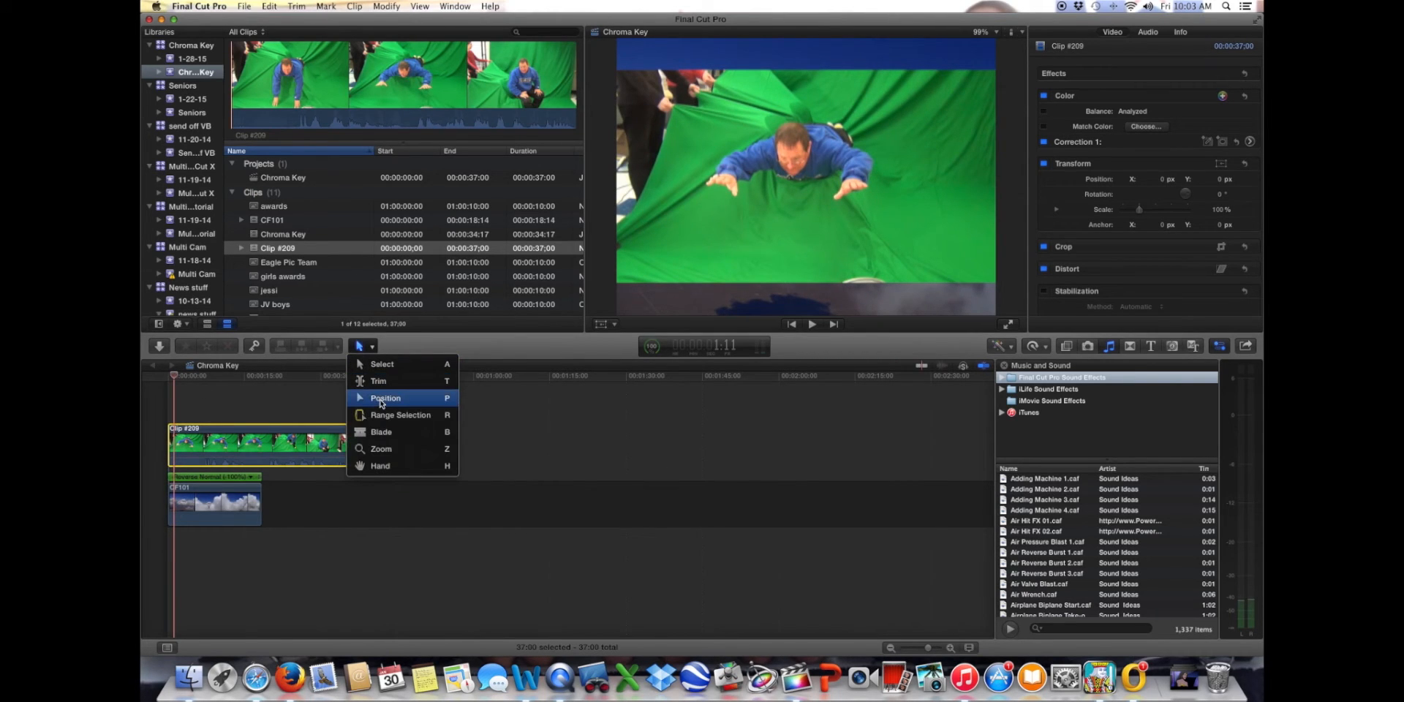
pyautogui.click(385, 397)
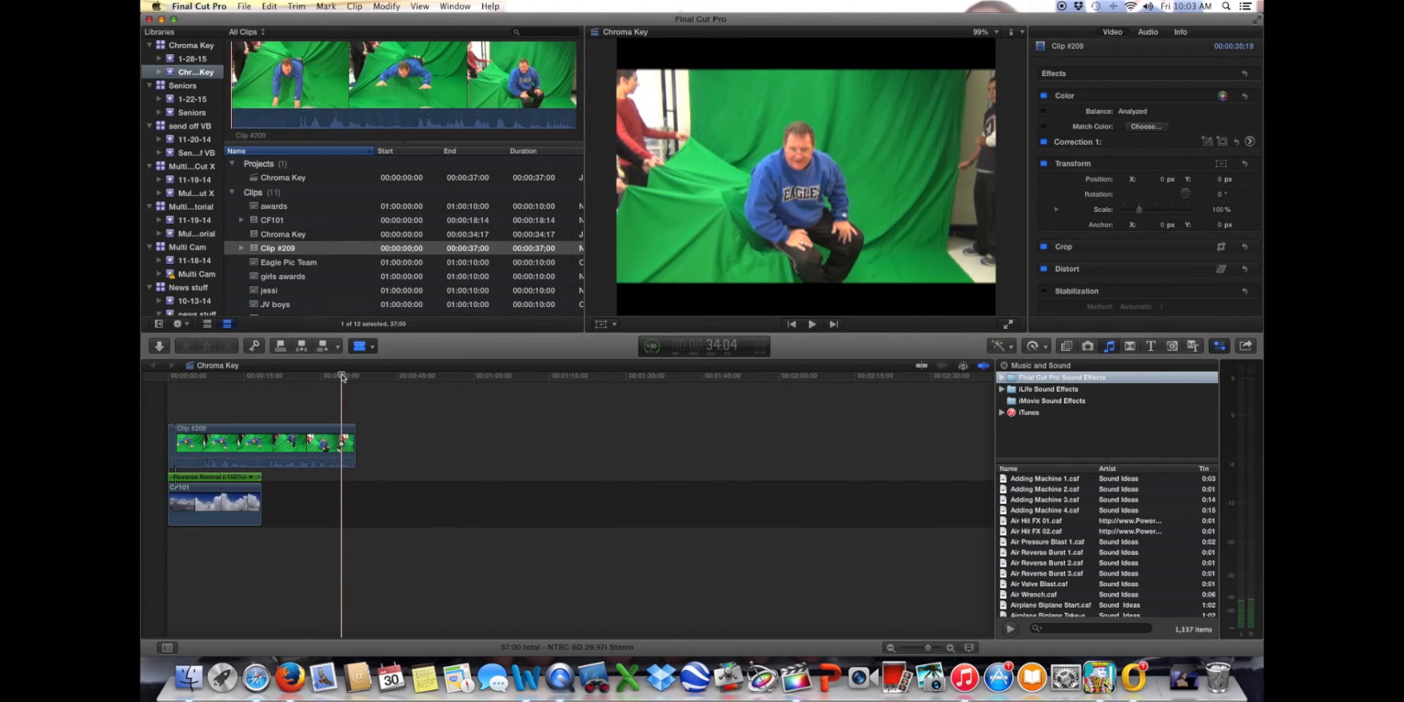
pyautogui.click(340, 375)
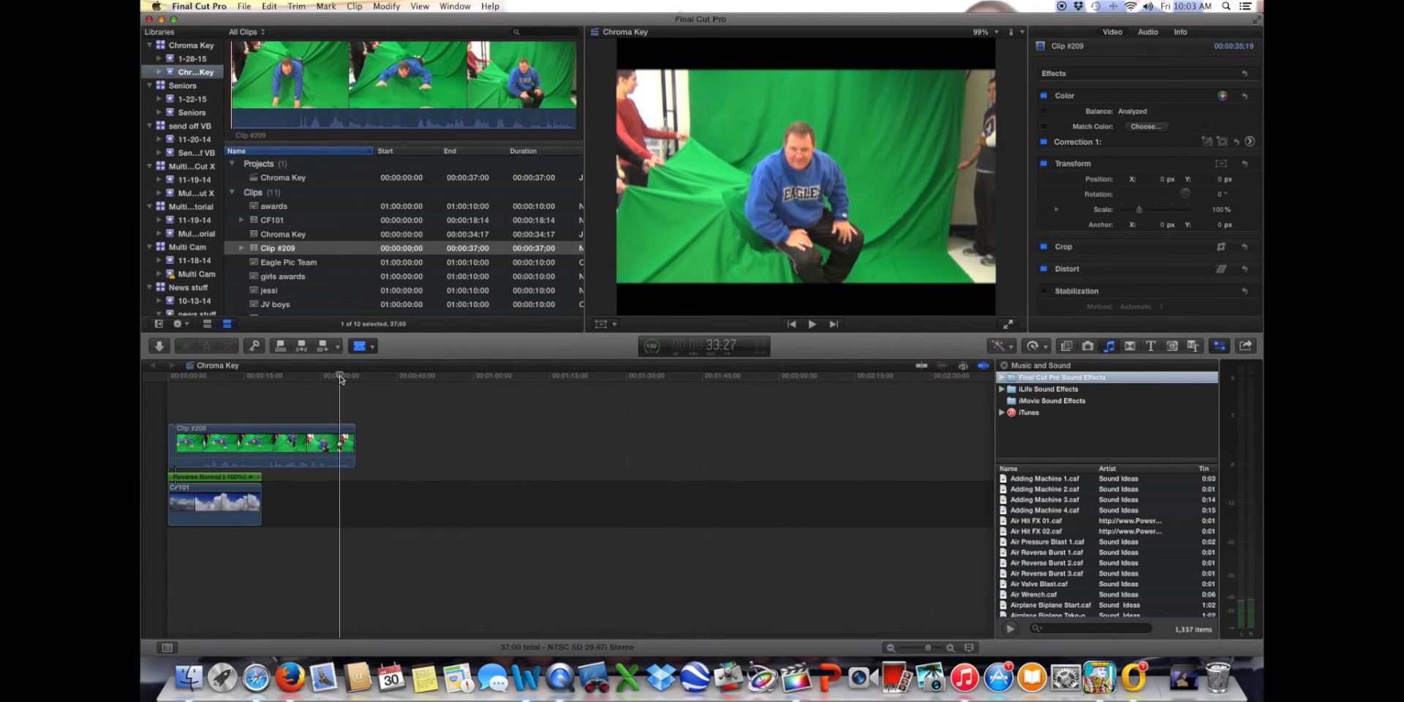
pyautogui.click(350, 375)
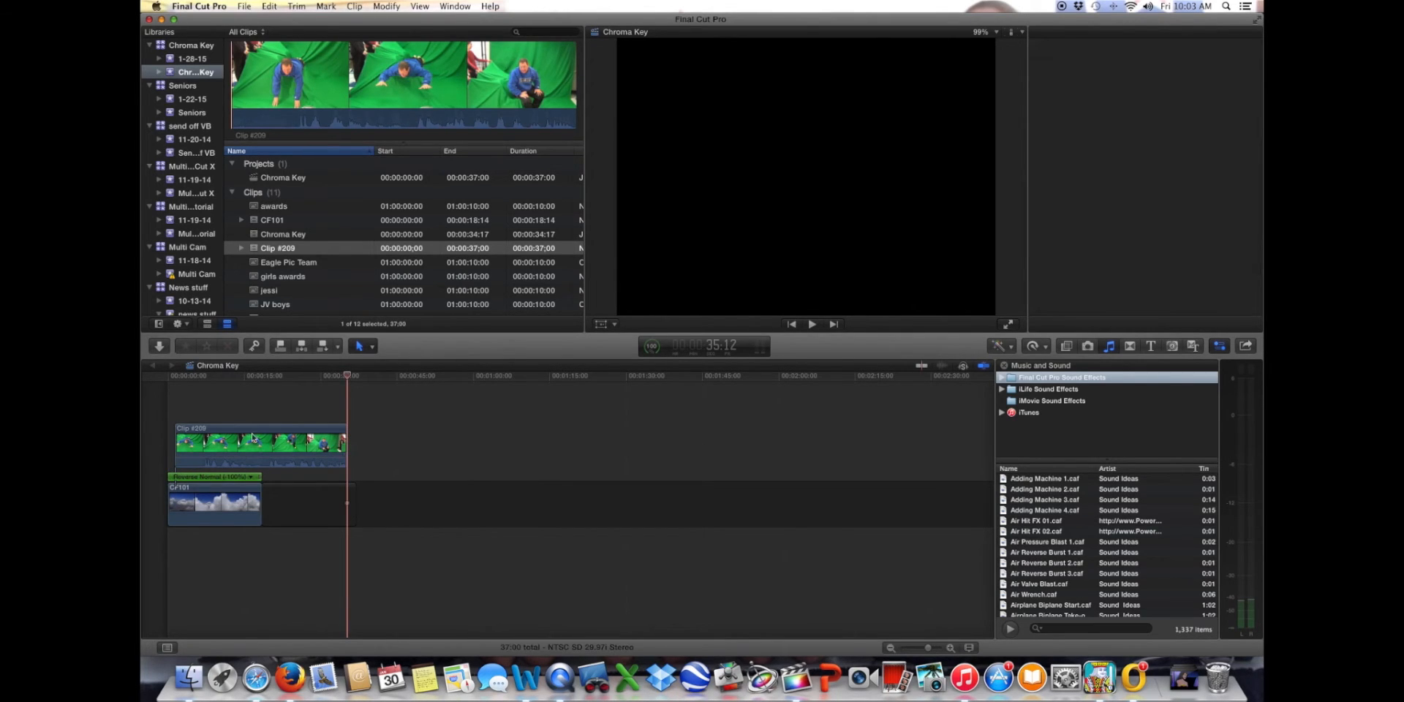
# Snap Clip #209 to the timeline start and park the playhead at 19:23
pyautogui.click(253, 445)
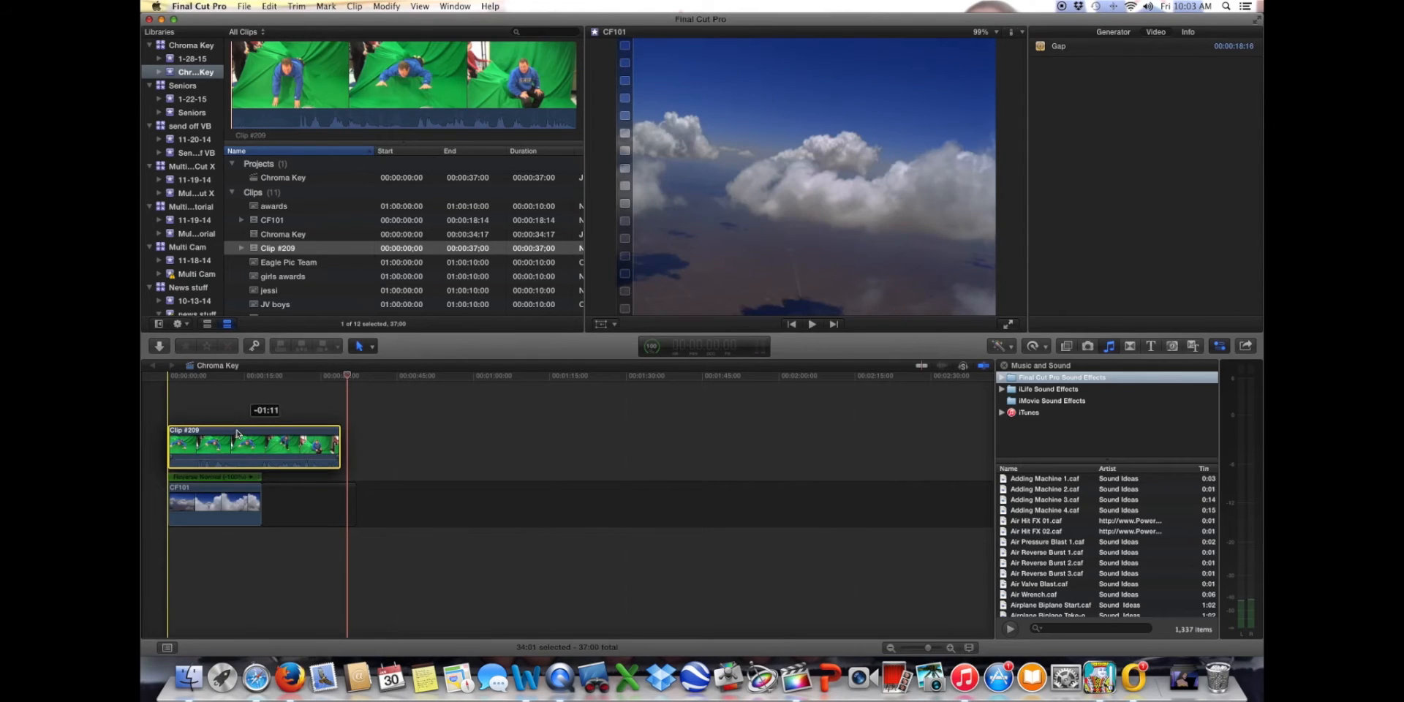
pyautogui.click(254, 446)
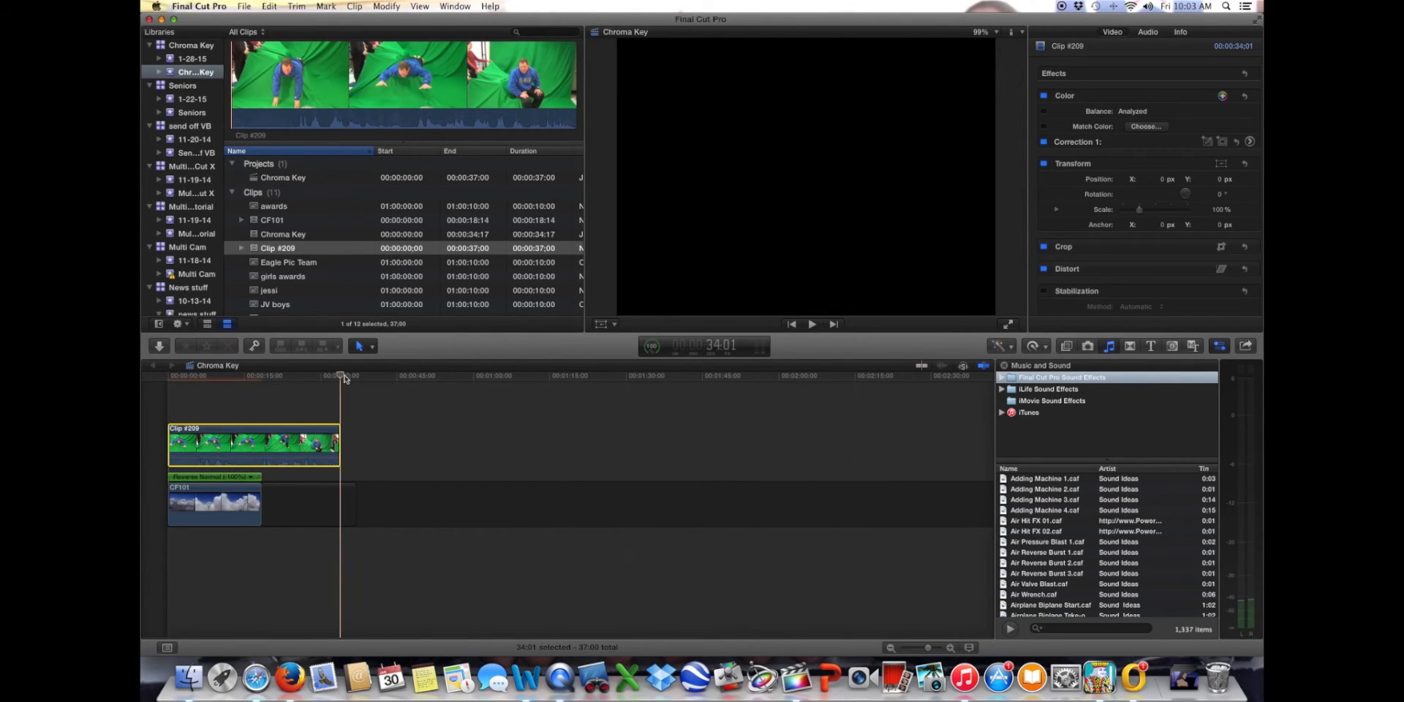
pyautogui.click(275, 375)
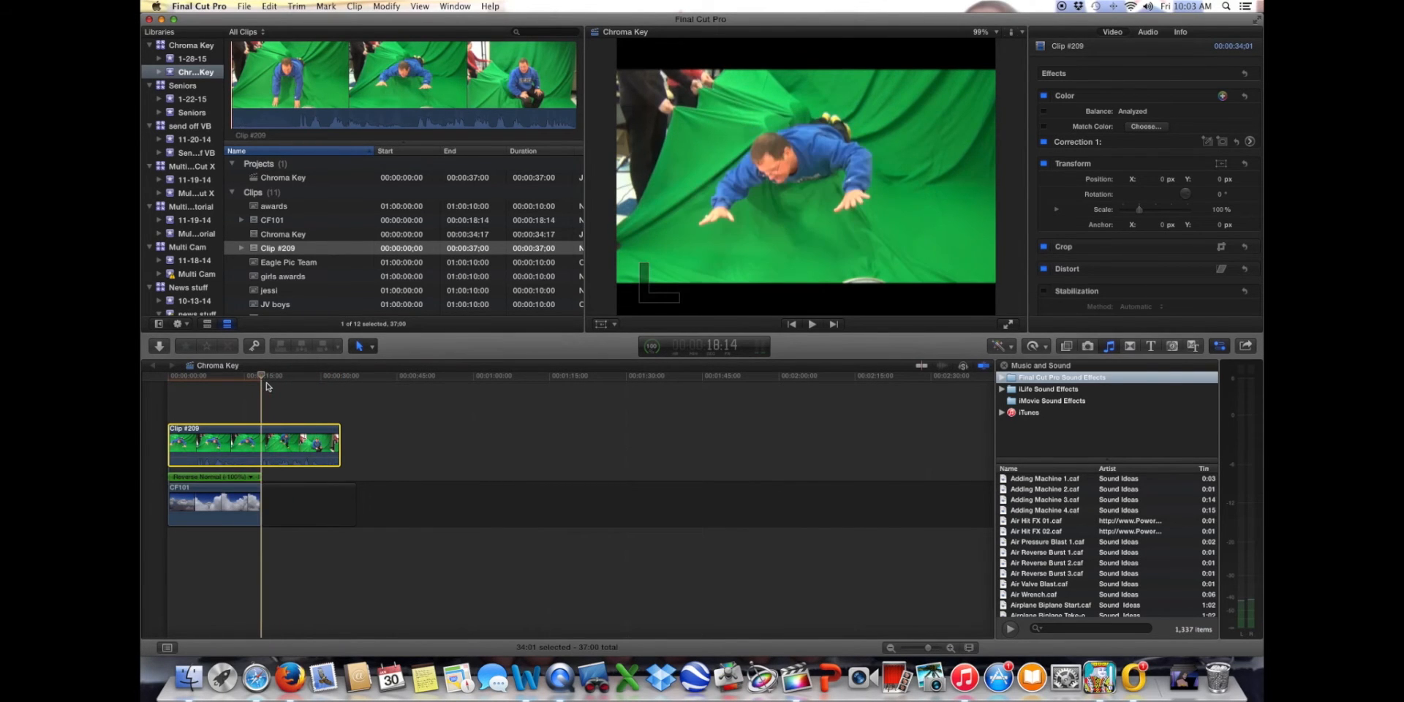
pyautogui.click(268, 375)
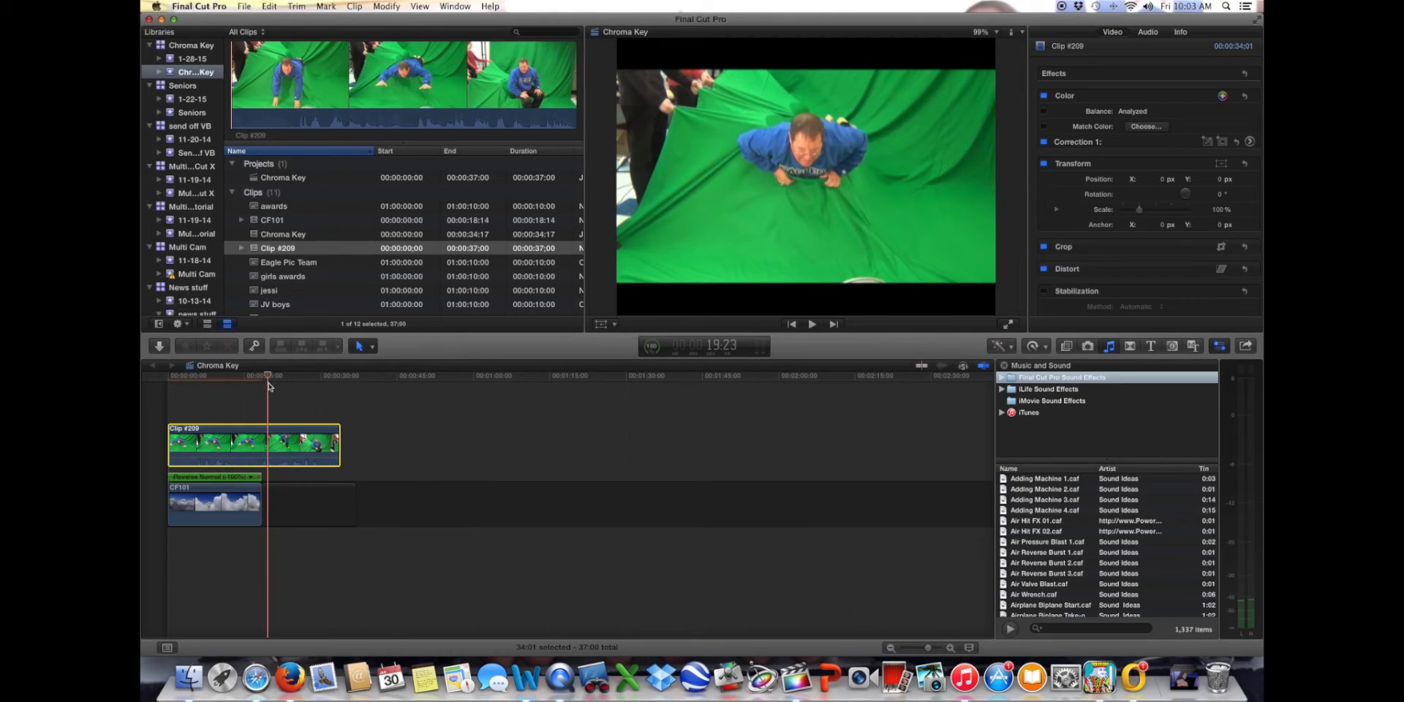
pyautogui.moveTo(1059, 396)
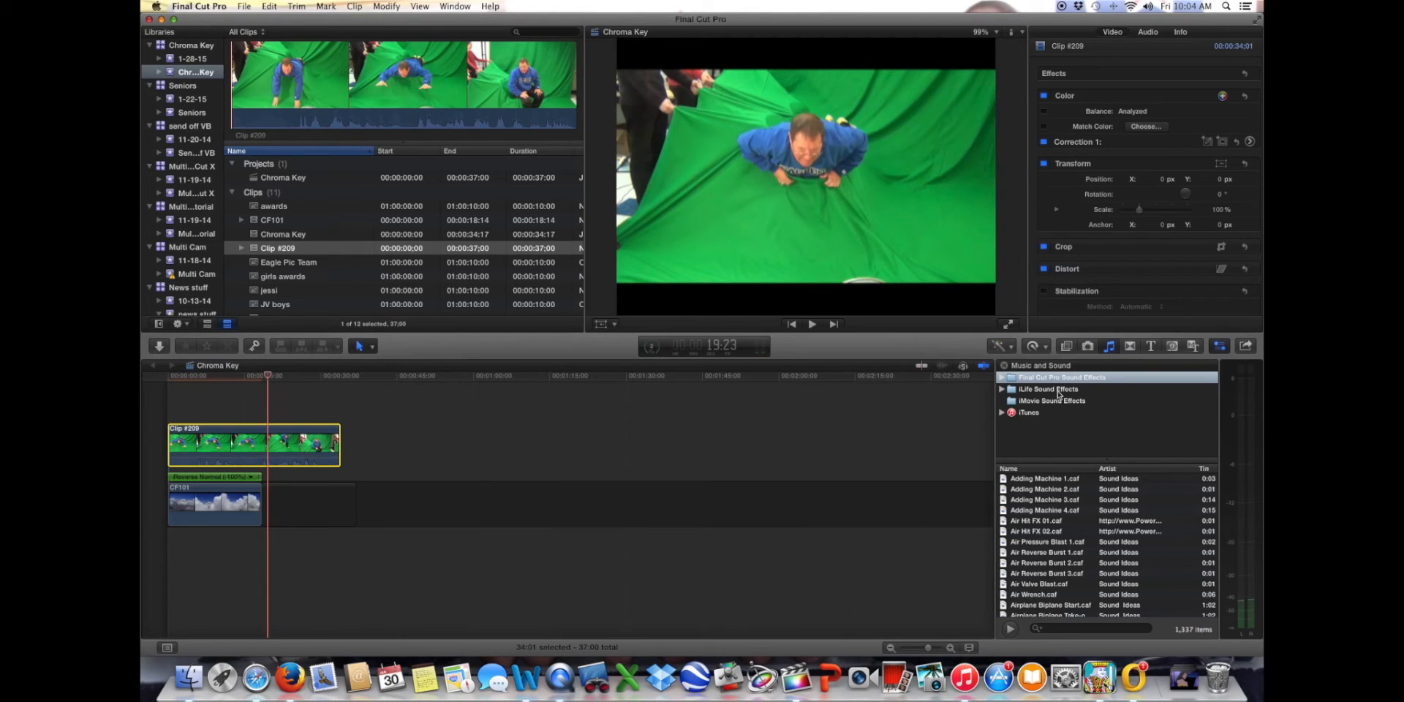
pyautogui.moveTo(375, 352)
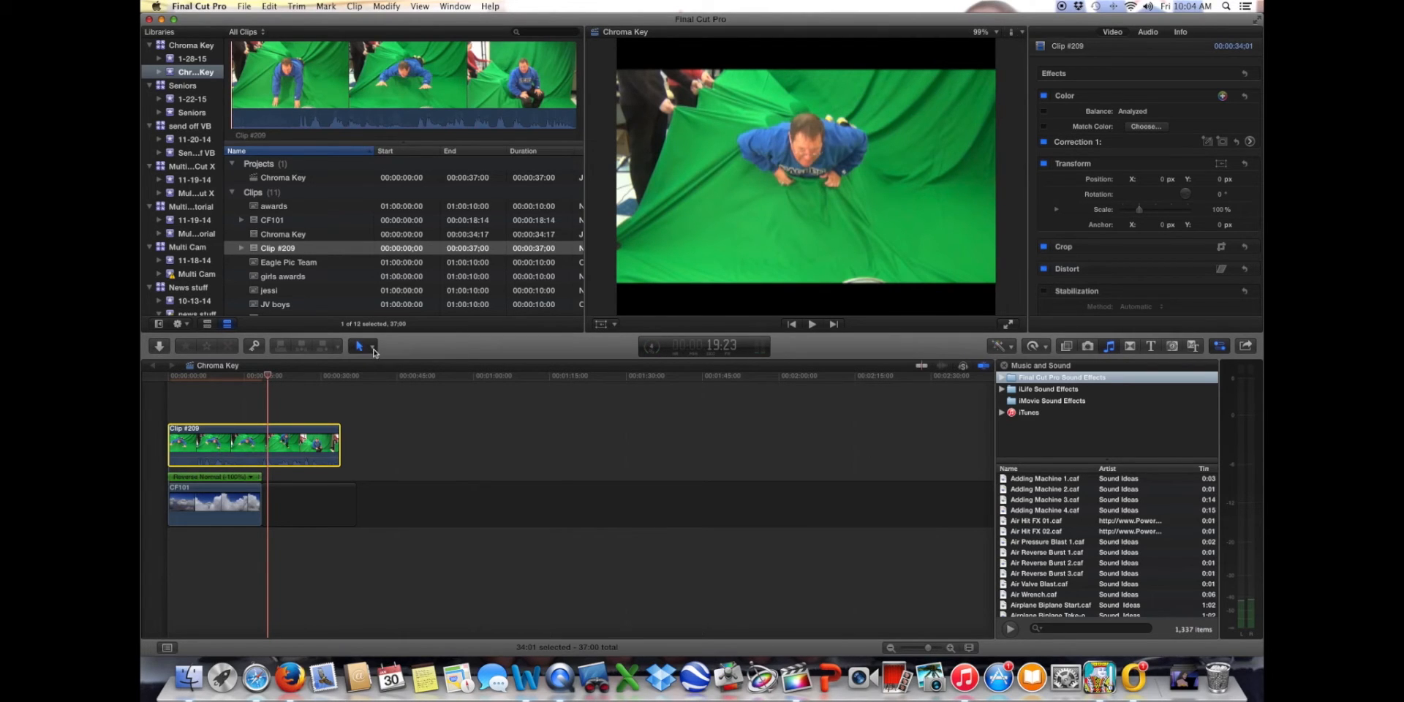
# Blade Clip #209 at 19:23, where the man lies flat
pyautogui.click(358, 347)
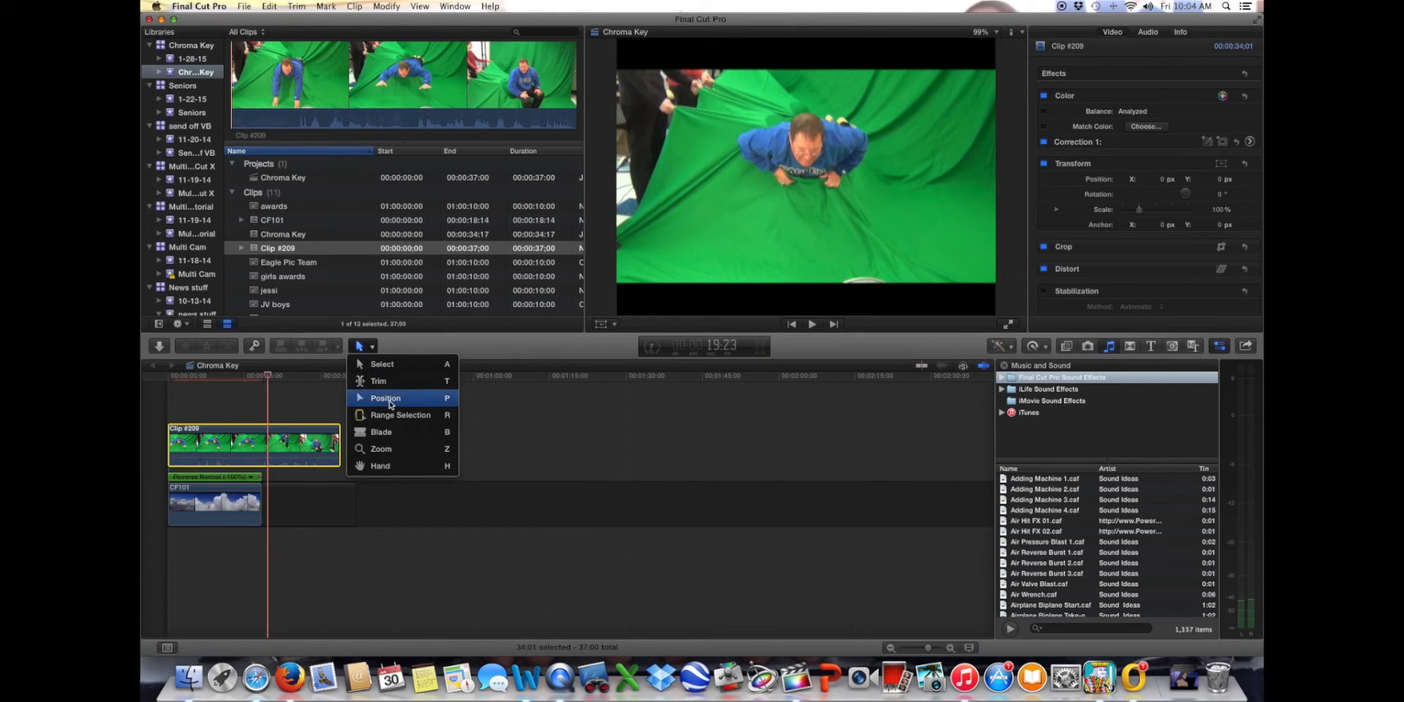
pyautogui.click(386, 397)
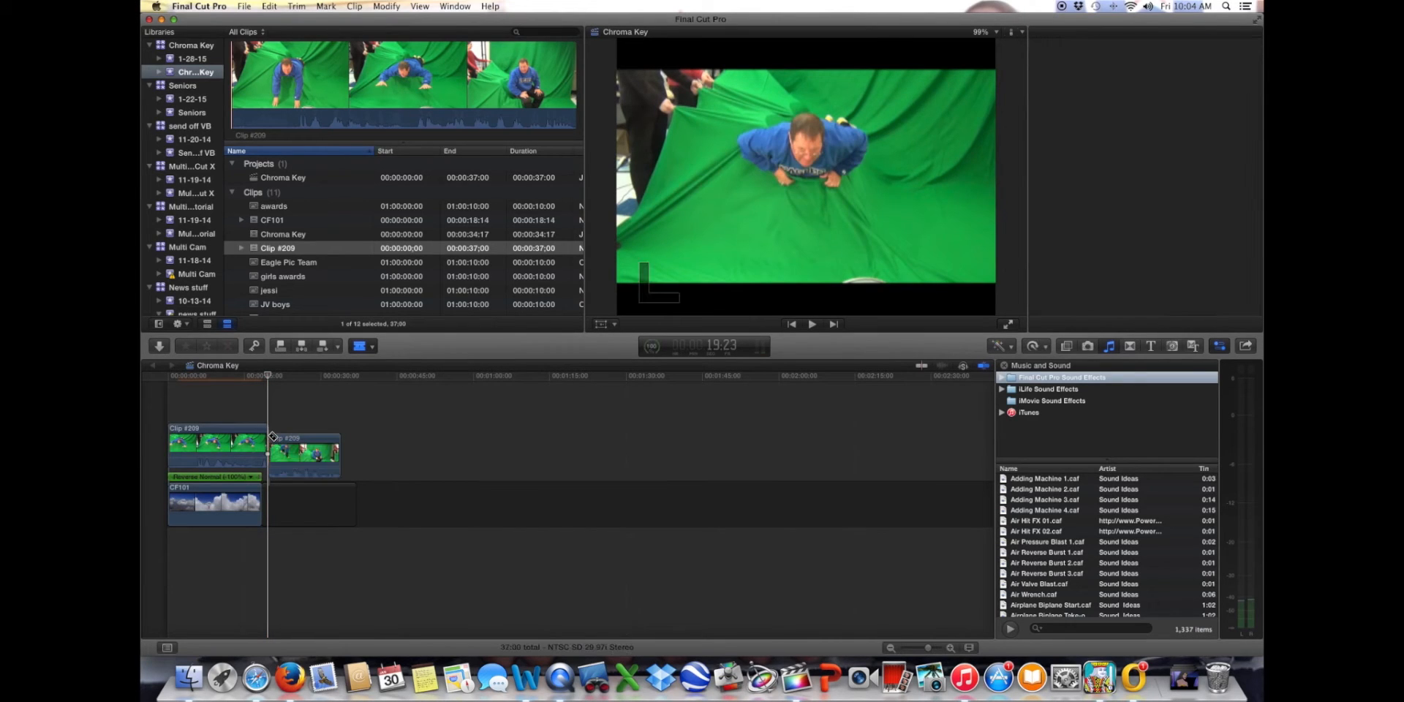
pyautogui.click(363, 346)
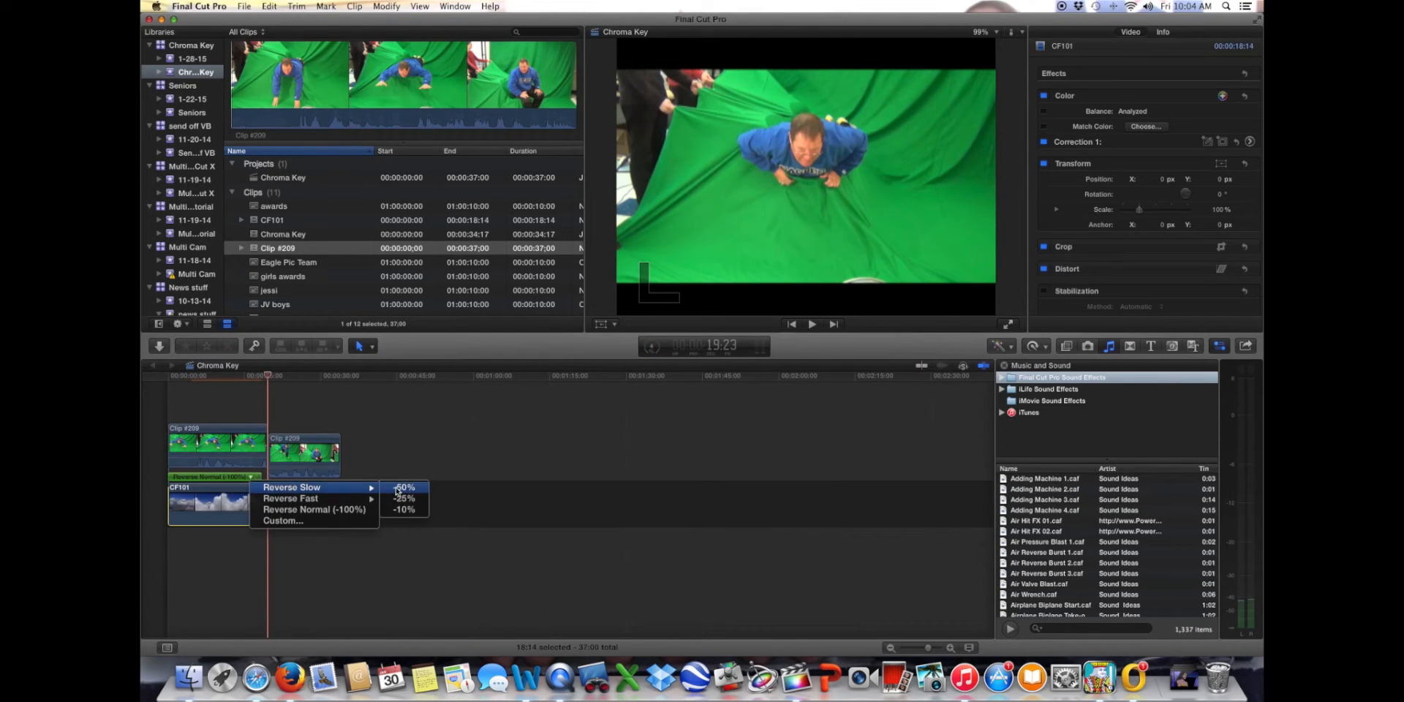
# Cut the CF101 cloud clip where the first Clip #209 piece ends
pyautogui.click(403, 488)
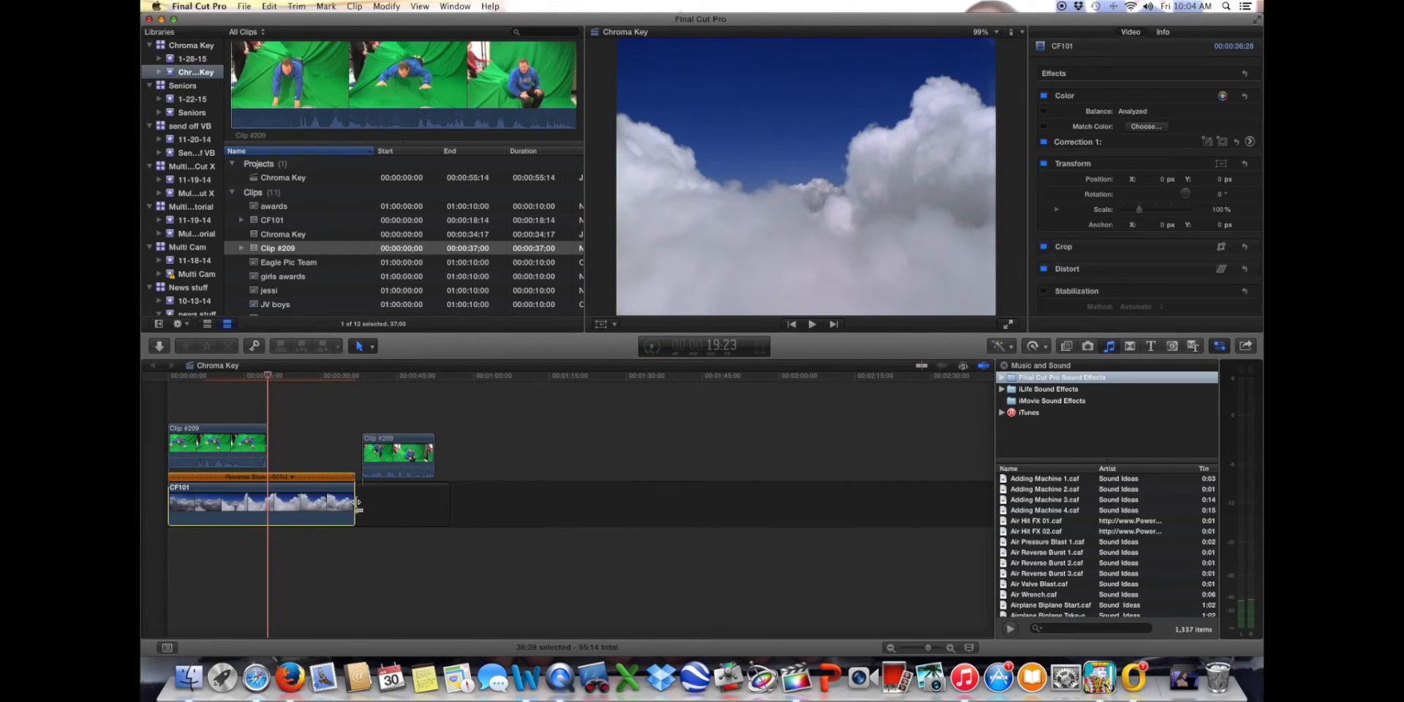
pyautogui.moveTo(370, 350)
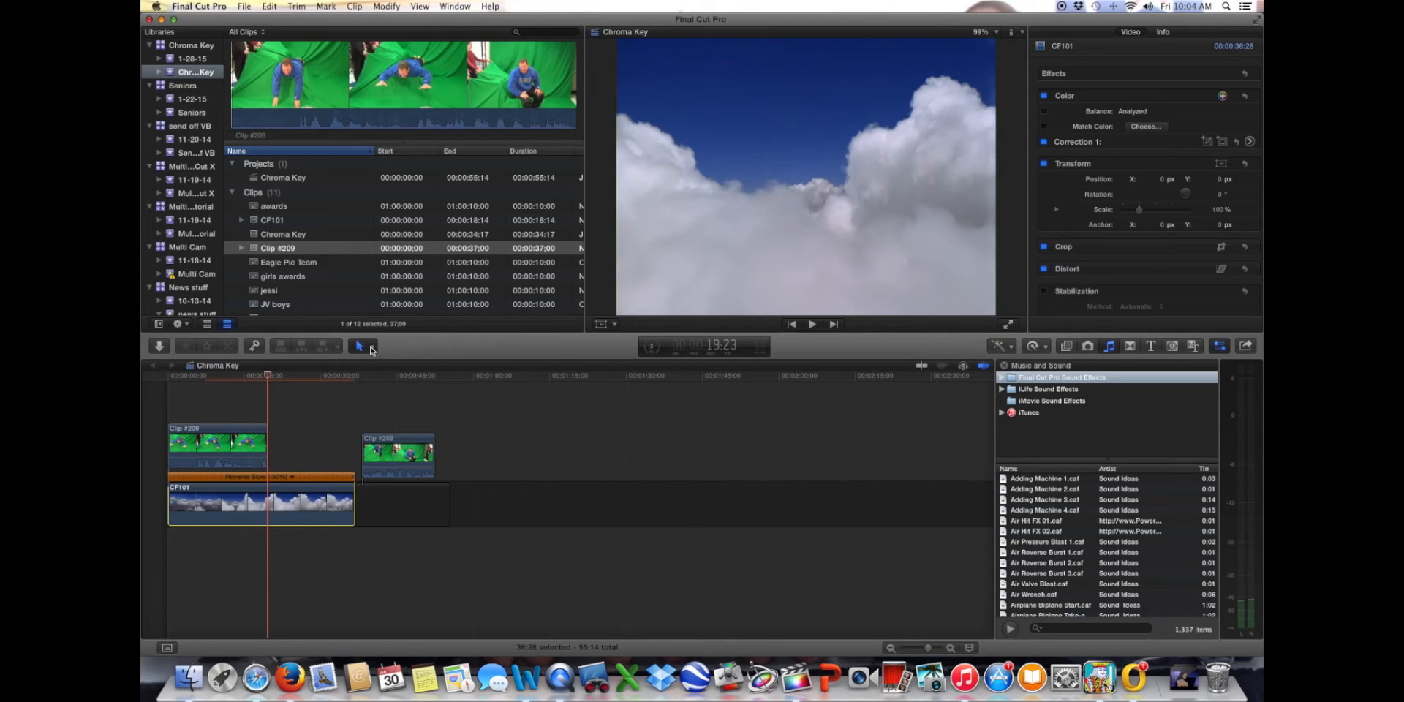
pyautogui.click(359, 347)
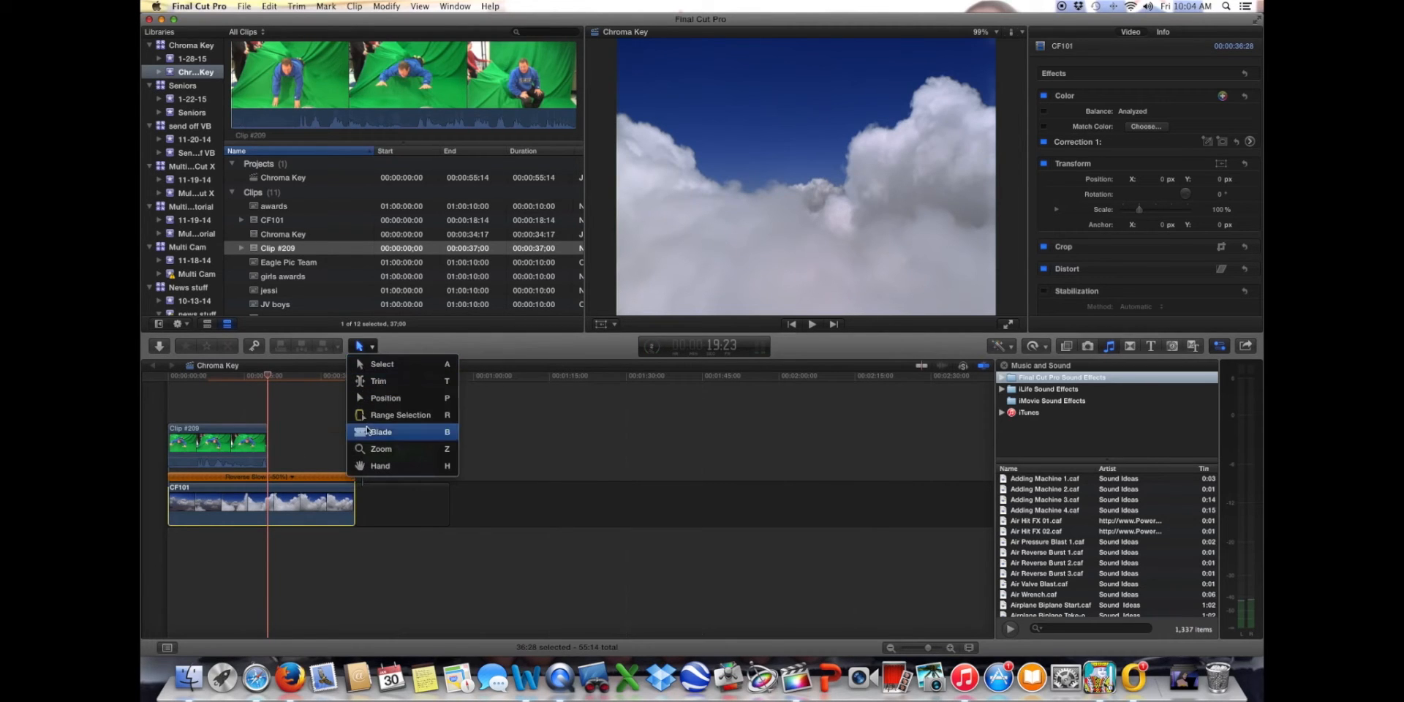
pyautogui.click(379, 431)
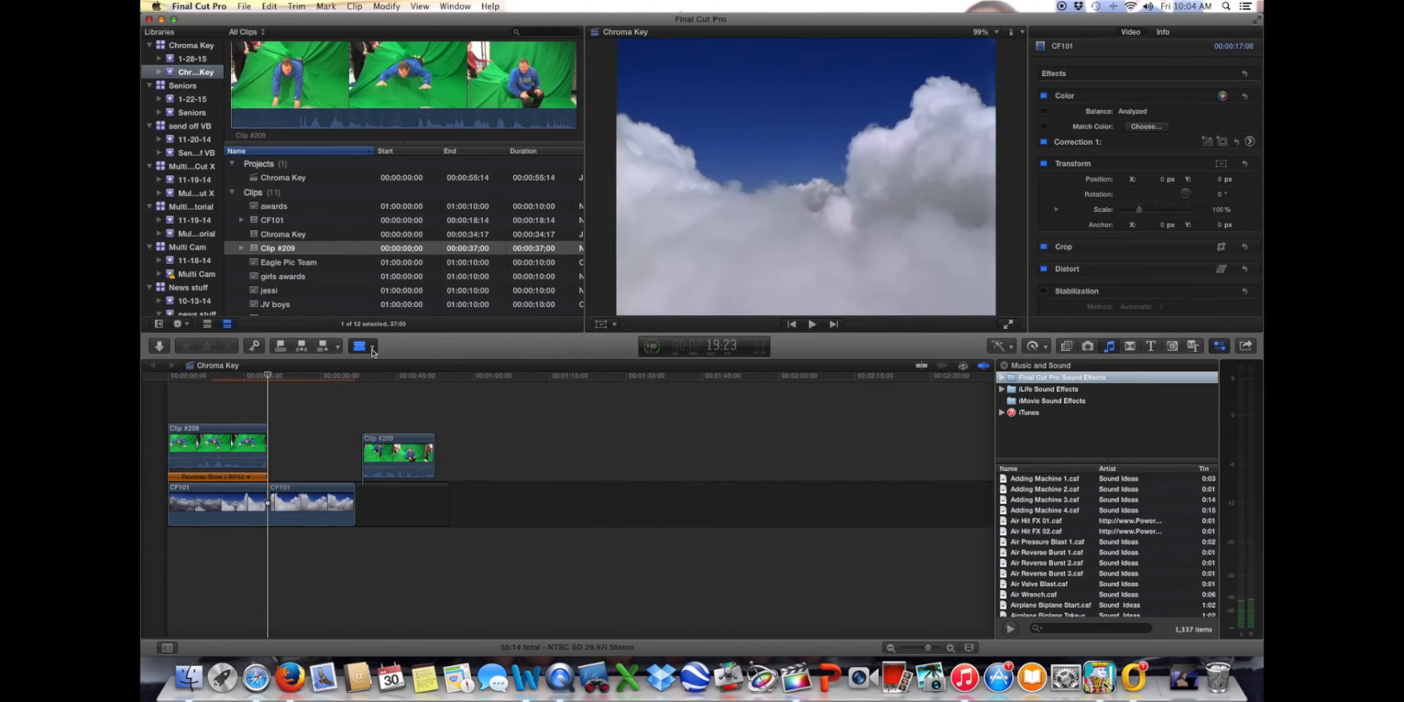
# Move the second Clip #209 piece right after the first, then select the first piece
pyautogui.click(358, 346)
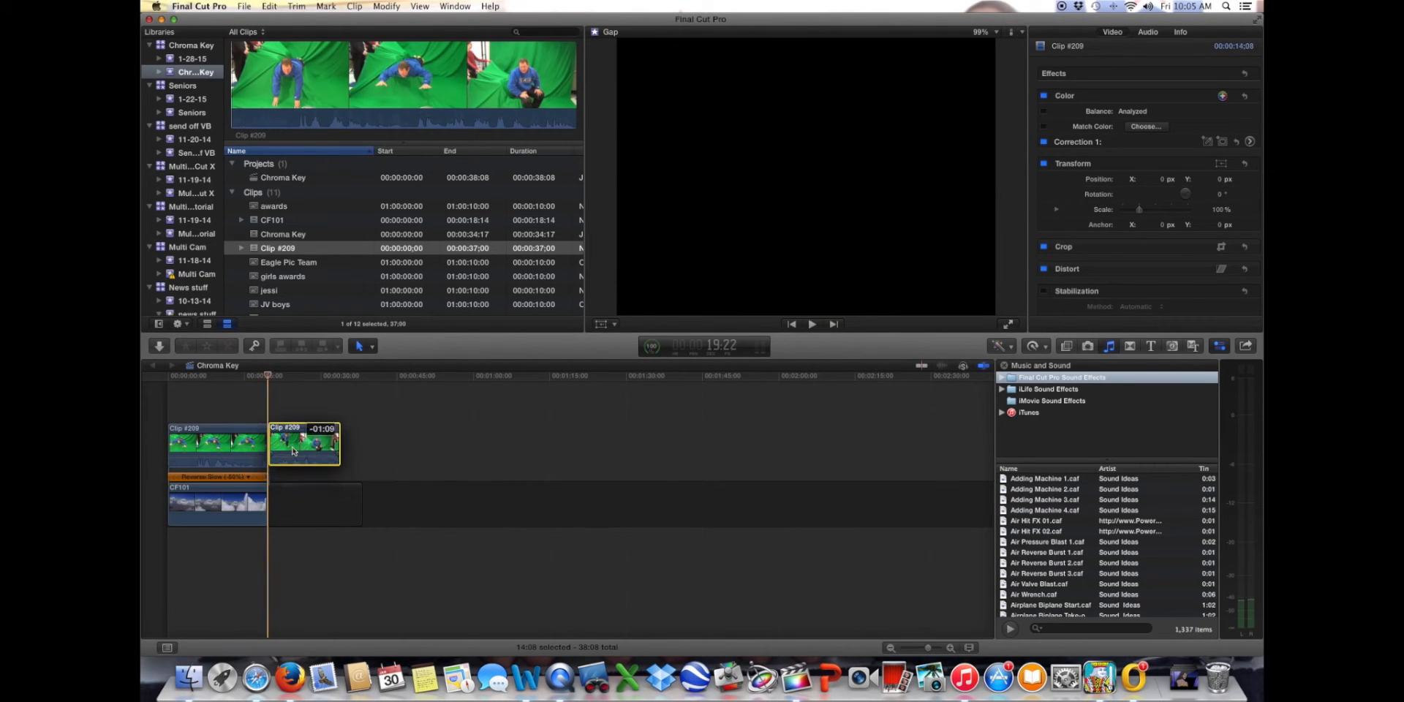
pyautogui.click(303, 457)
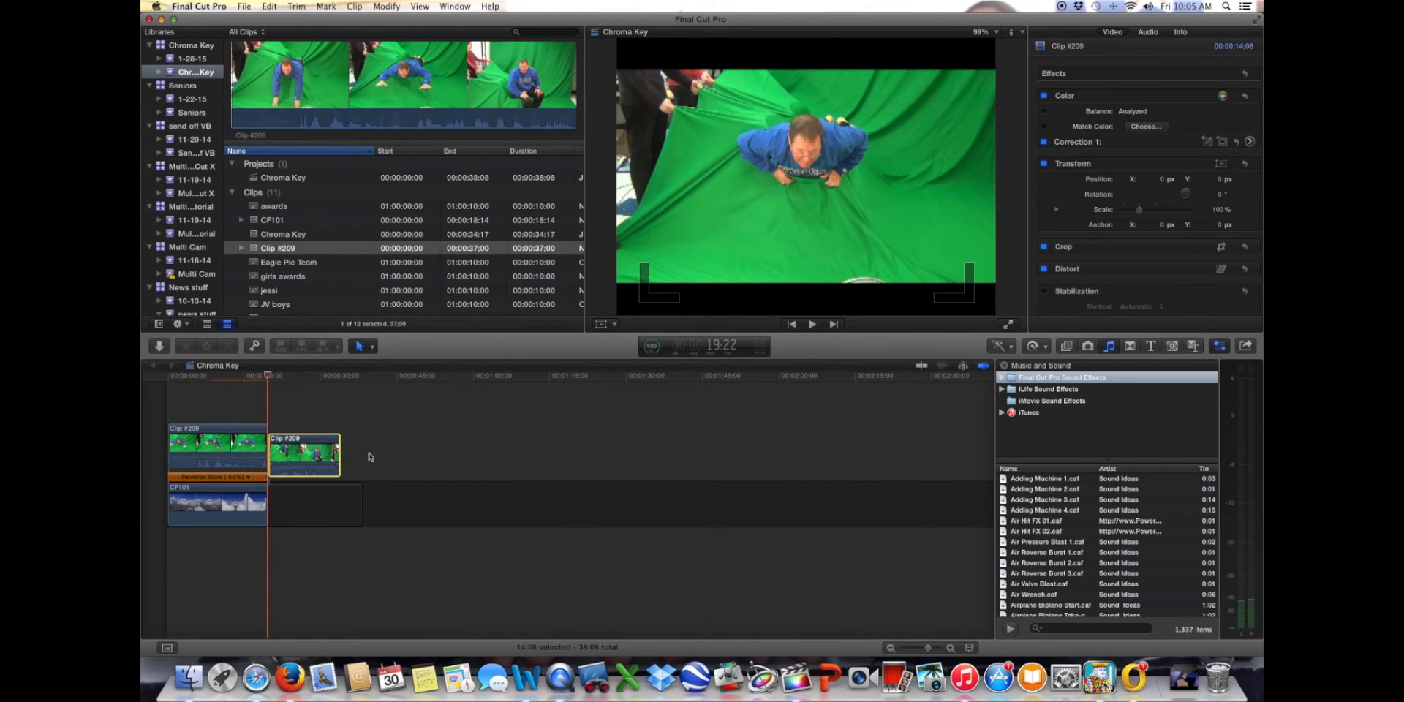
pyautogui.click(217, 445)
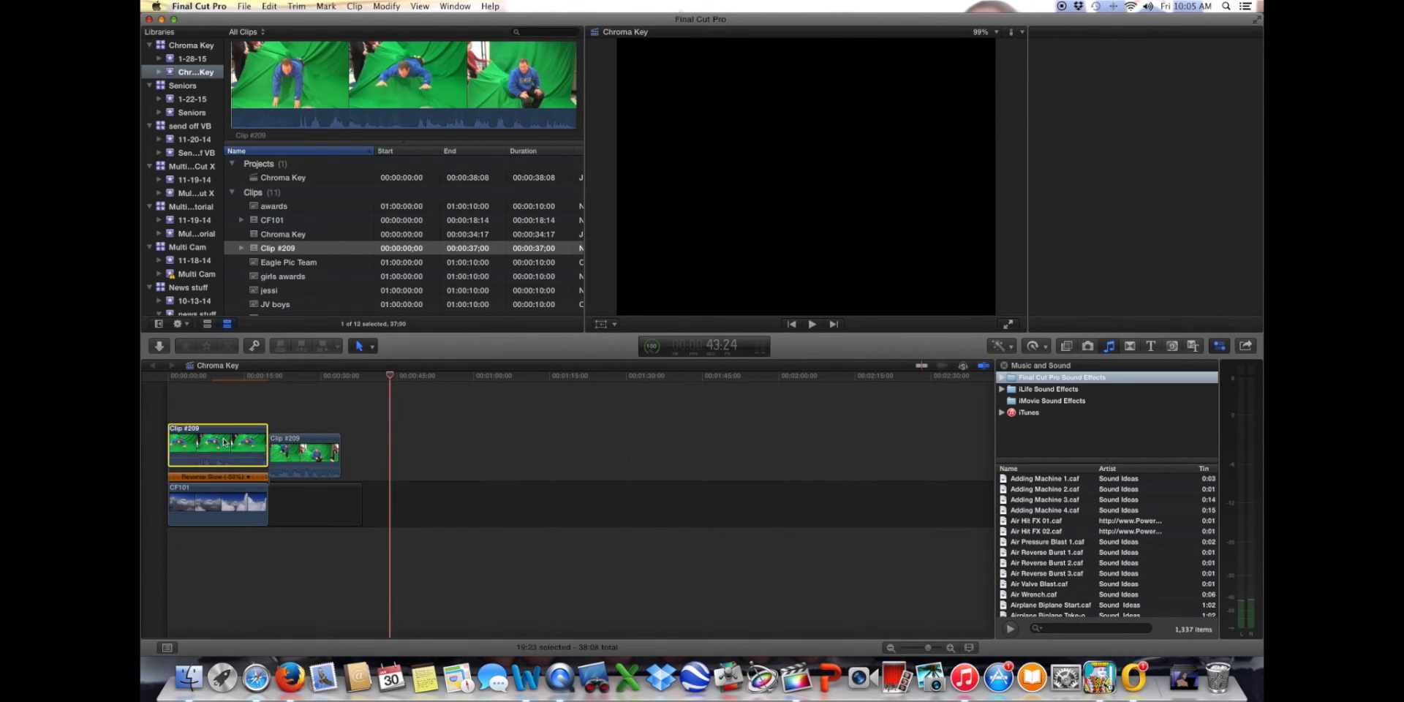
pyautogui.click(216, 445)
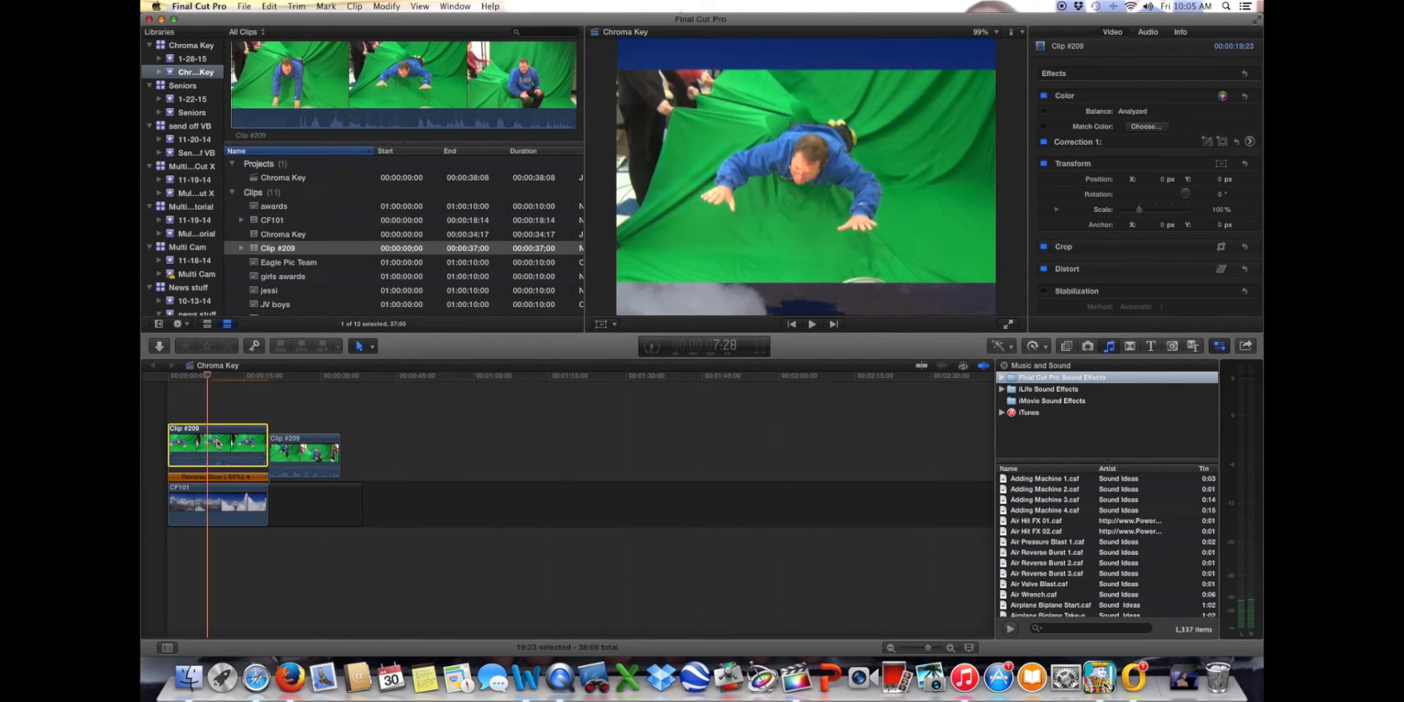
pyautogui.moveTo(1079, 364)
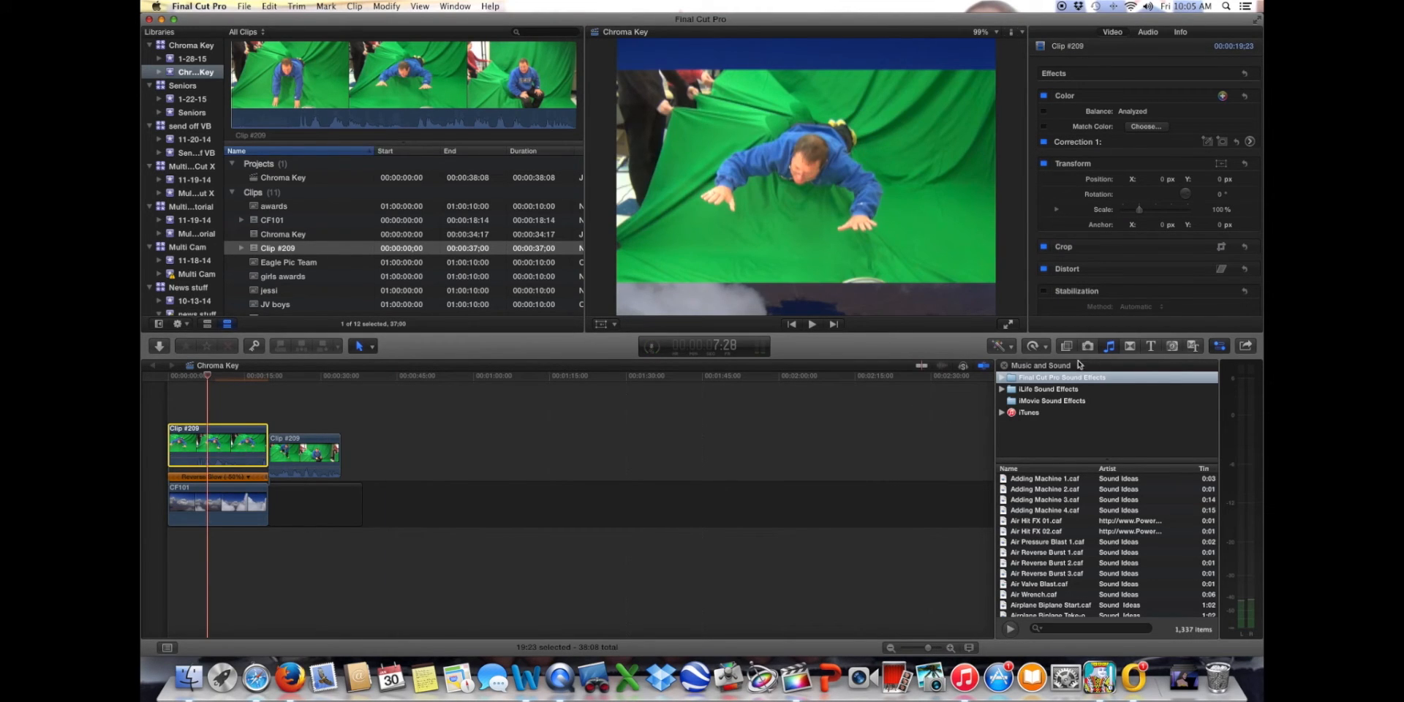
# Apply the Keying category's Keyer effect to the first Clip #209, with View set to Original
pyautogui.click(1065, 347)
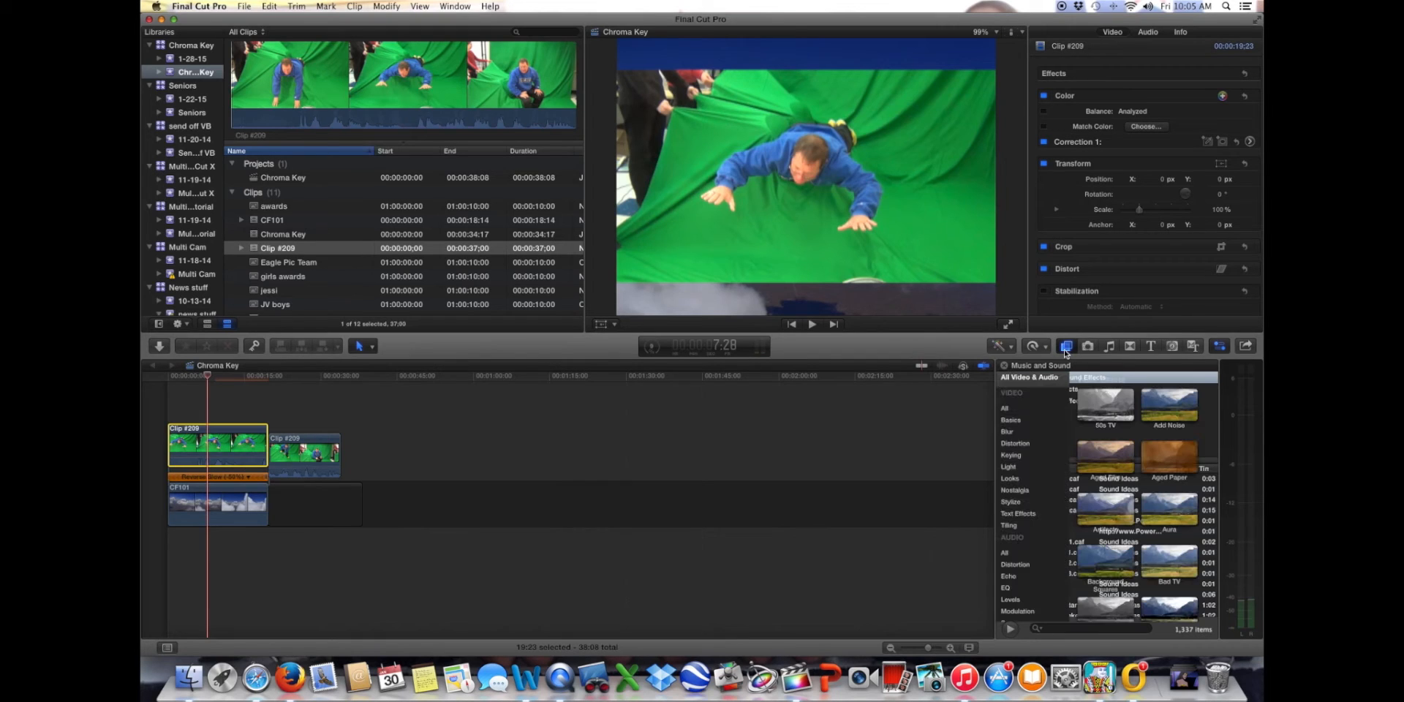
pyautogui.click(1065, 345)
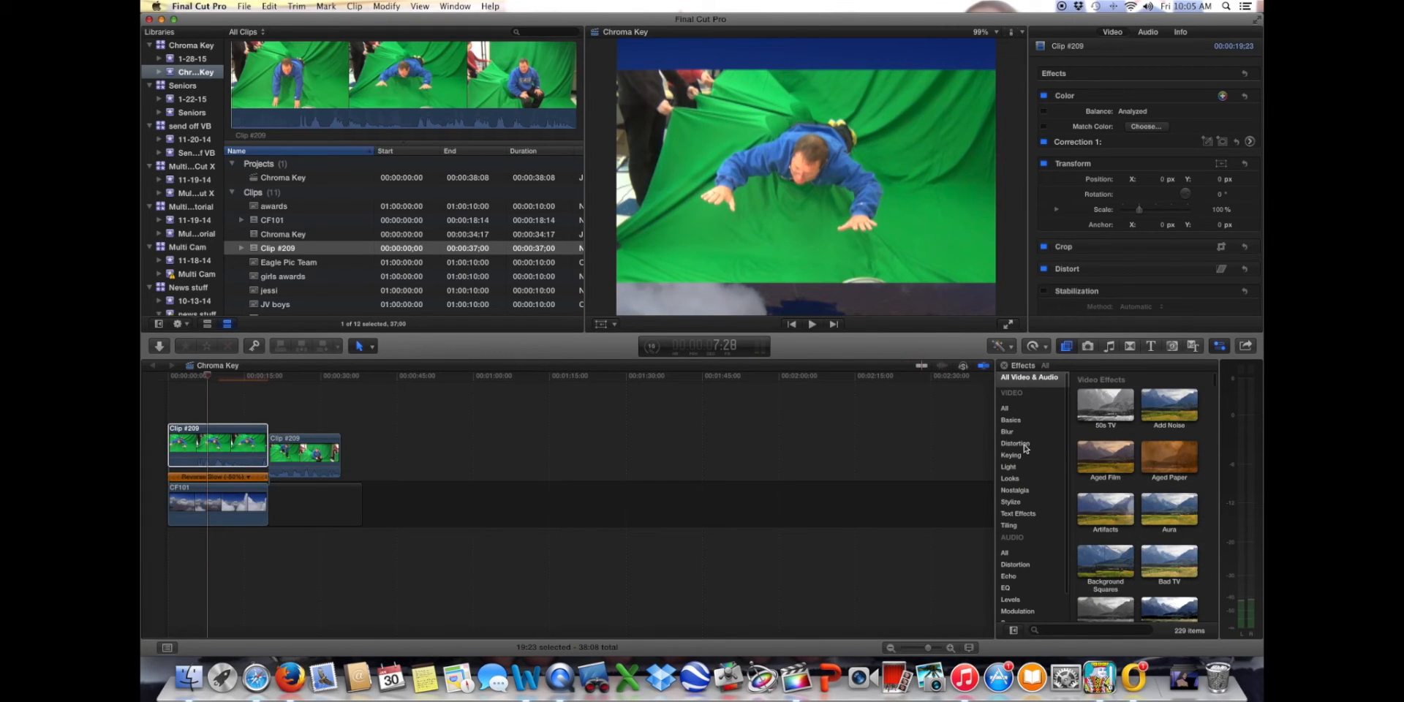
pyautogui.click(1010, 455)
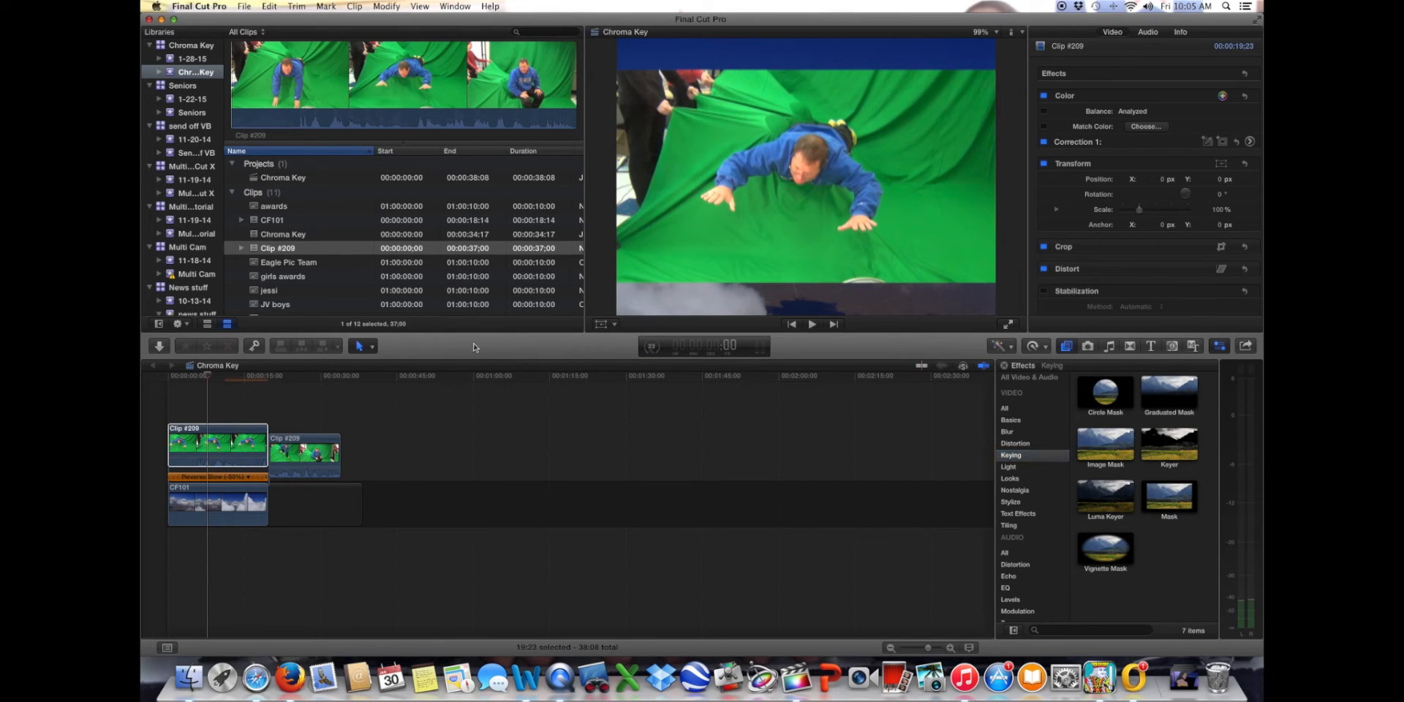
pyautogui.click(216, 443)
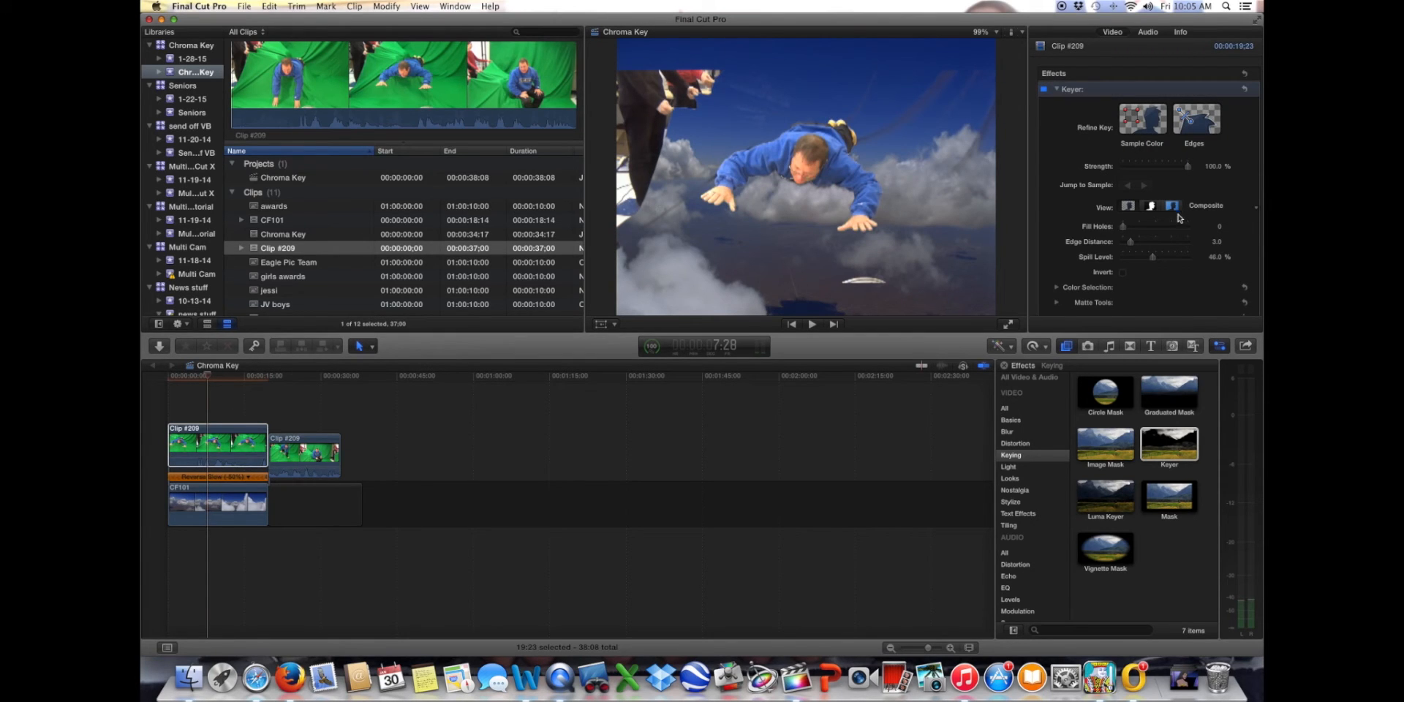
pyautogui.click(1171, 206)
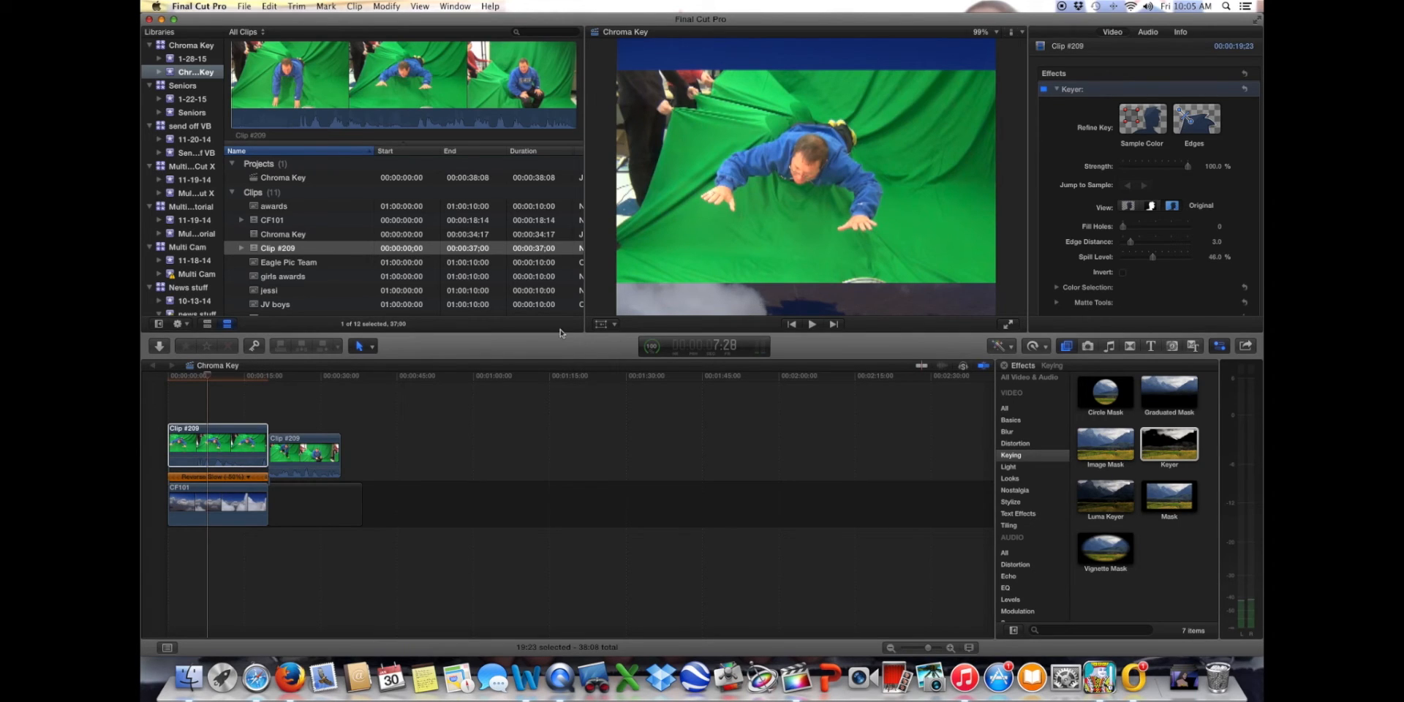
# Crop Clip #209 in Trim mode, pulling in the left, top, right and bottom edges
pyautogui.click(606, 324)
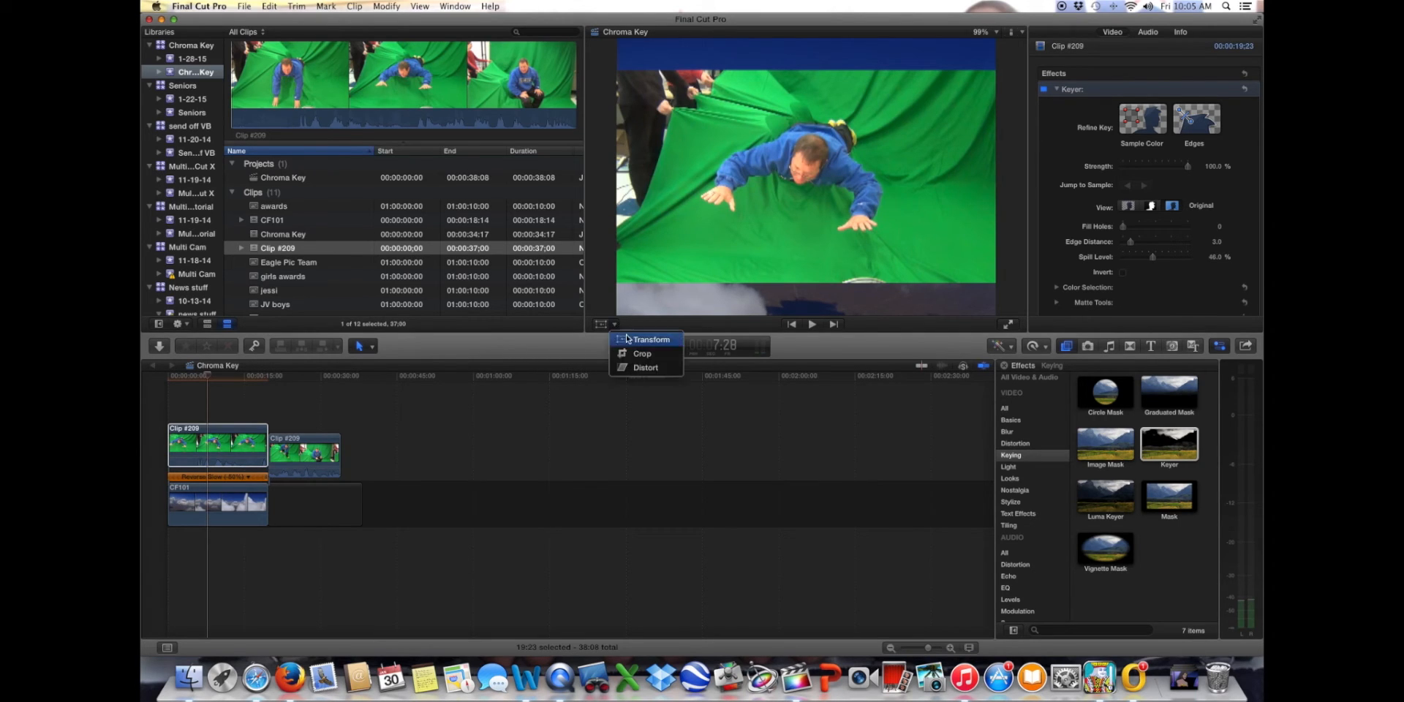
pyautogui.click(642, 353)
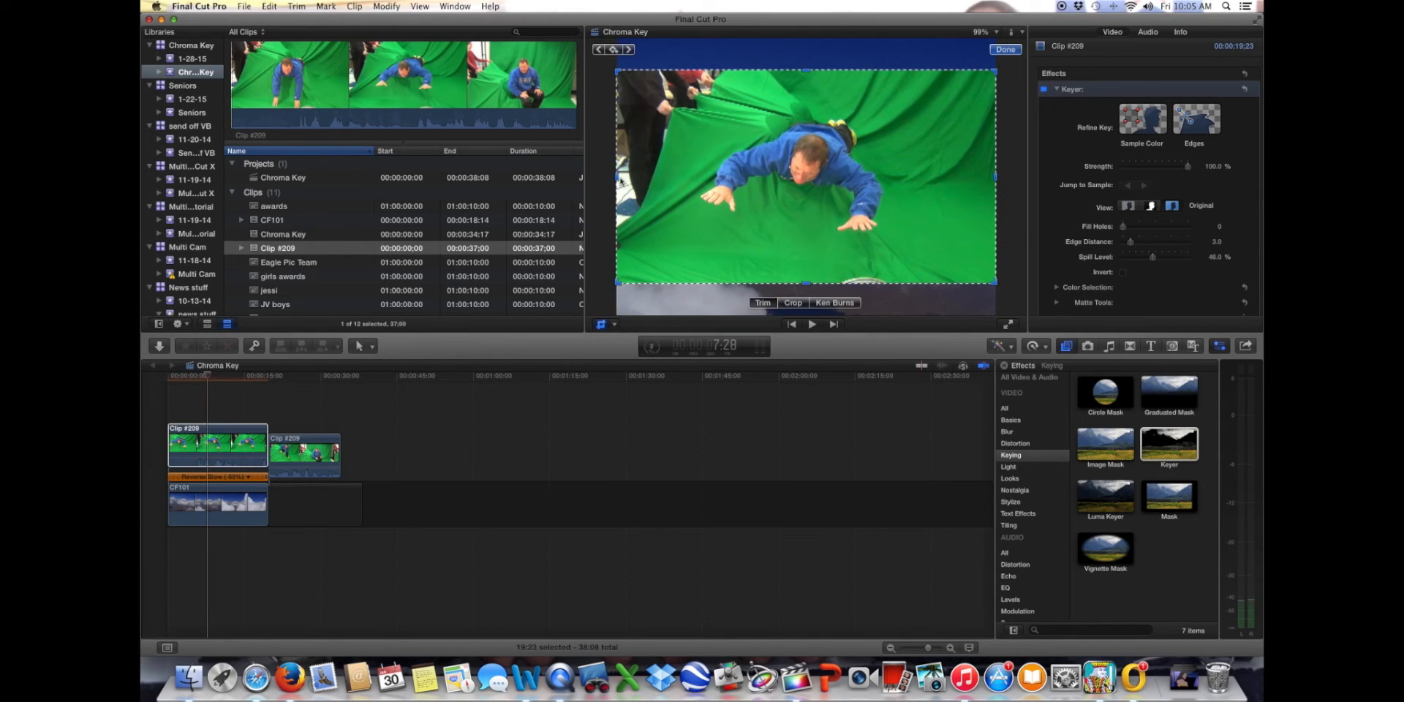
pyautogui.click(791, 303)
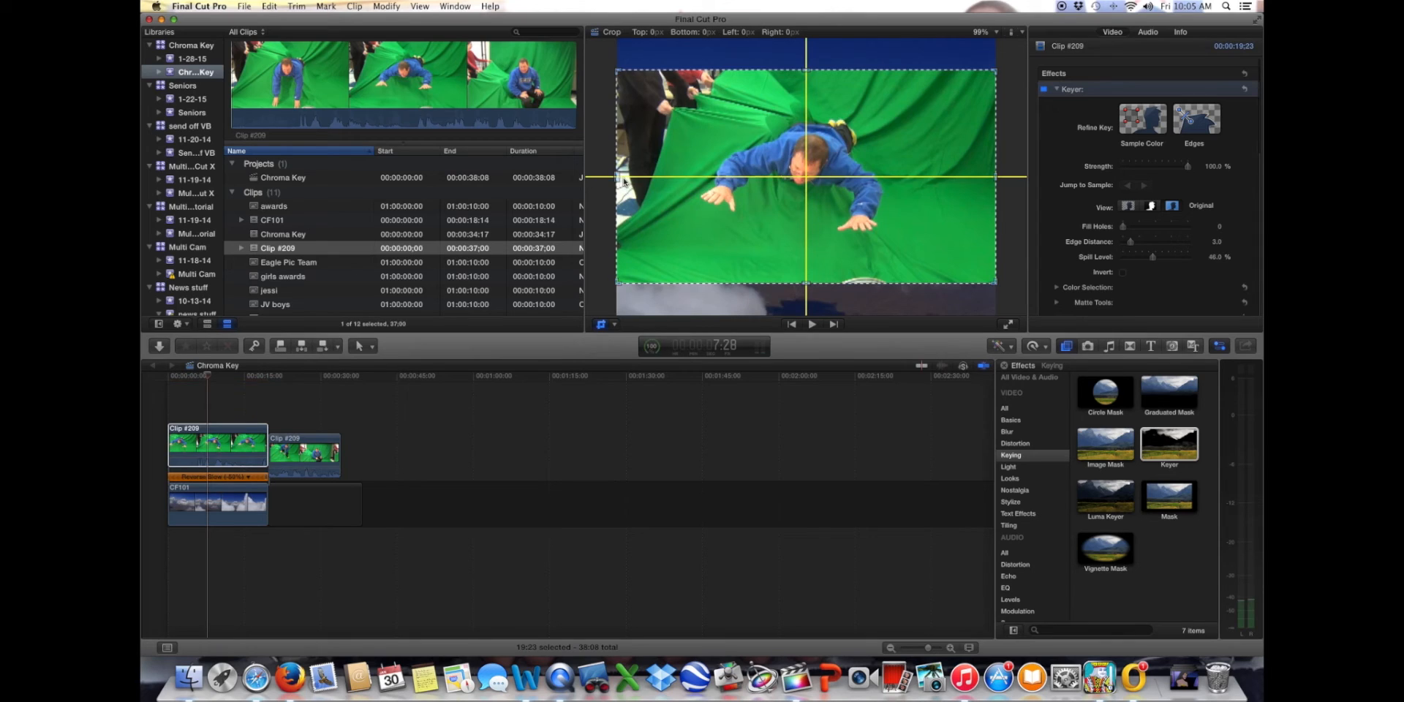
pyautogui.moveTo(615, 179); pyautogui.dragTo(638, 179)
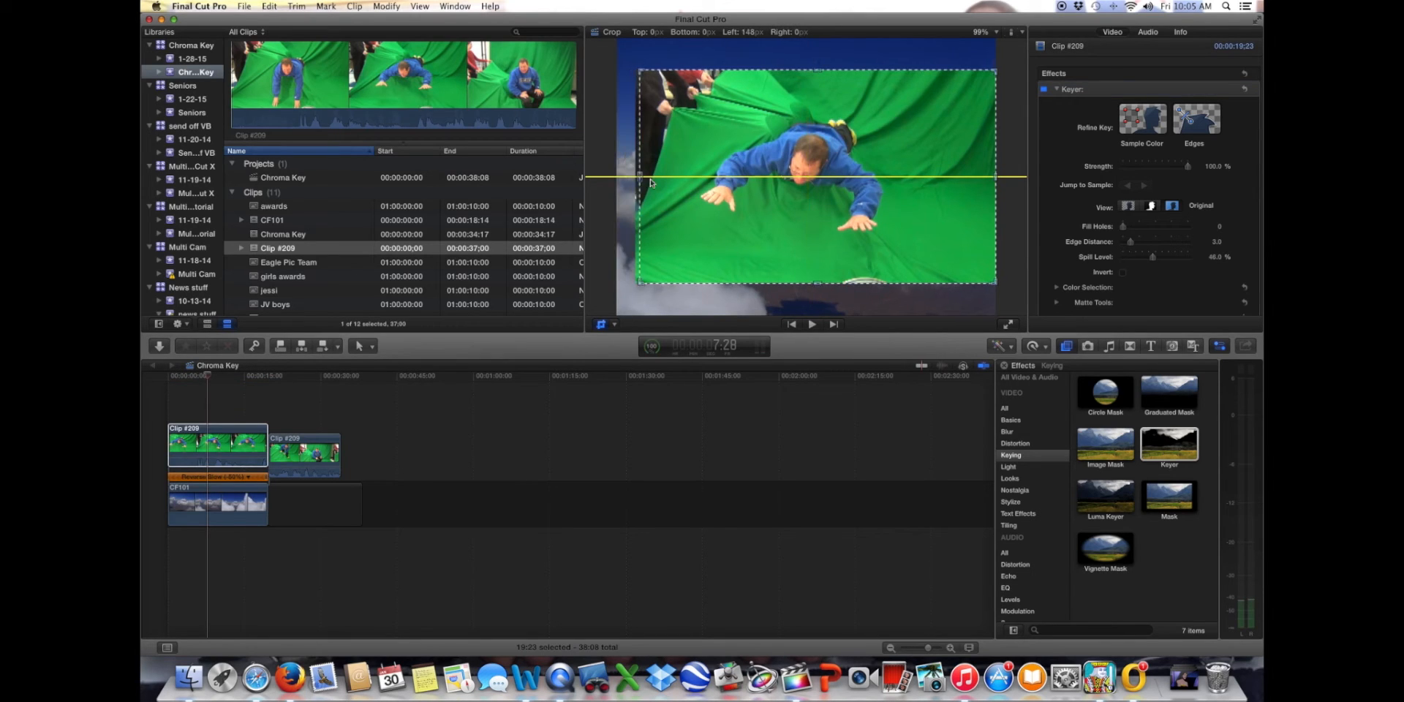
pyautogui.moveTo(635, 183); pyautogui.dragTo(682, 183)
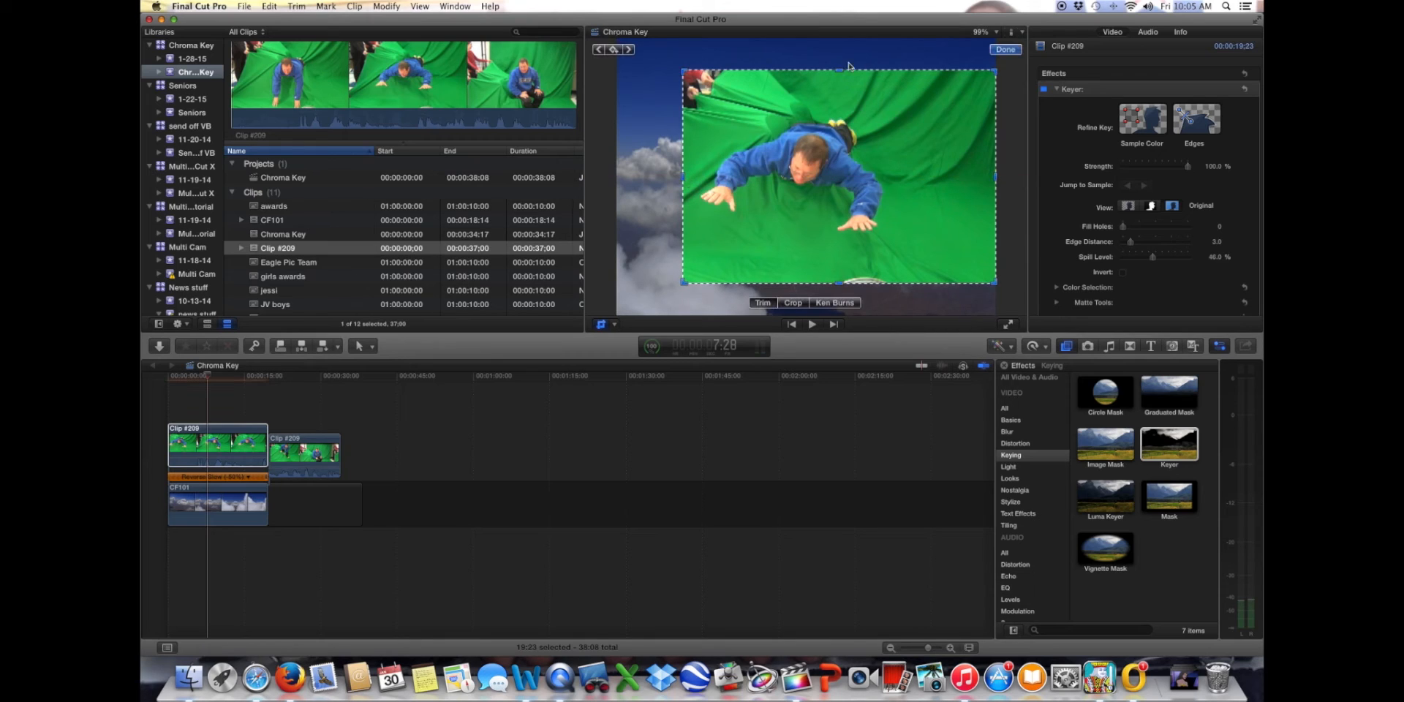
pyautogui.click(791, 303)
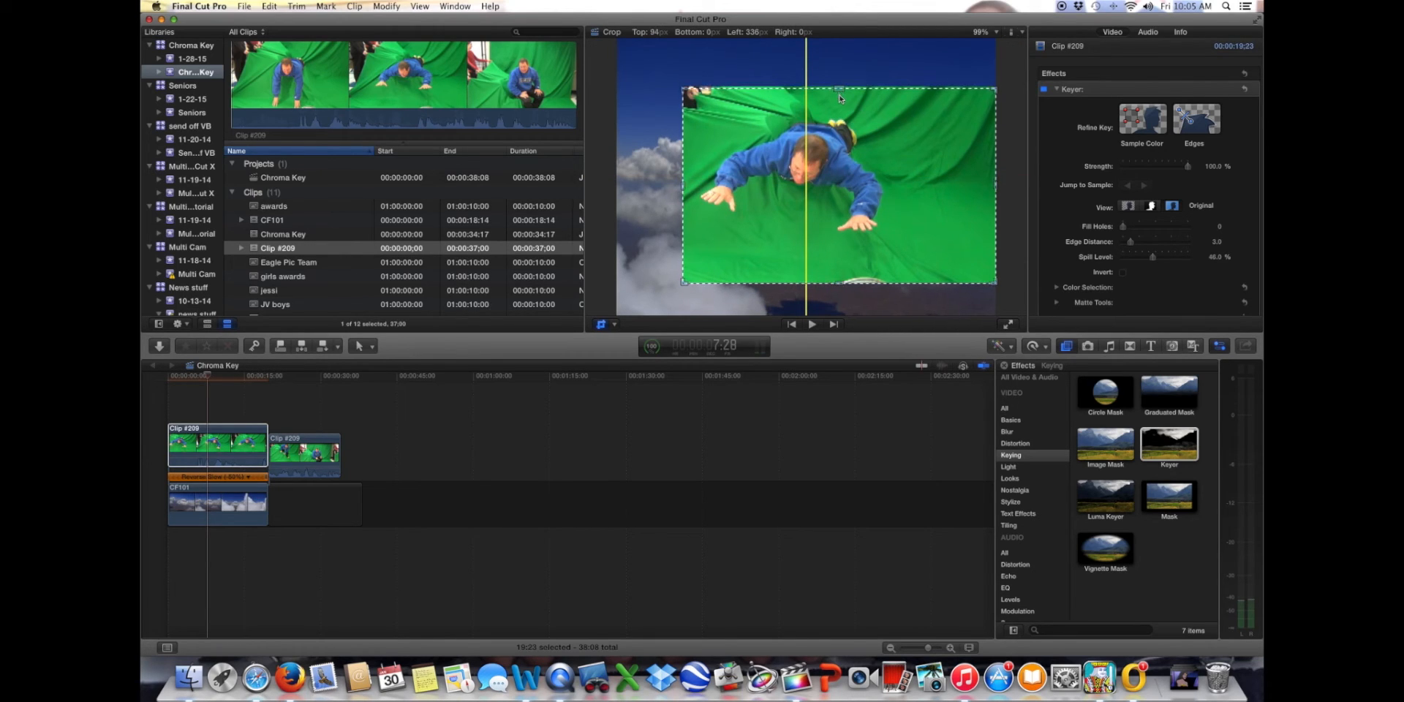
pyautogui.moveTo(838, 92); pyautogui.dragTo(839, 105)
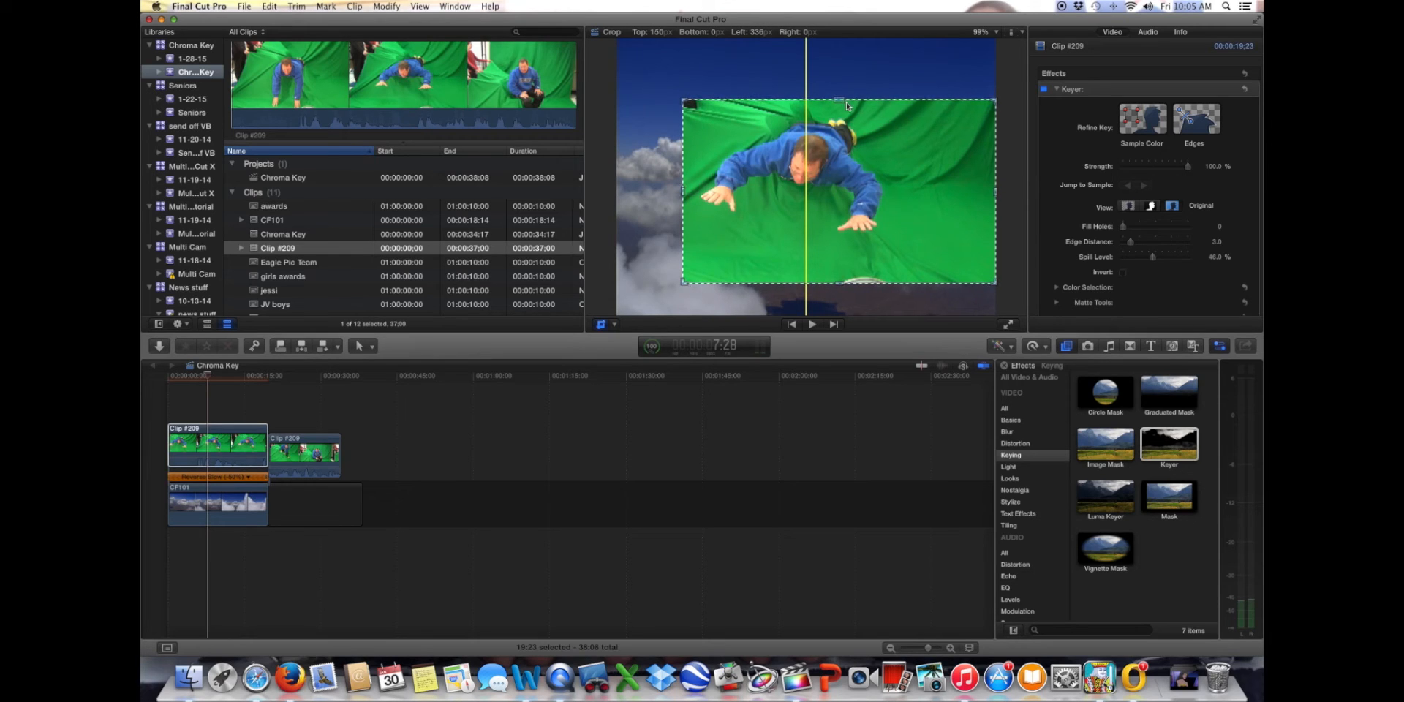
pyautogui.moveTo(840, 97); pyautogui.dragTo(840, 107)
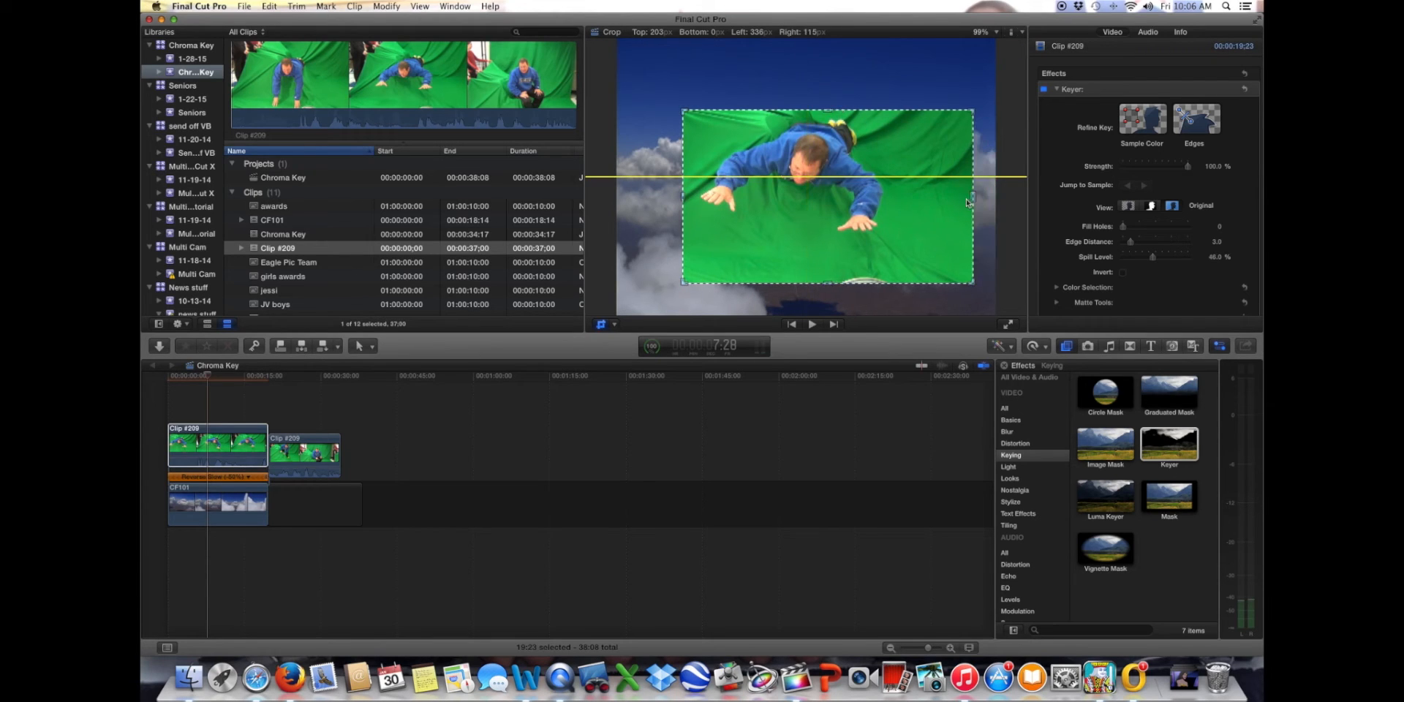
pyautogui.moveTo(971, 200); pyautogui.dragTo(906, 200)
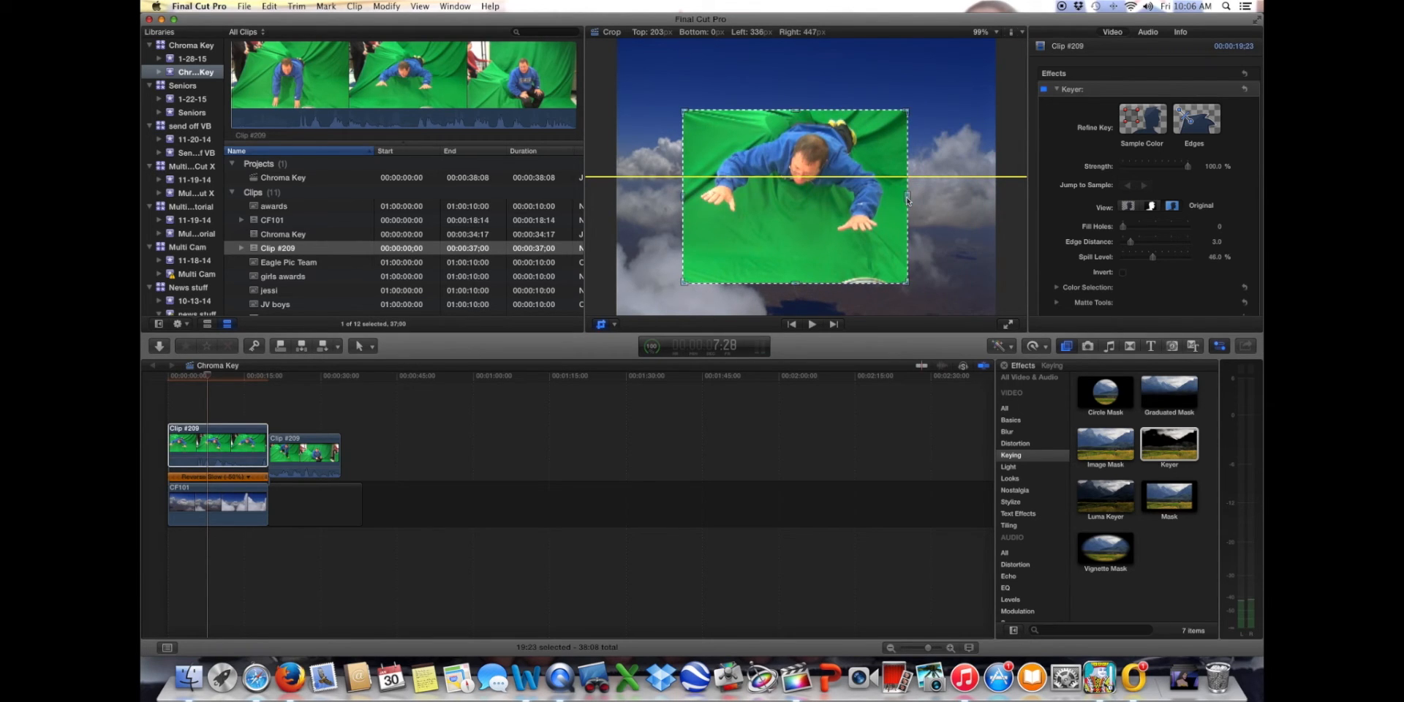
pyautogui.moveTo(906, 202); pyautogui.dragTo(917, 202)
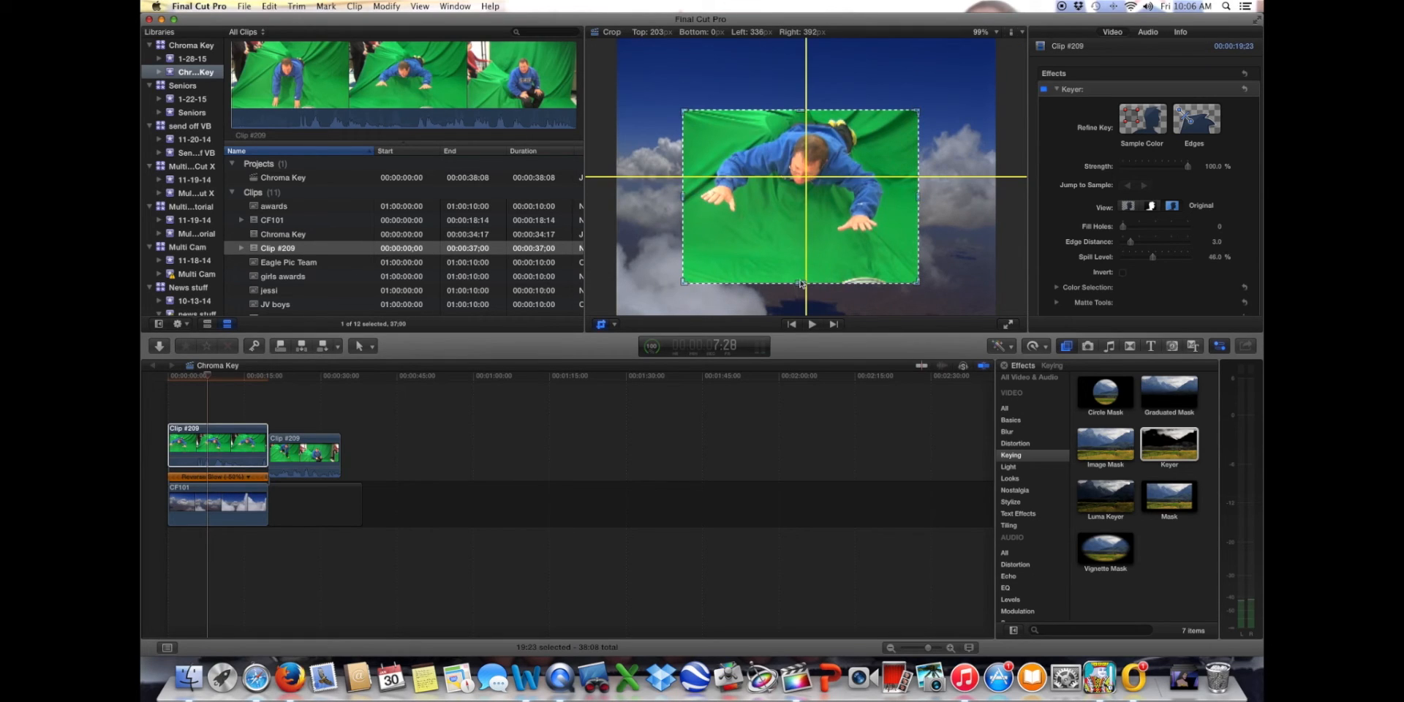
pyautogui.moveTo(801, 284); pyautogui.dragTo(801, 268)
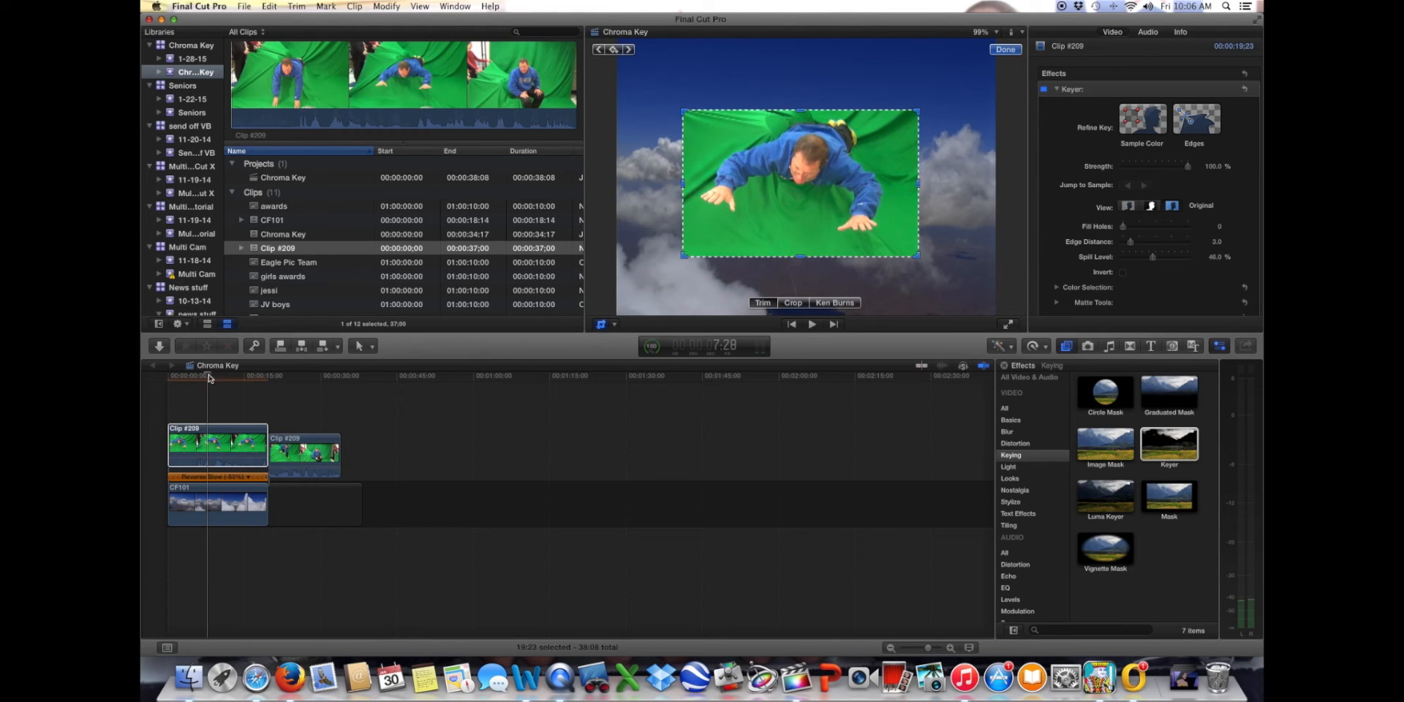
# Finish the crop and scrub through several moments of the flying clip
pyautogui.click(180, 376)
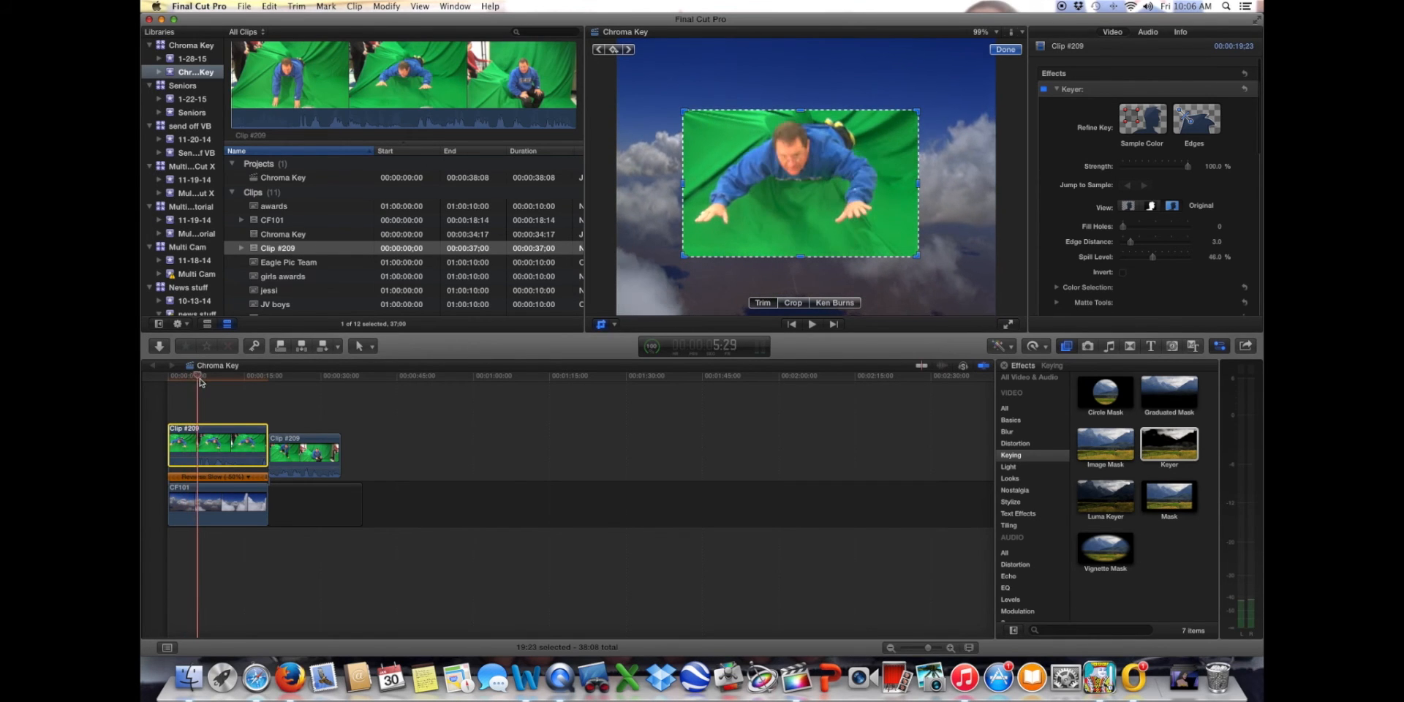
pyautogui.click(214, 376)
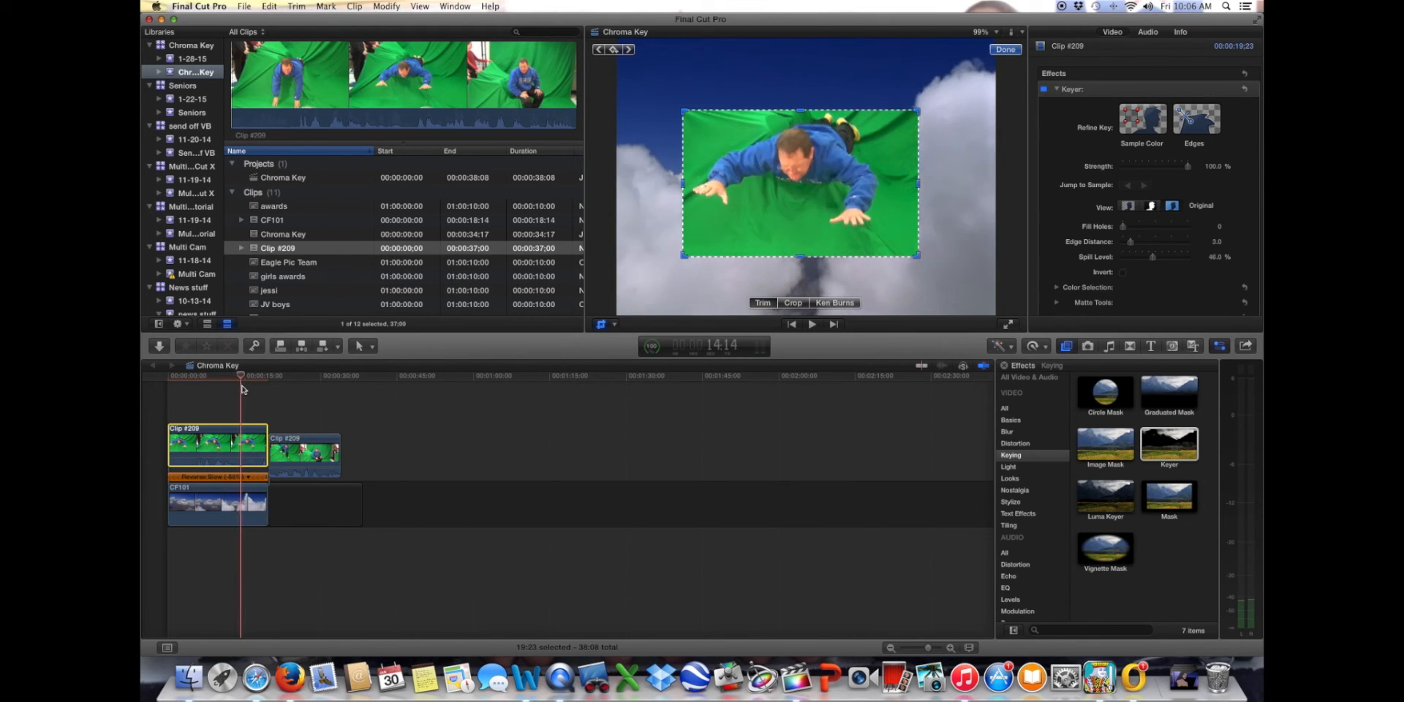
pyautogui.click(255, 375)
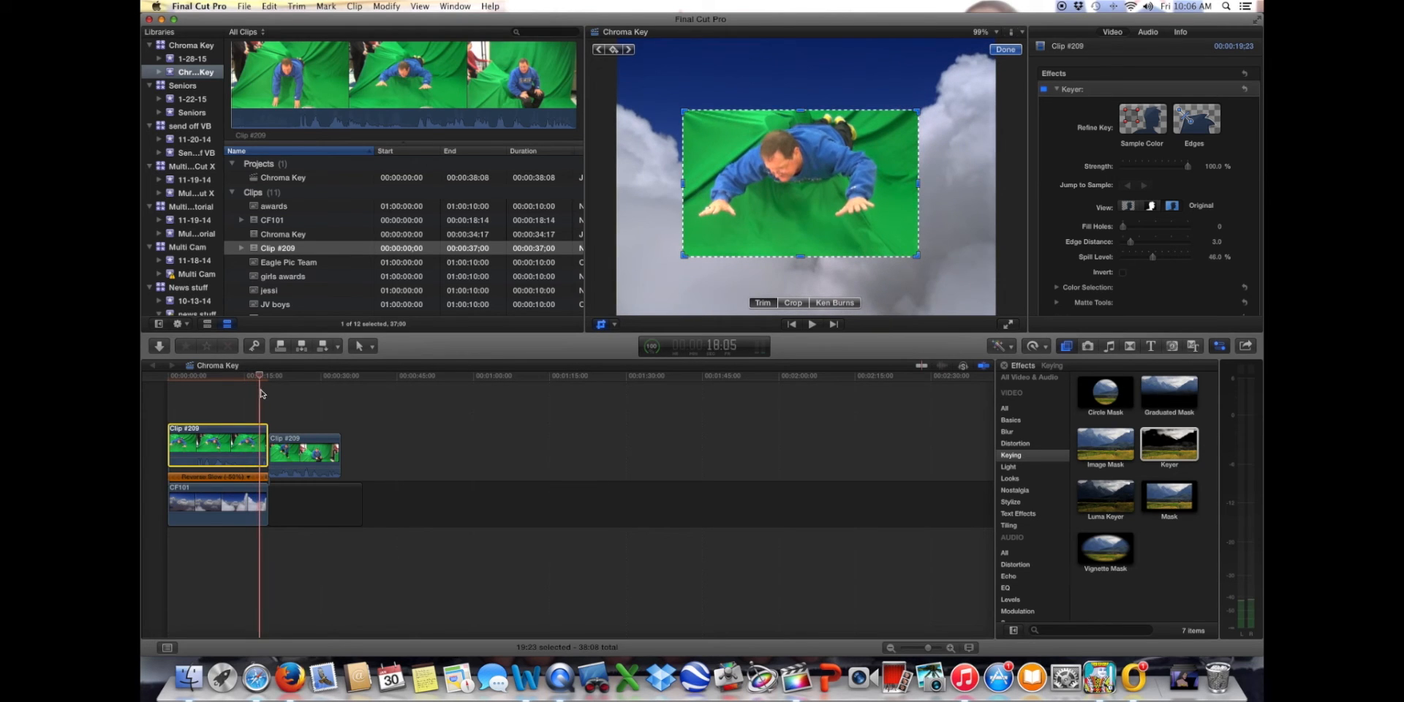
pyautogui.click(167, 376)
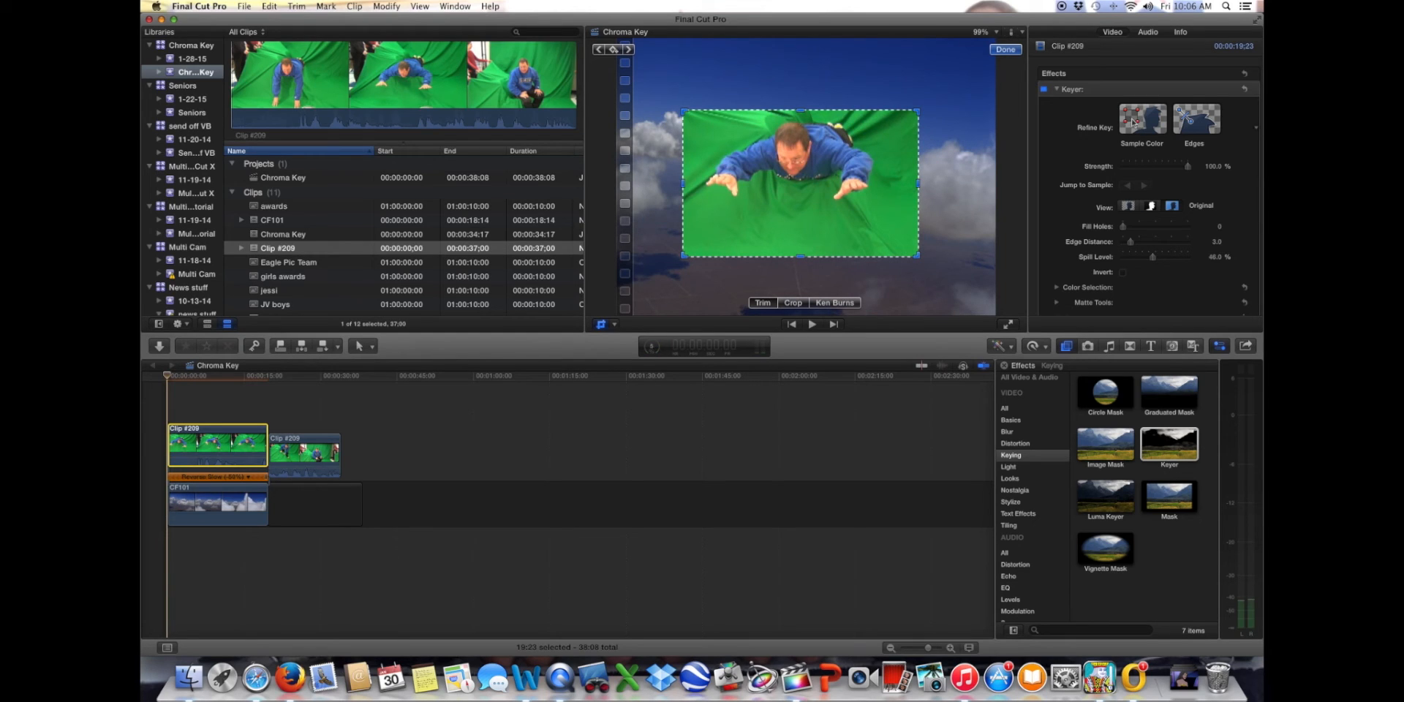
pyautogui.click(602, 324)
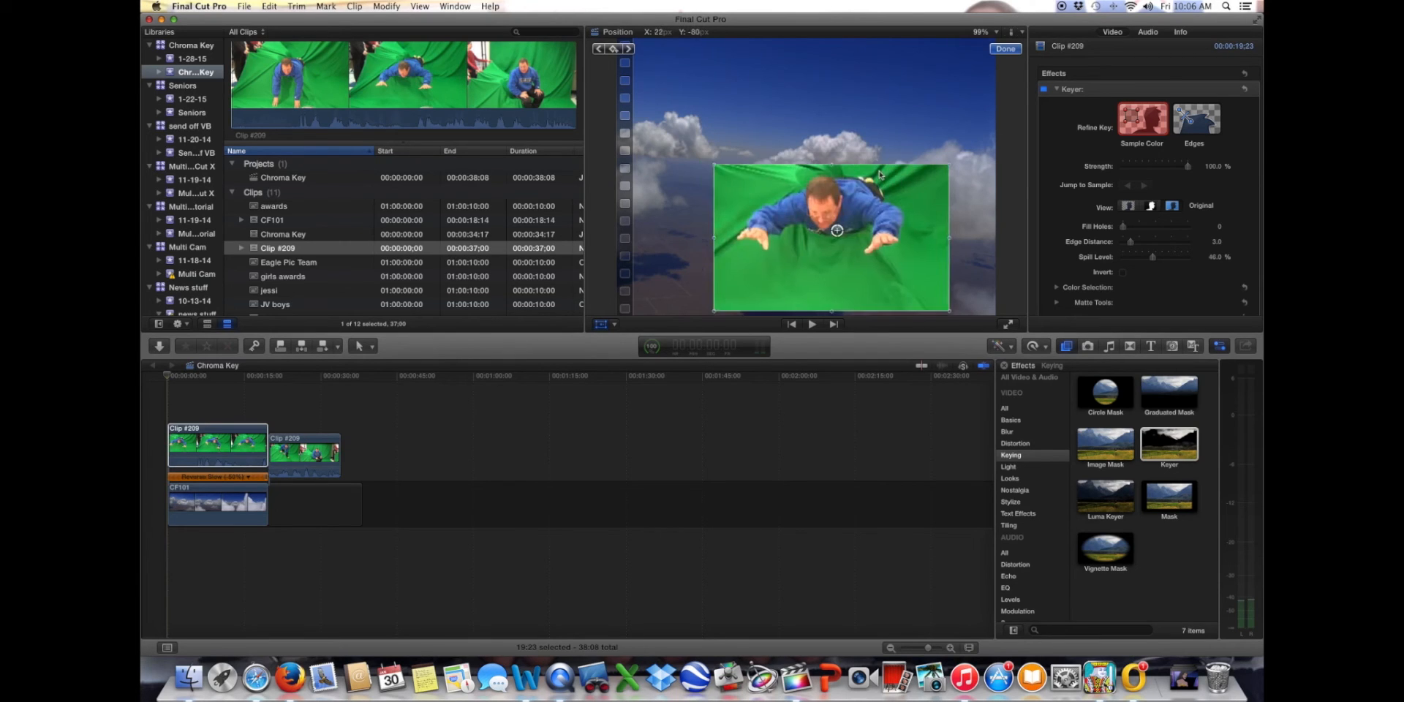
# Drag the cropped clip up and right over the clouds and confirm with Done
pyautogui.moveTo(835, 230); pyautogui.dragTo(807, 176)
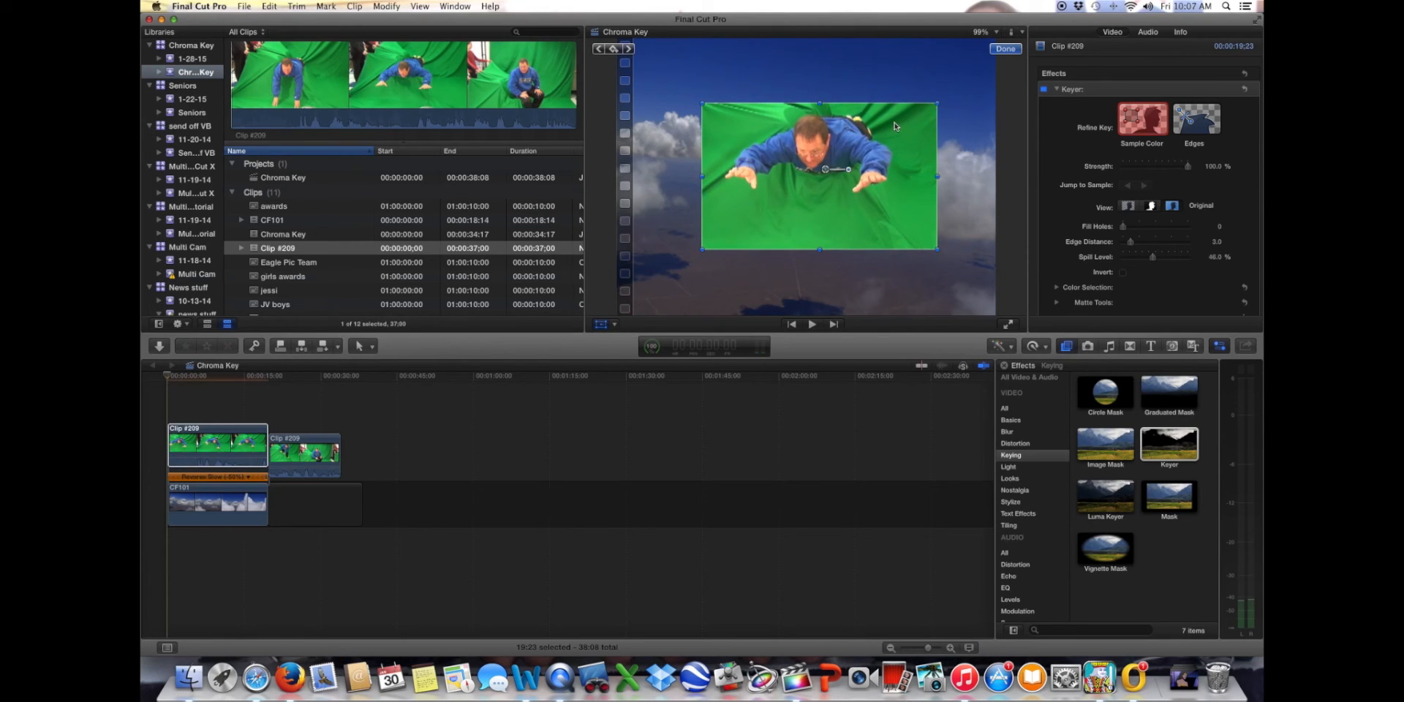
pyautogui.moveTo(614, 334)
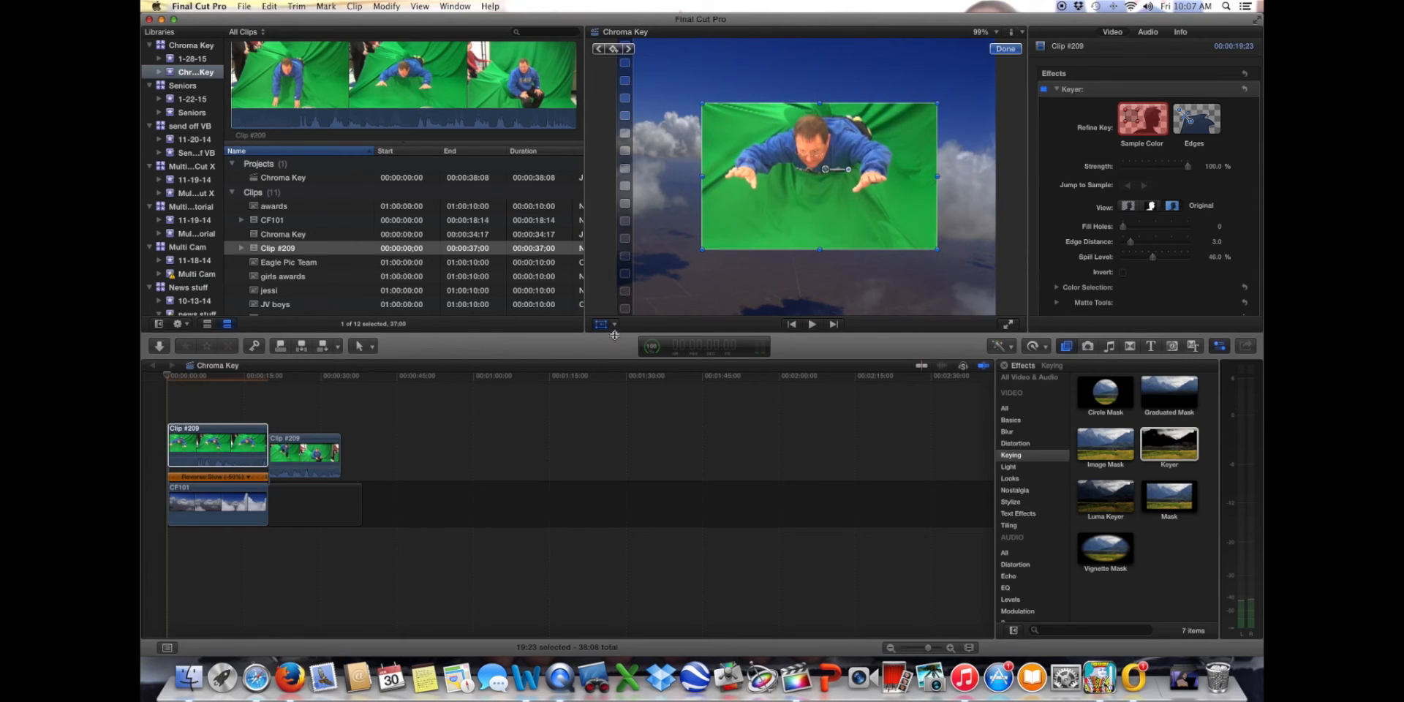
pyautogui.click(603, 324)
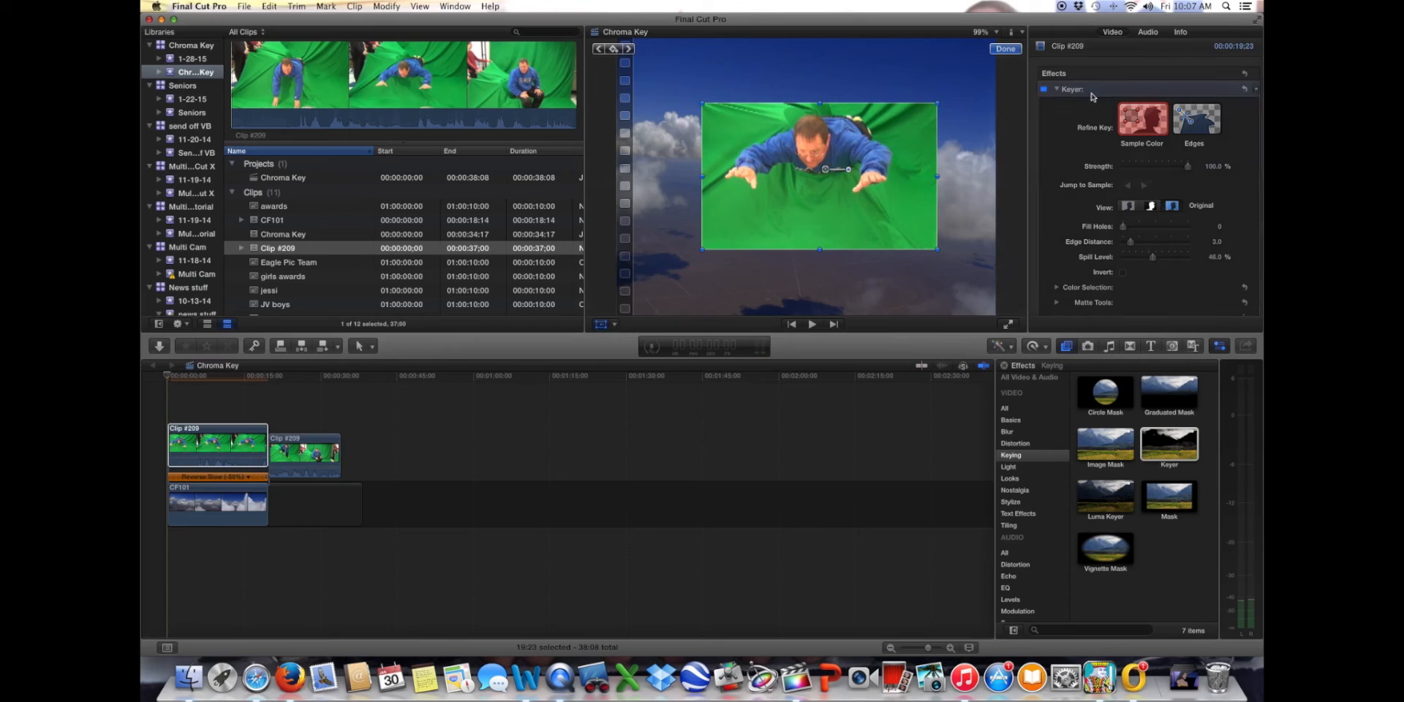
pyautogui.moveTo(1054, 159)
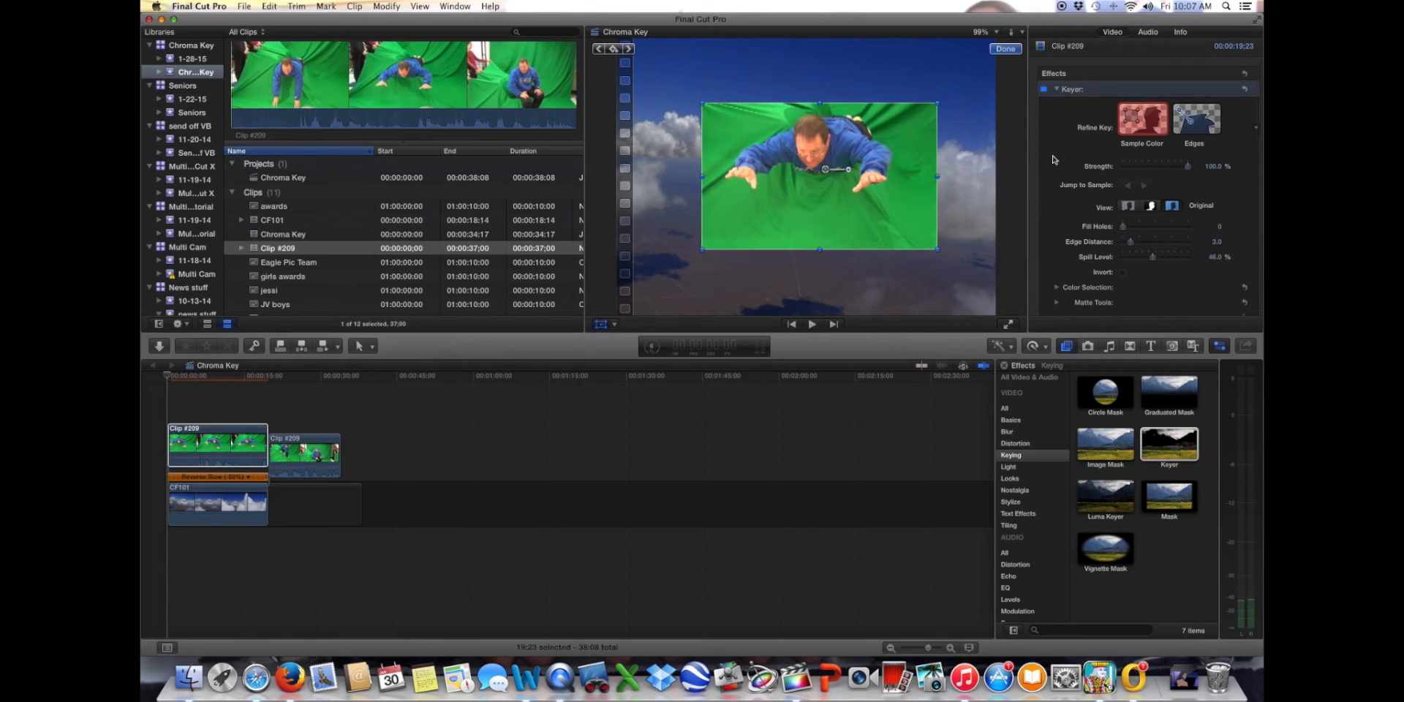
pyautogui.click(1129, 207)
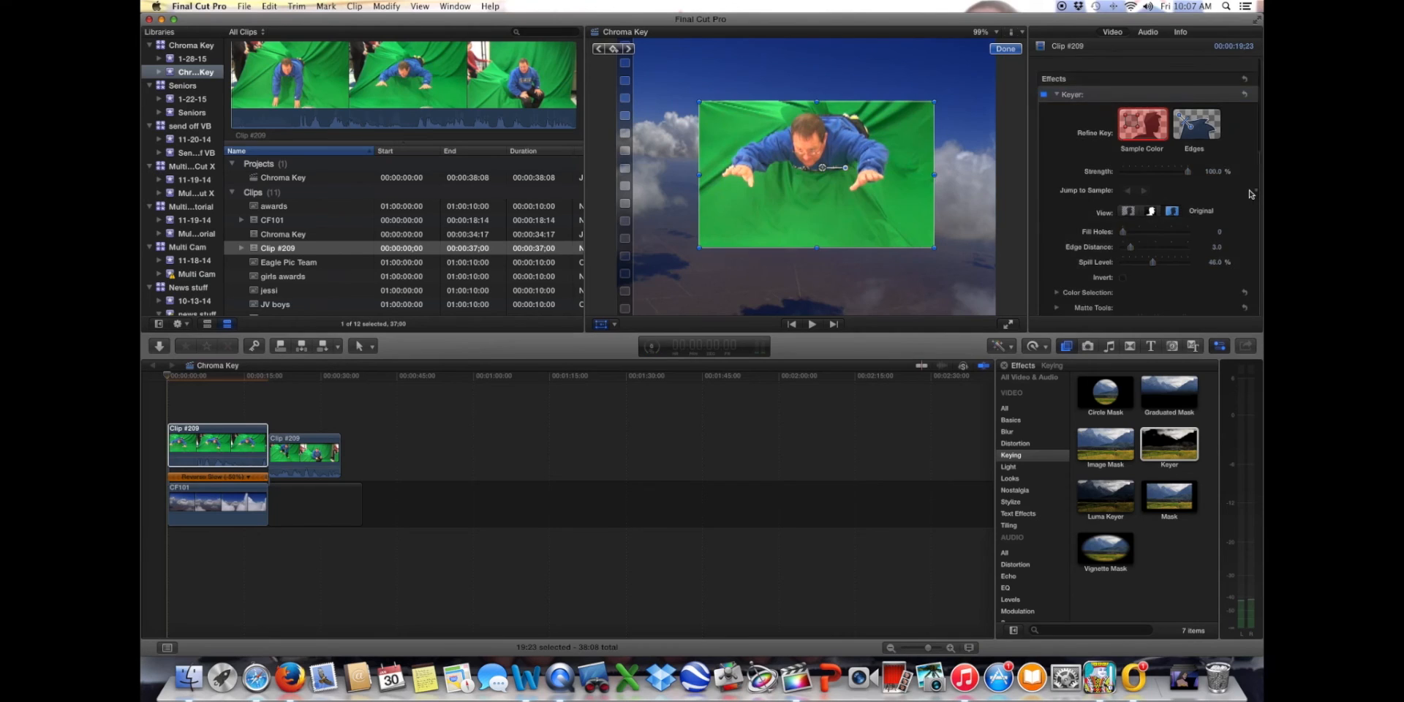
# Scroll the inspector past Transform back to the Keyer parameters for the first Clip #209 piece
pyautogui.scroll(-3)
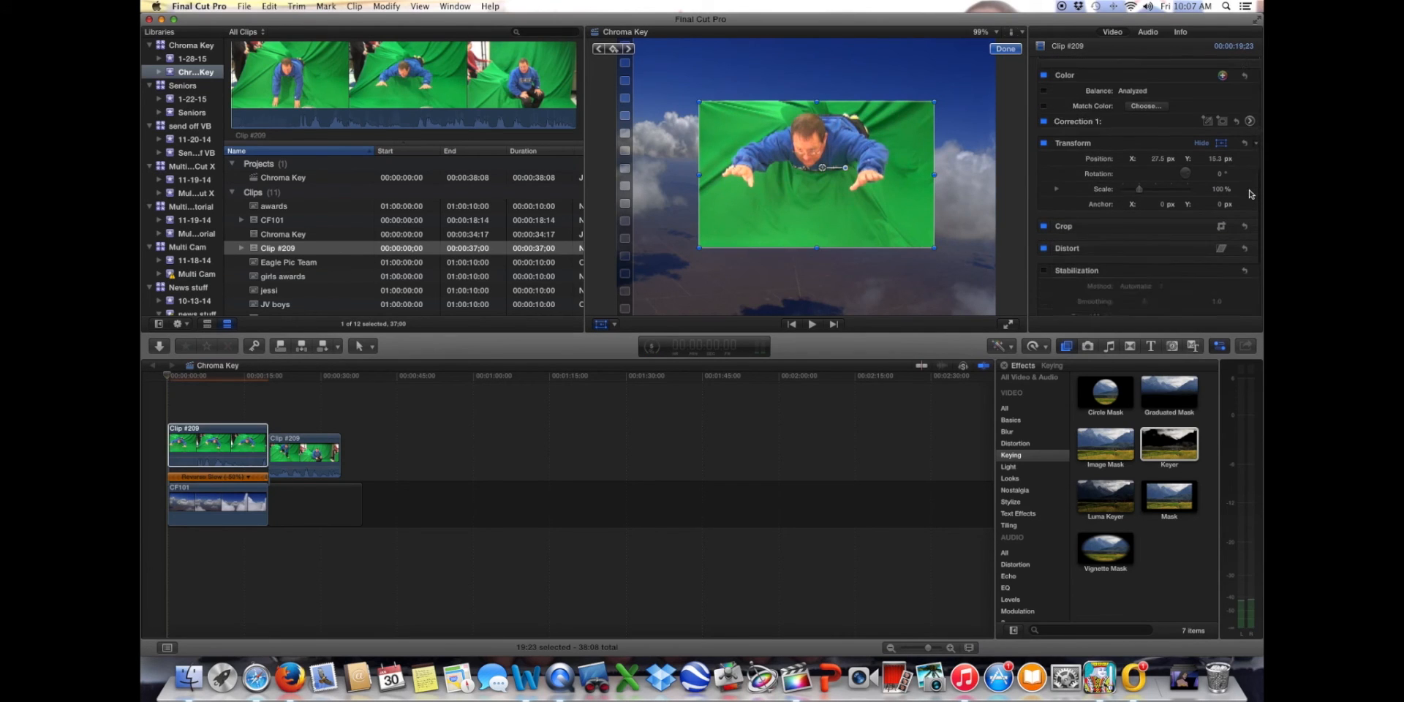
pyautogui.scroll(-3)
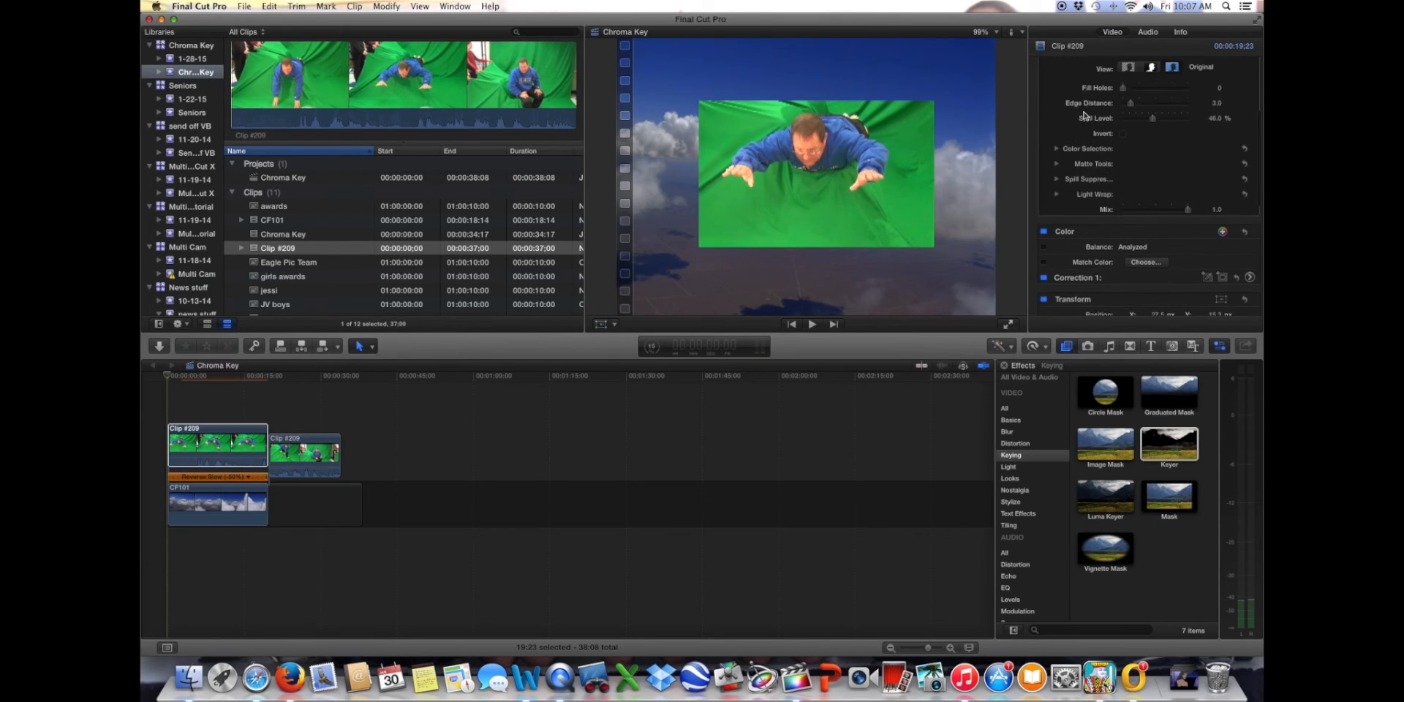
pyautogui.click(1057, 59)
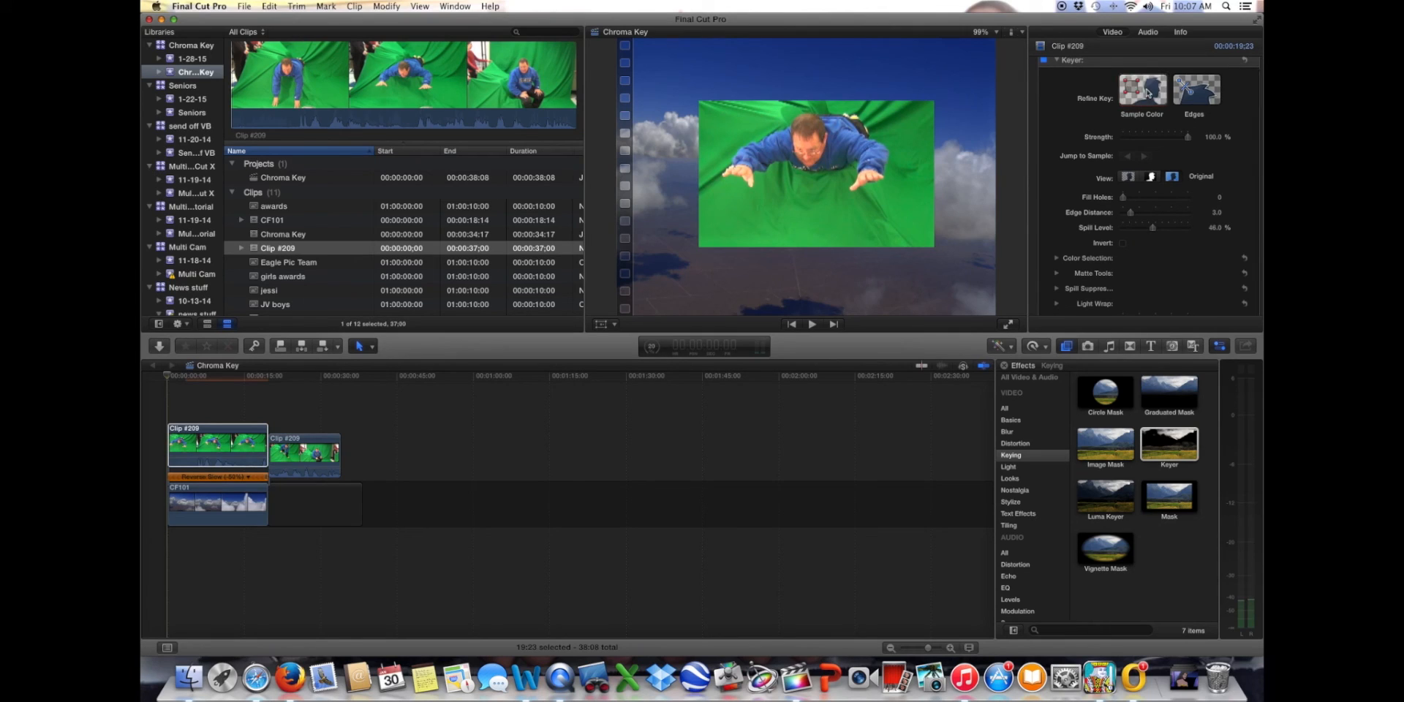
# Sample green areas with Sample Color at the right edge, lower middle and upper left
pyautogui.click(1141, 88)
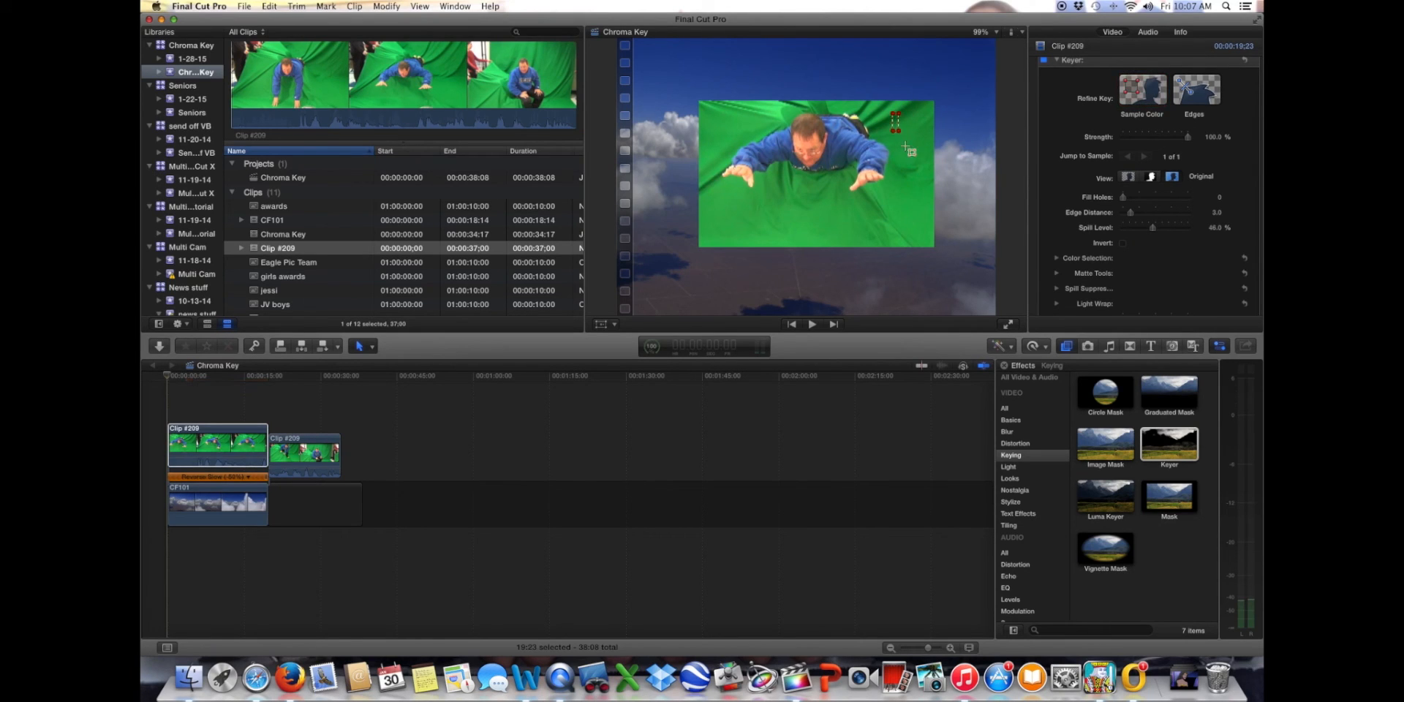
pyautogui.moveTo(895, 116); pyautogui.dragTo(904, 195)
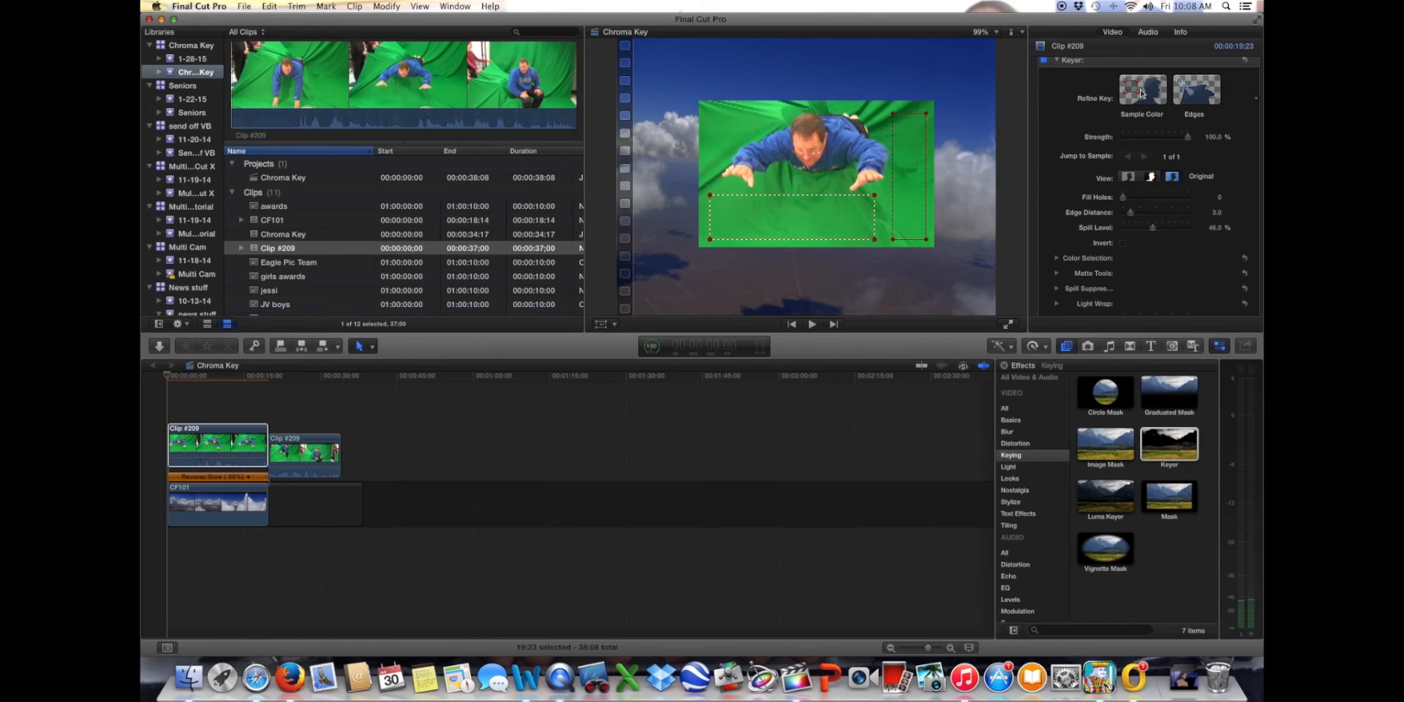
pyautogui.click(1142, 89)
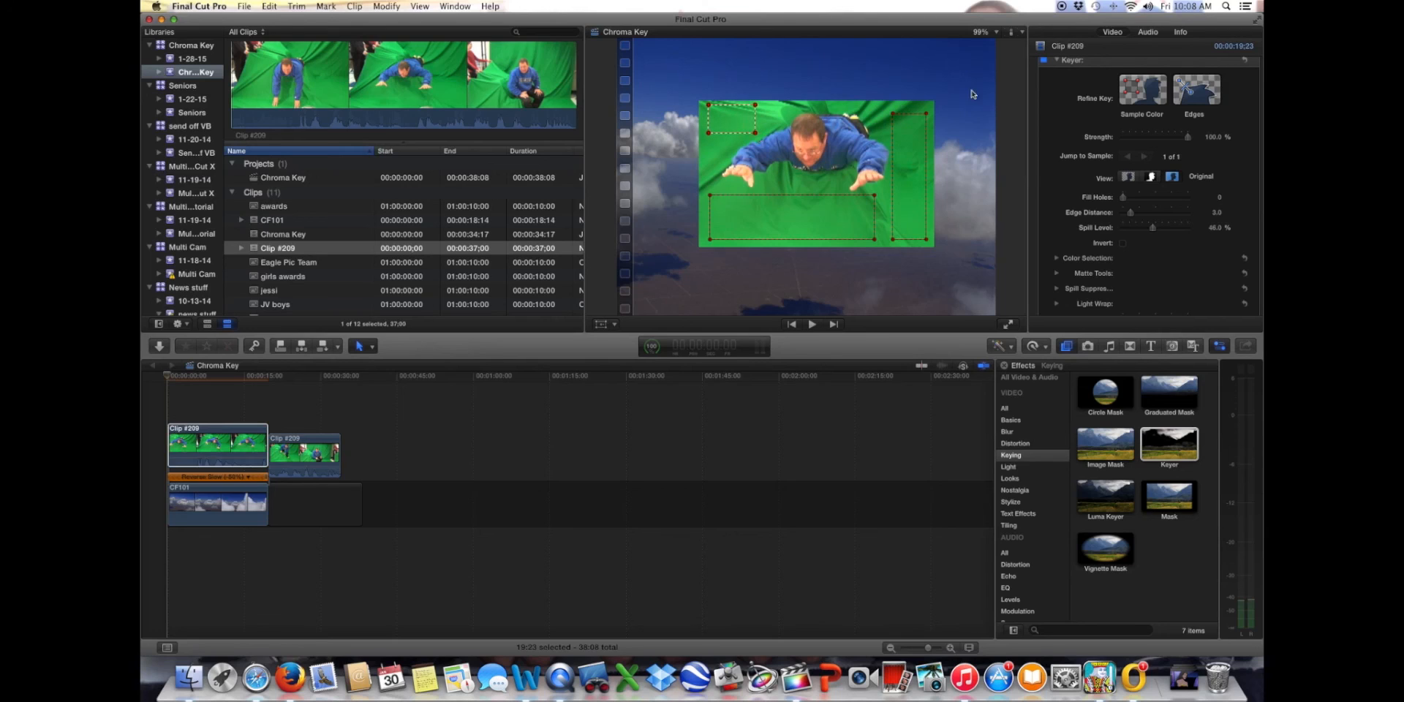
pyautogui.moveTo(1139, 189)
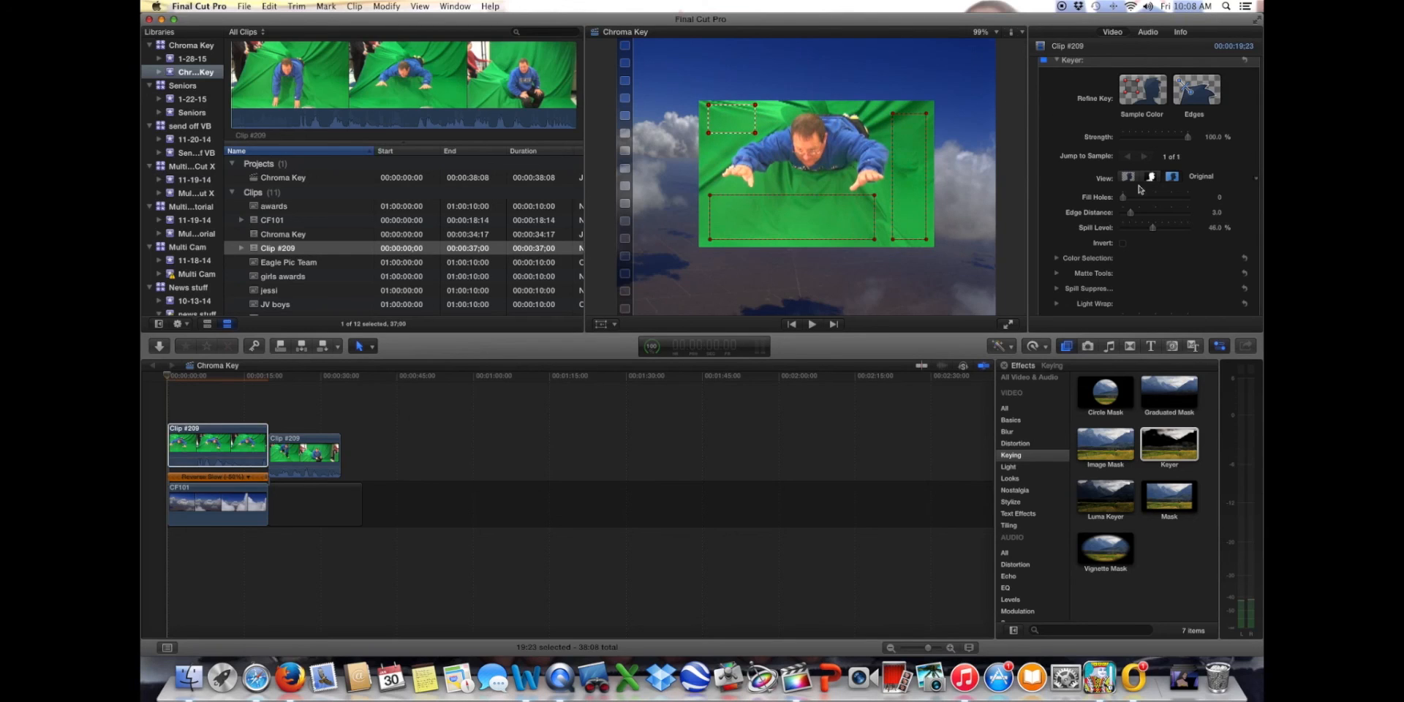
# Switch the Keyer View to Composite and play the shot from the beginning
pyautogui.click(1129, 176)
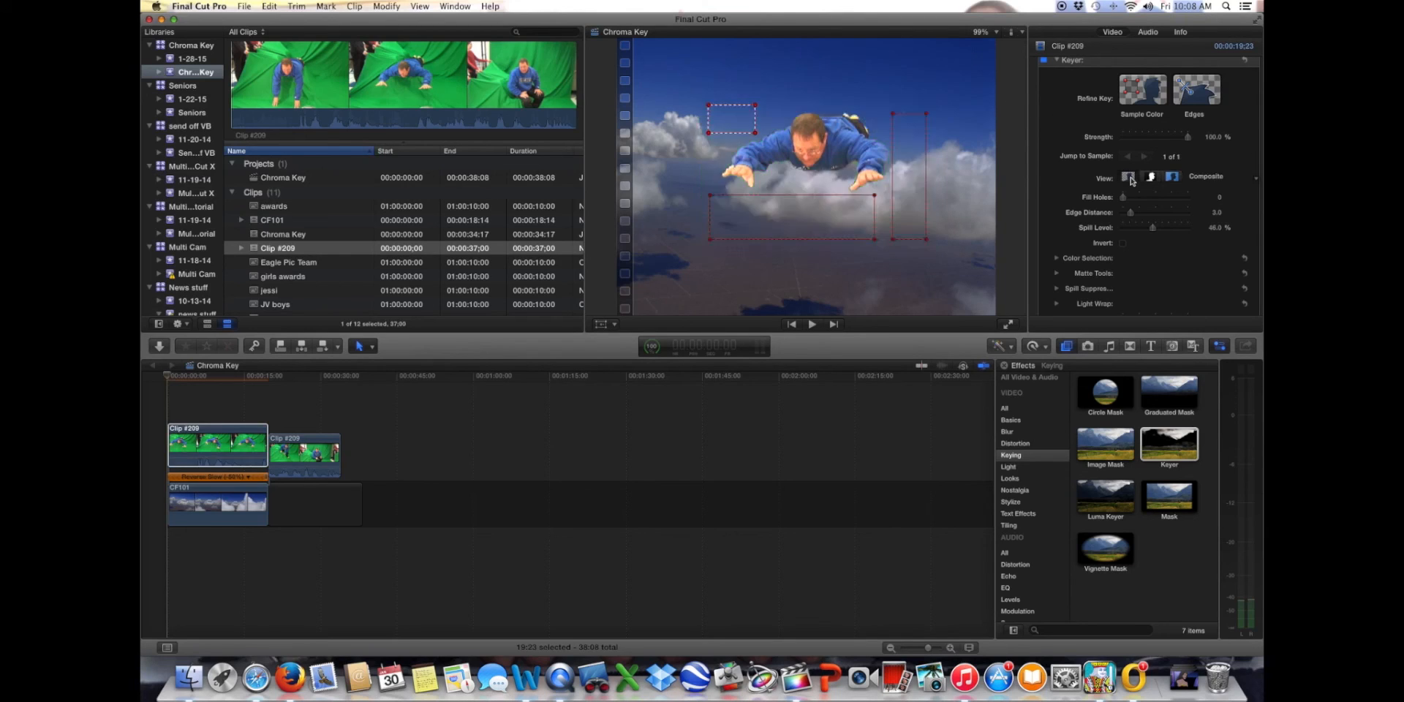
pyautogui.click(1130, 177)
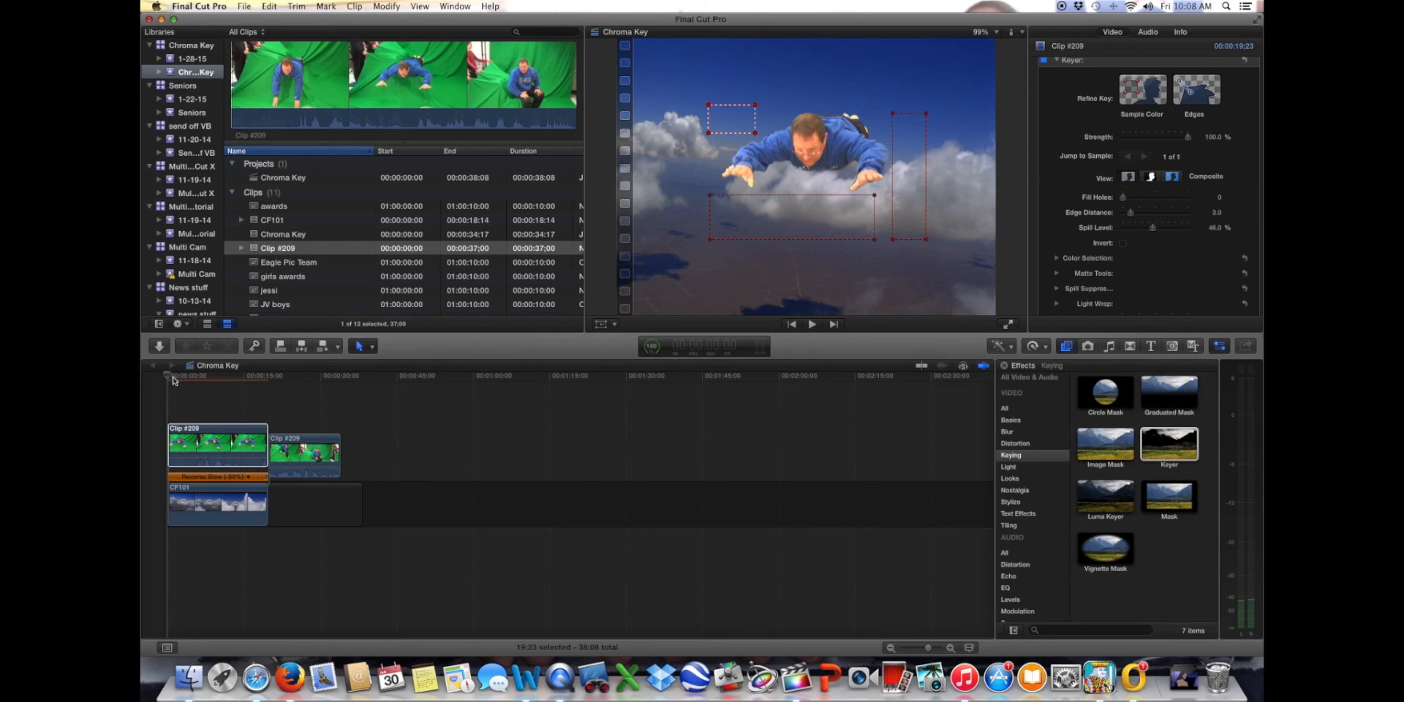
pyautogui.click(810, 324)
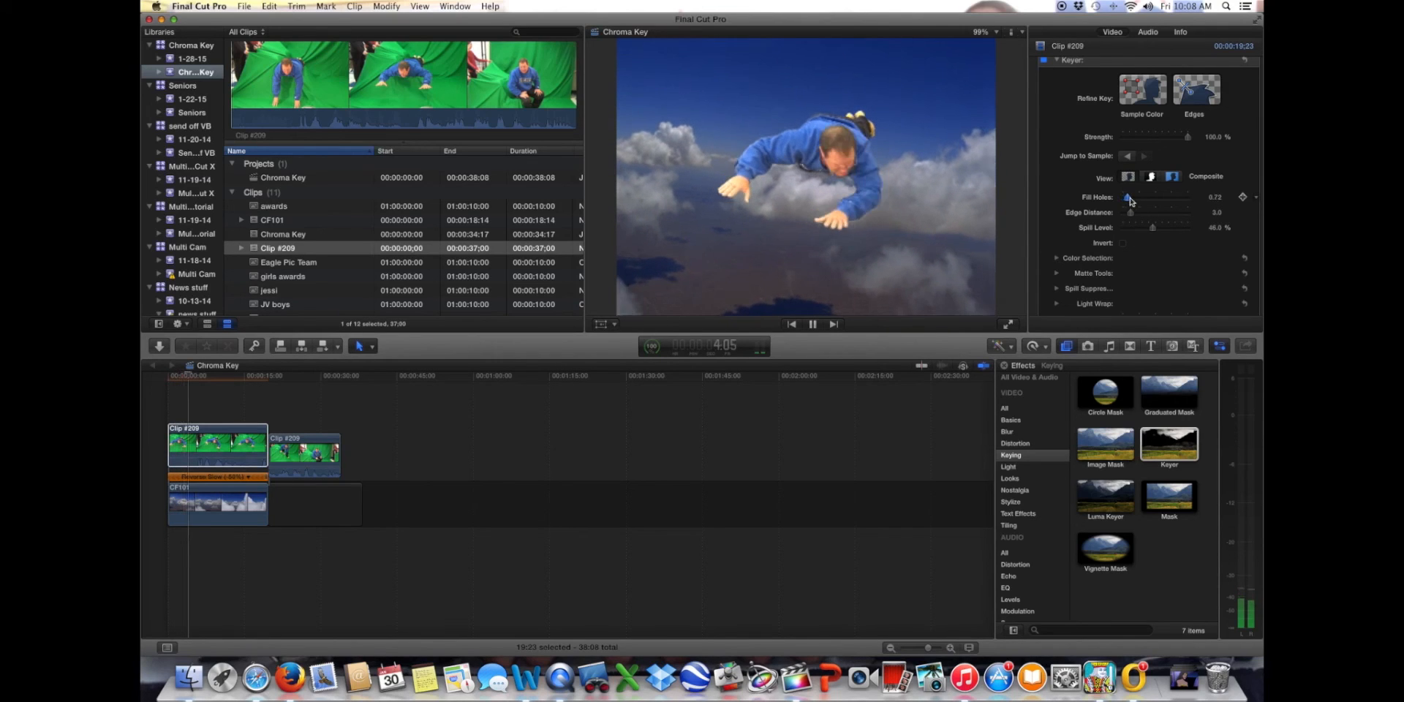
# Raise Fill Holes to 2.48 and stop the preview playback
pyautogui.moveTo(1129, 196); pyautogui.dragTo(1141, 197)
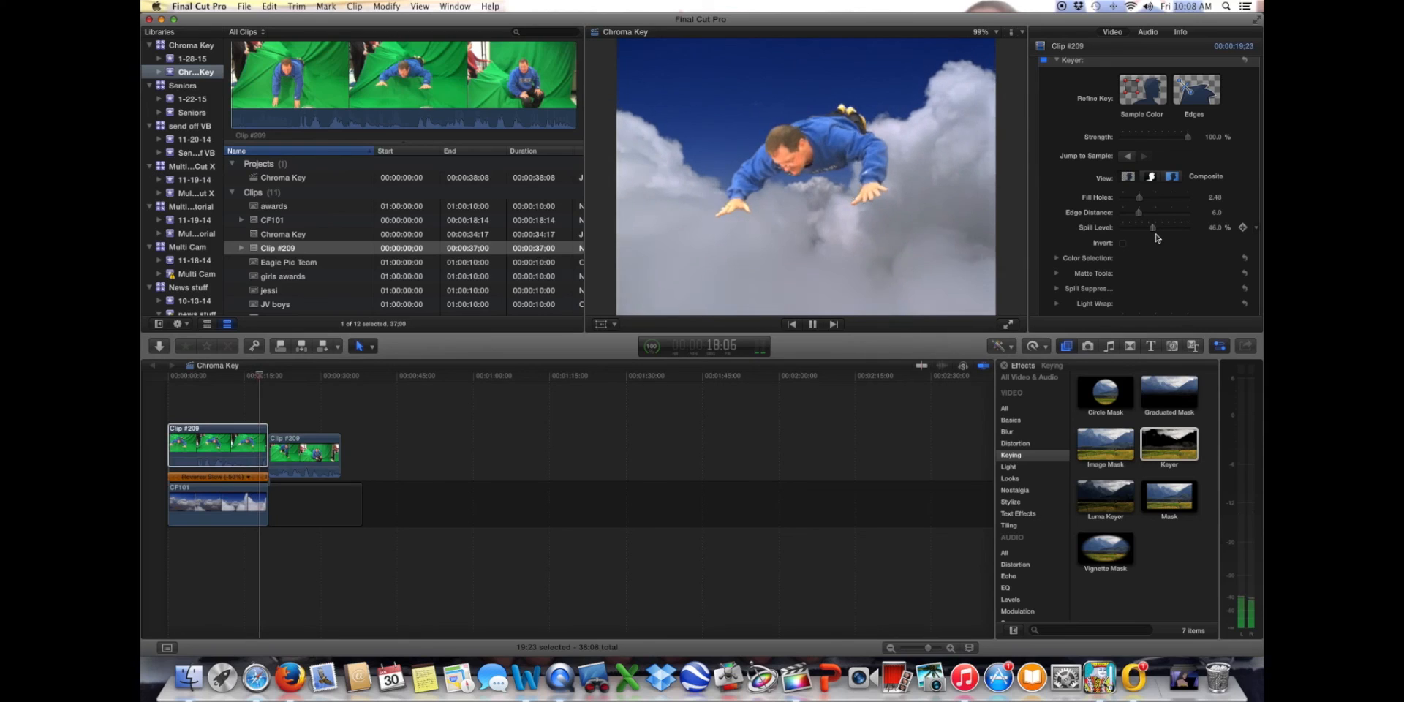
pyautogui.click(812, 323)
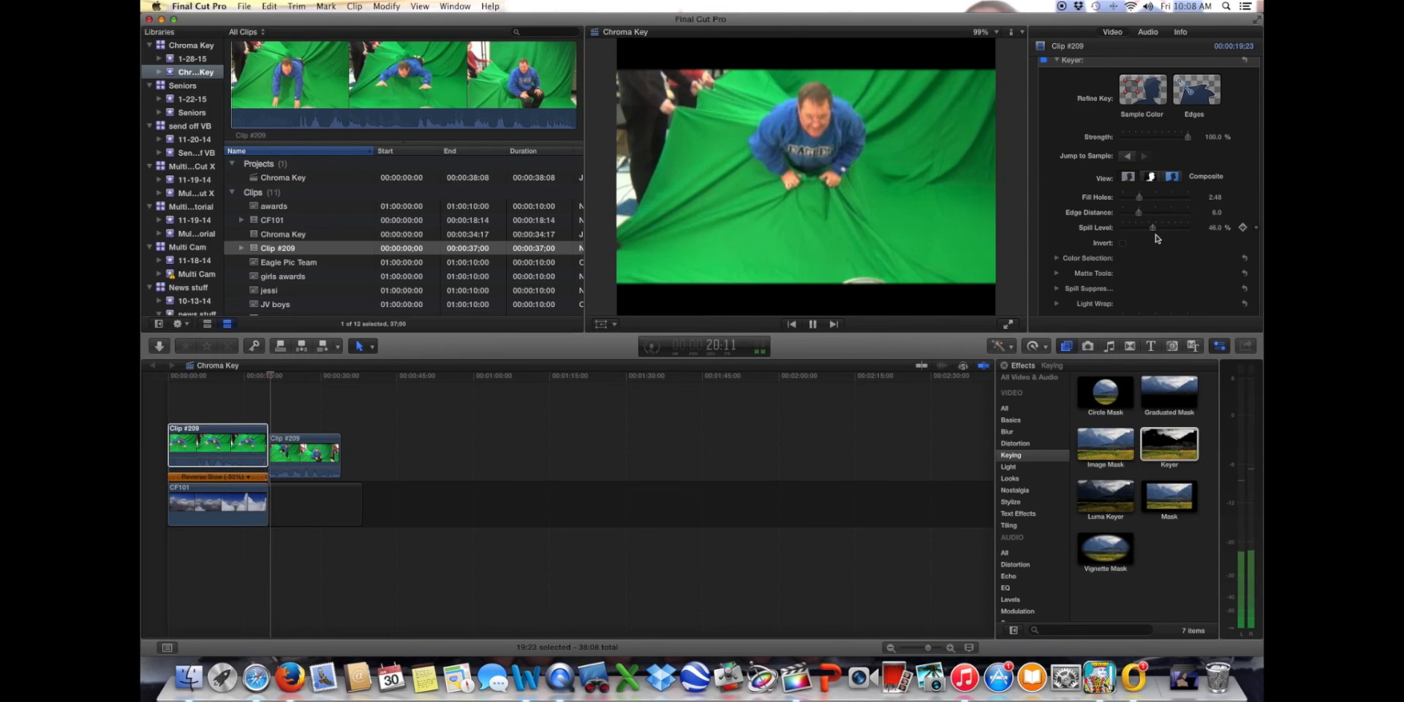
pyautogui.click(271, 375)
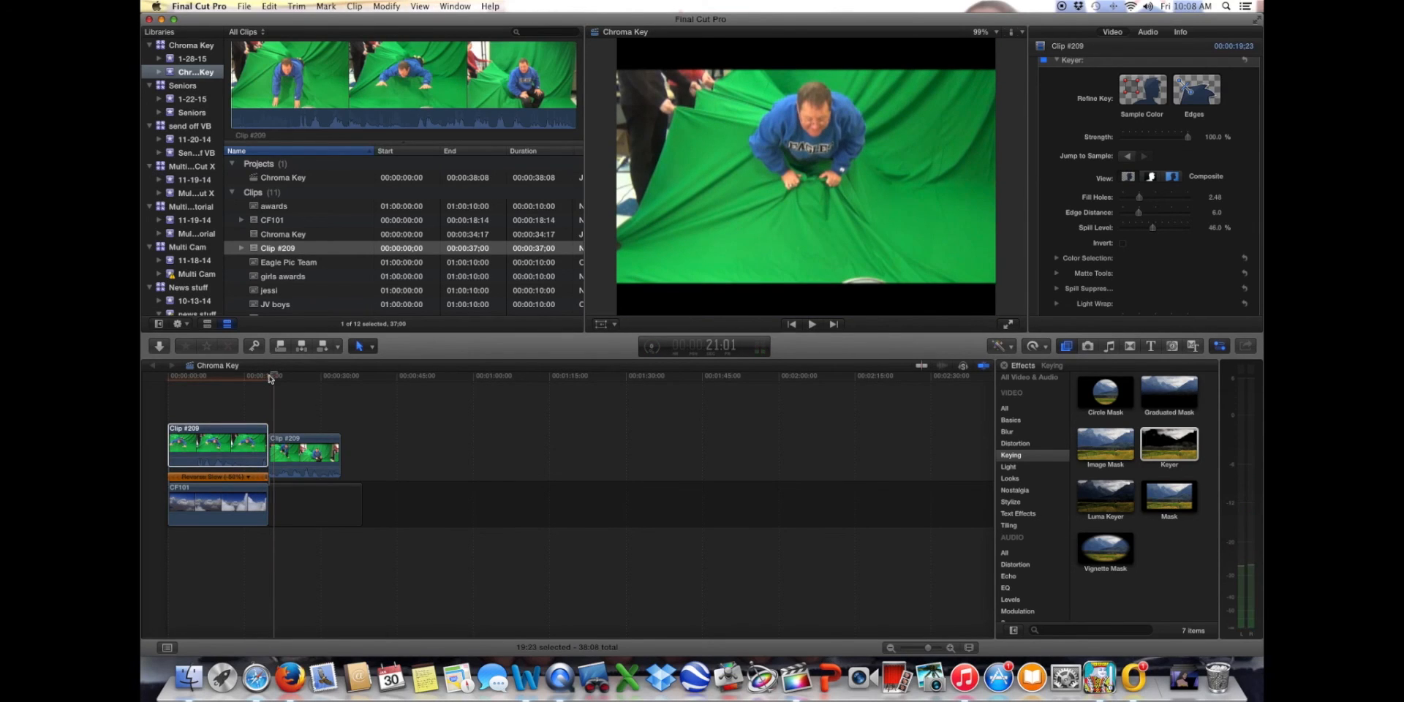